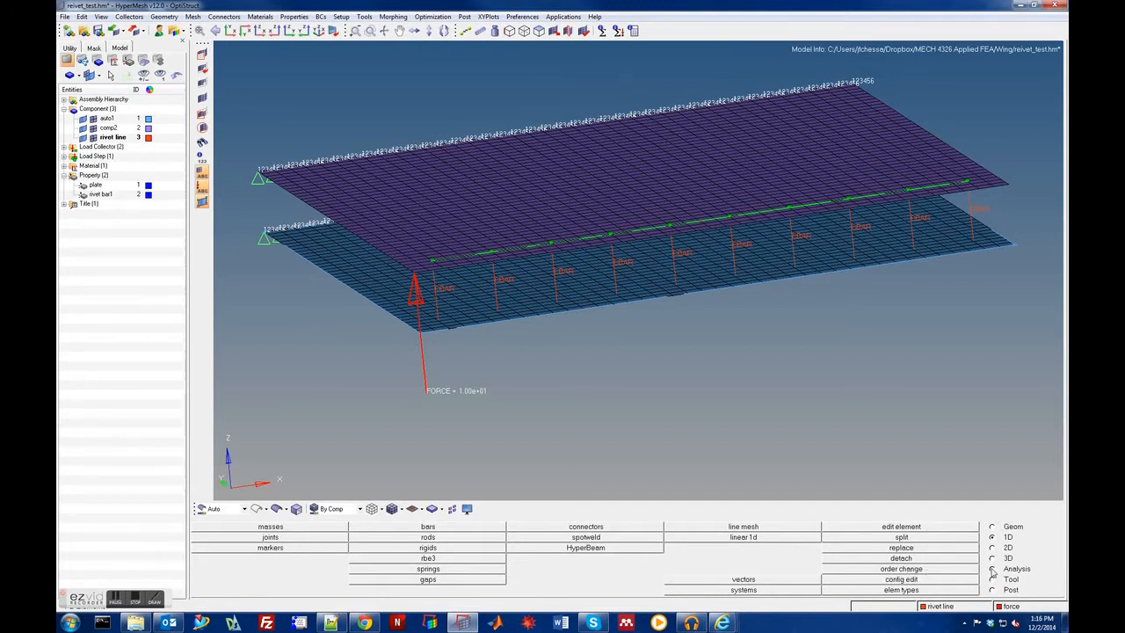
Rerun the riveted plate model as an analysis-only OptiStruct job and close the solver view.
left_click(992, 569)
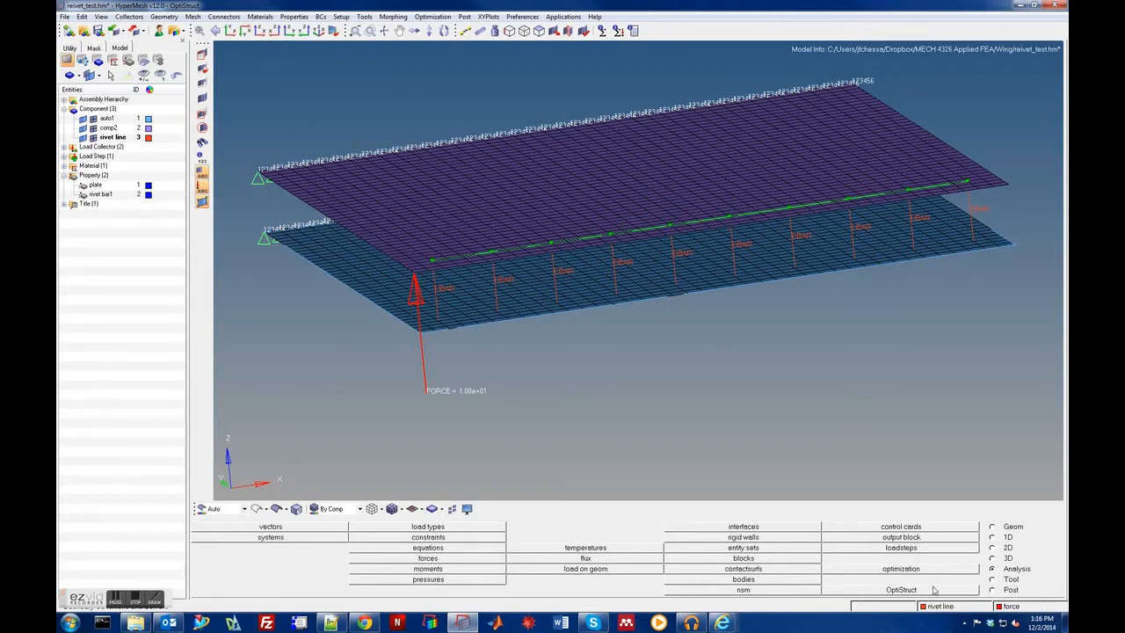
left_click(901, 589)
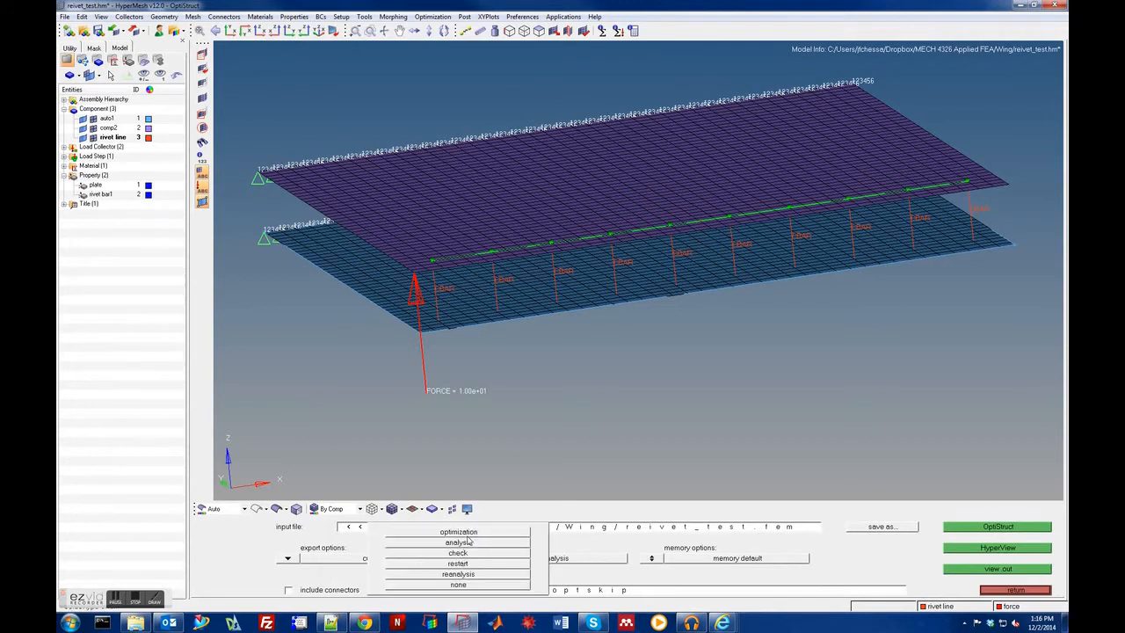
left_click(458, 542)
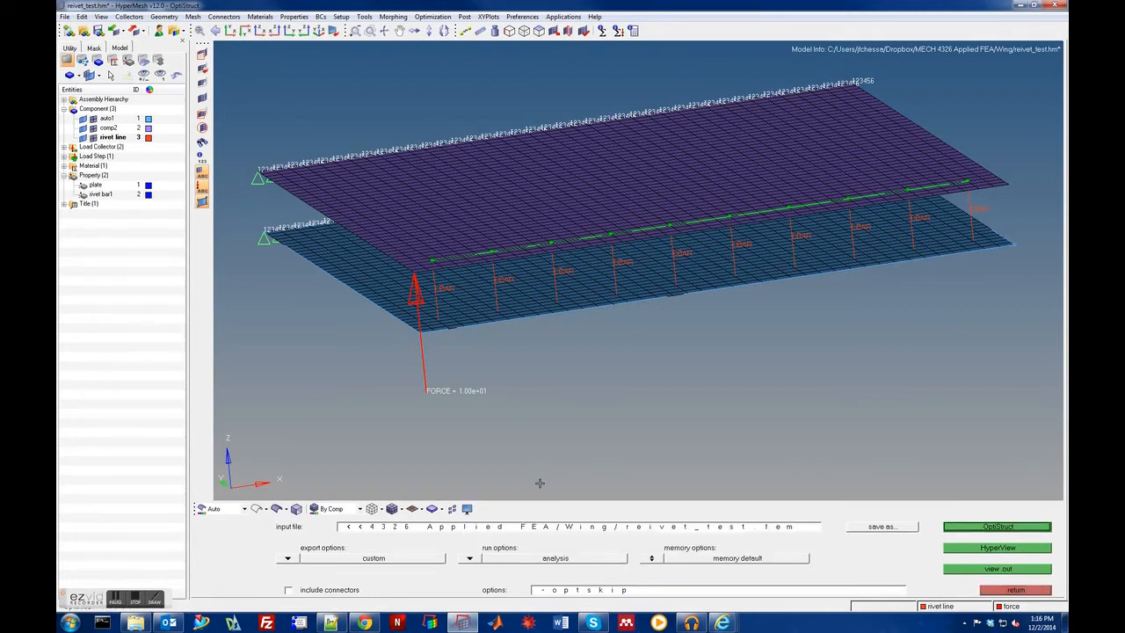
left_click(997, 526)
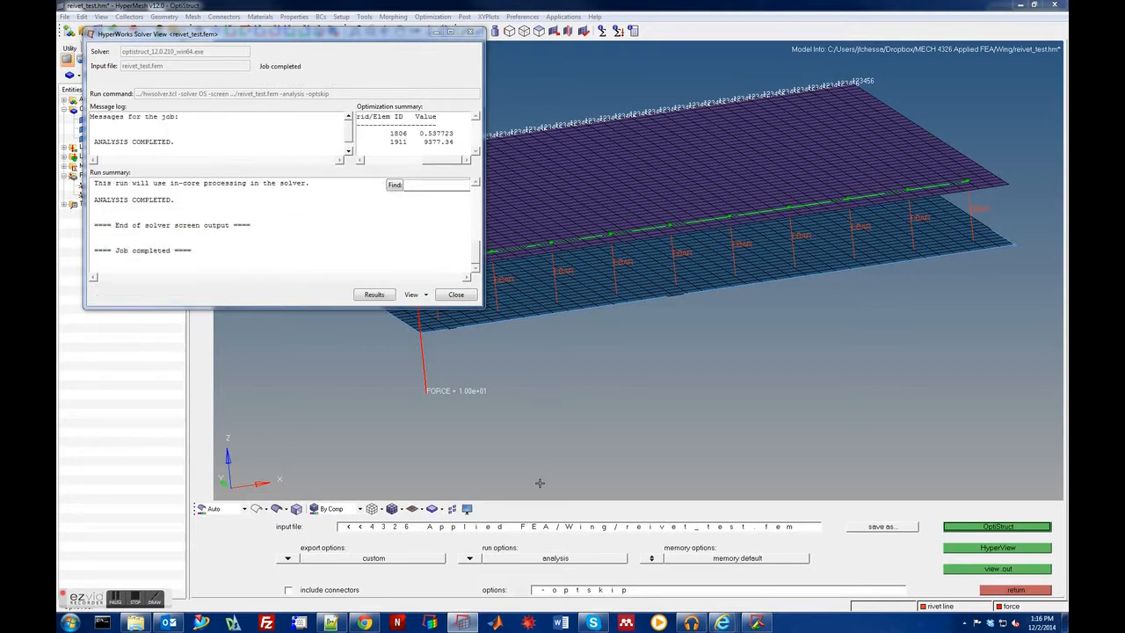
mouse_move(343, 484)
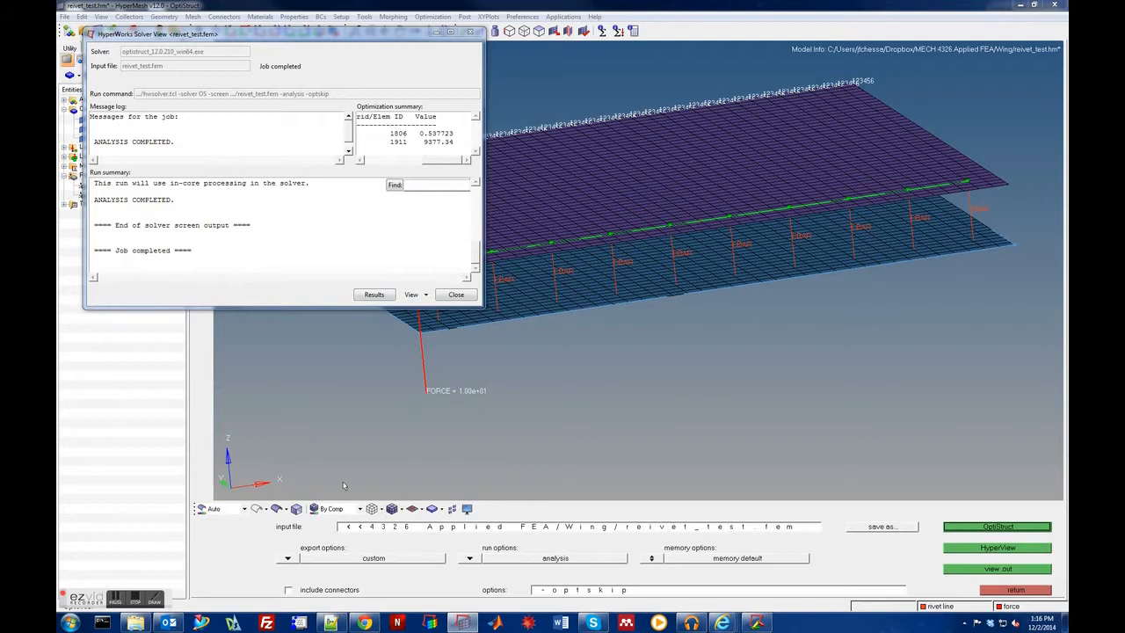
left_click(456, 294)
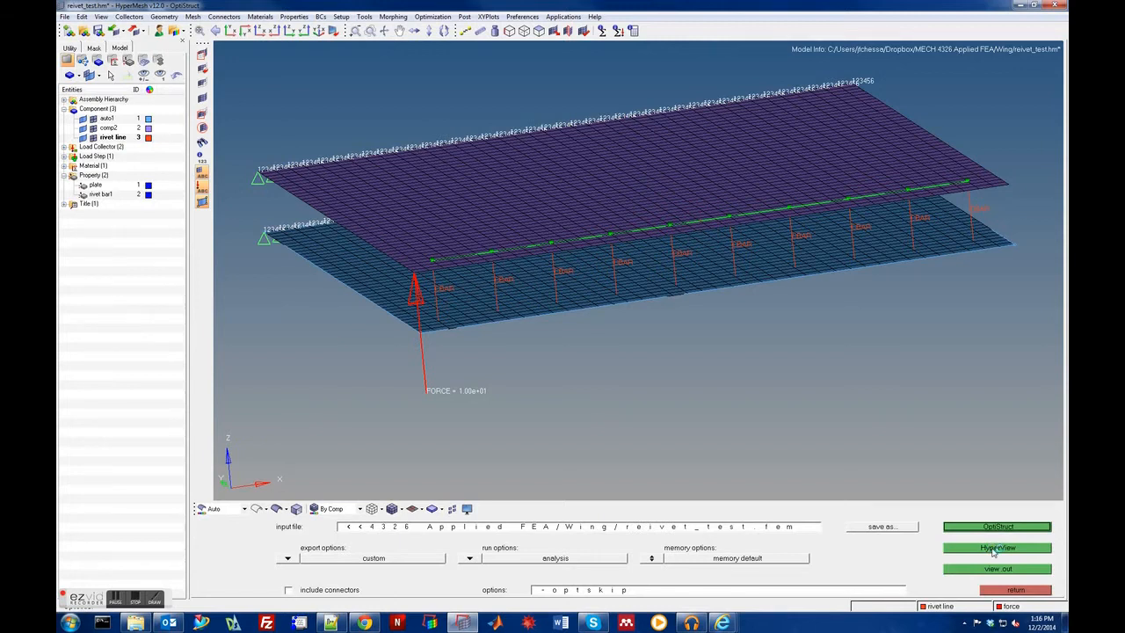
Load the rerun results in HyperView, adjust the deformed scale, then exit without saving the session.
left_click(996, 547)
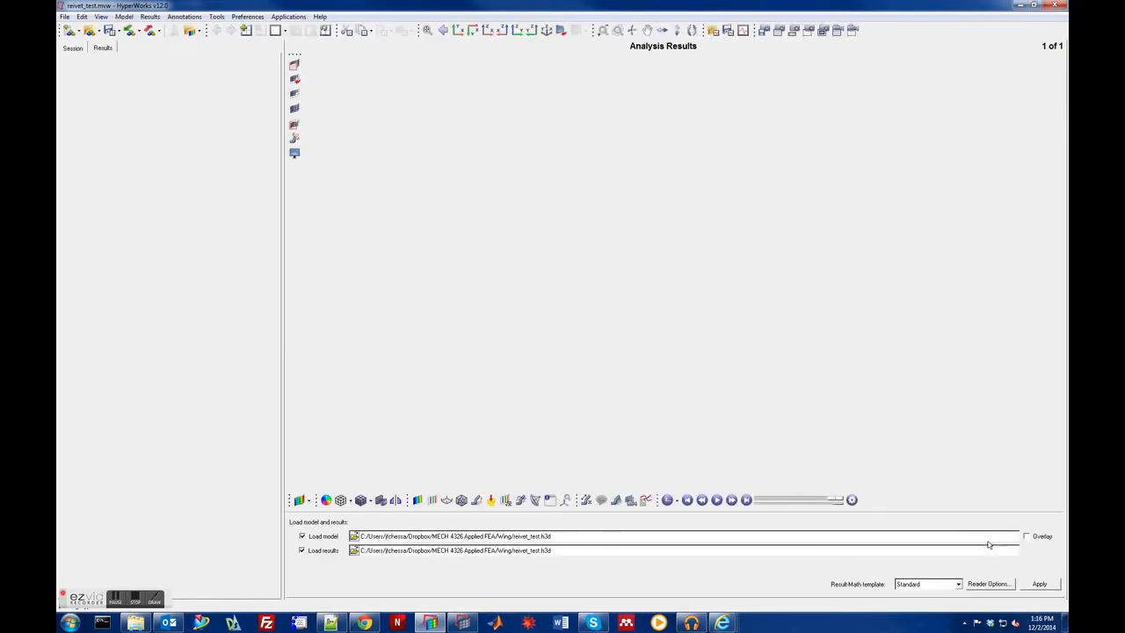
left_click(1039, 583)
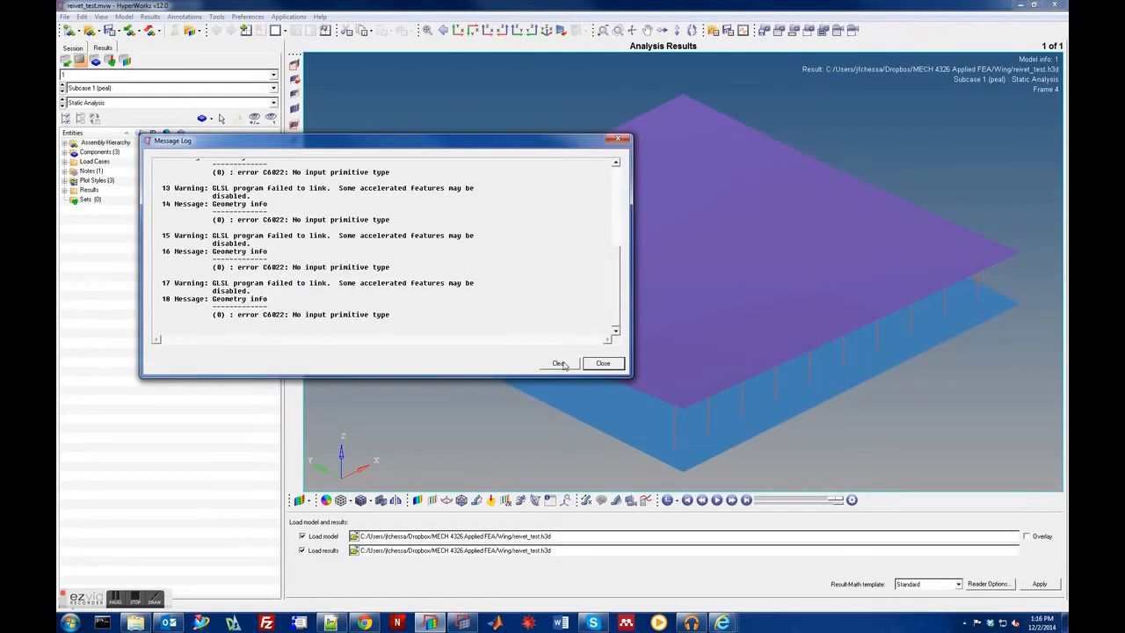
left_click(603, 363)
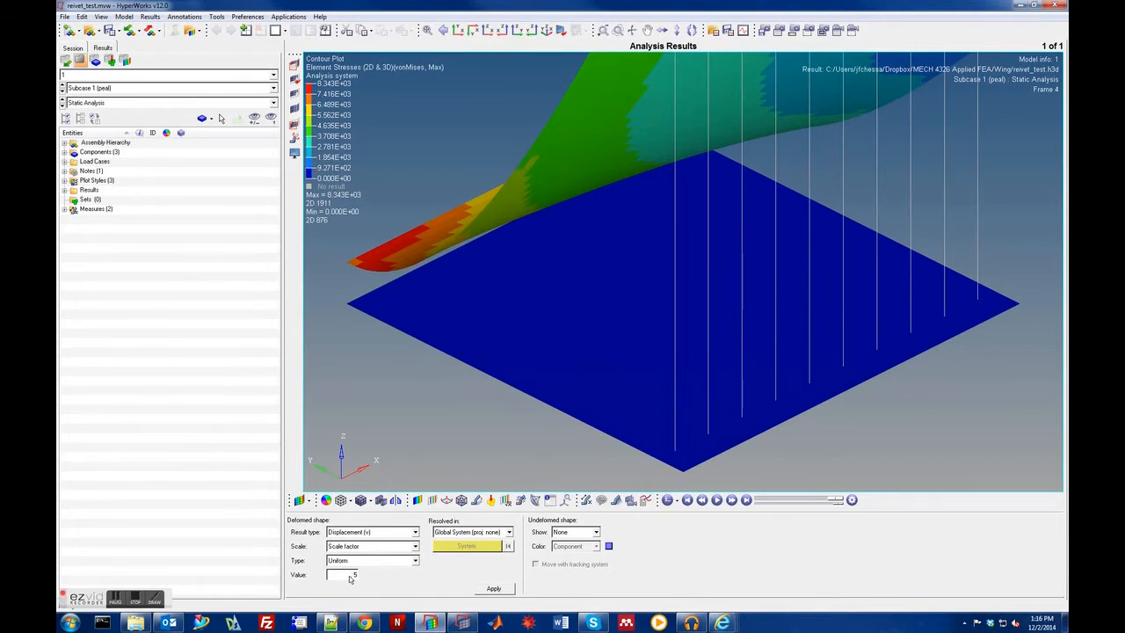
left_click(493, 588)
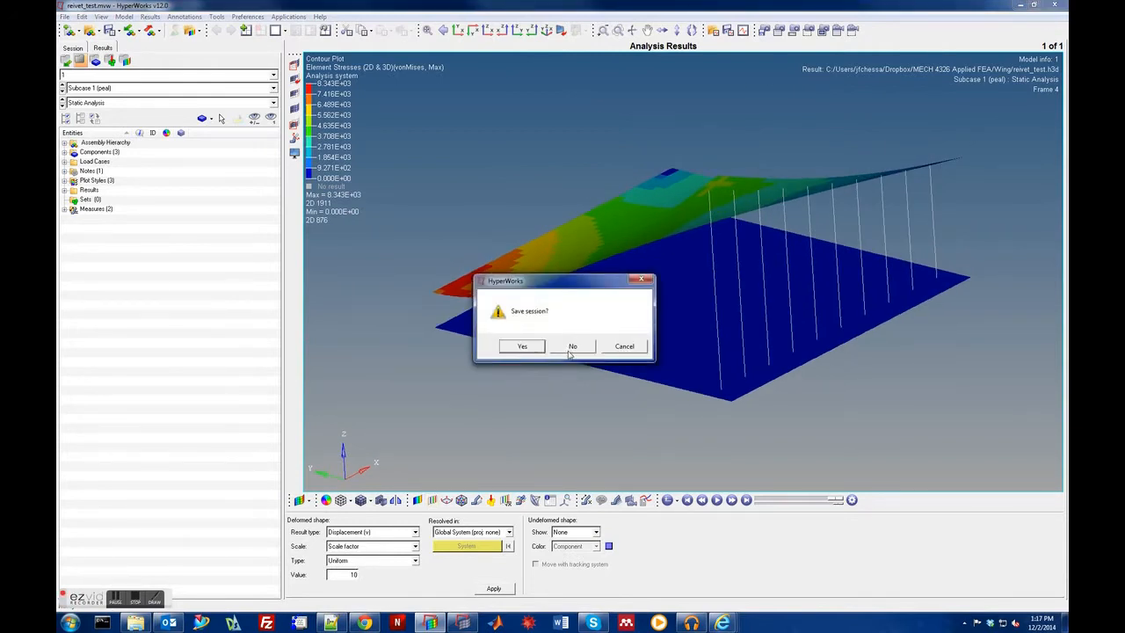
left_click(572, 346)
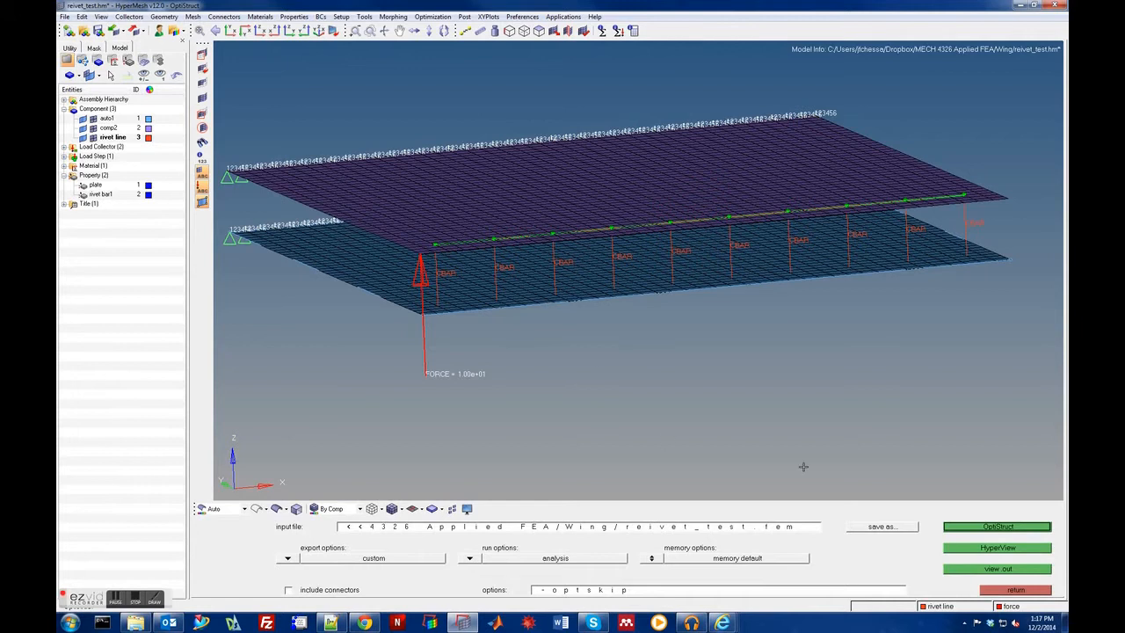
mouse_move(765, 318)
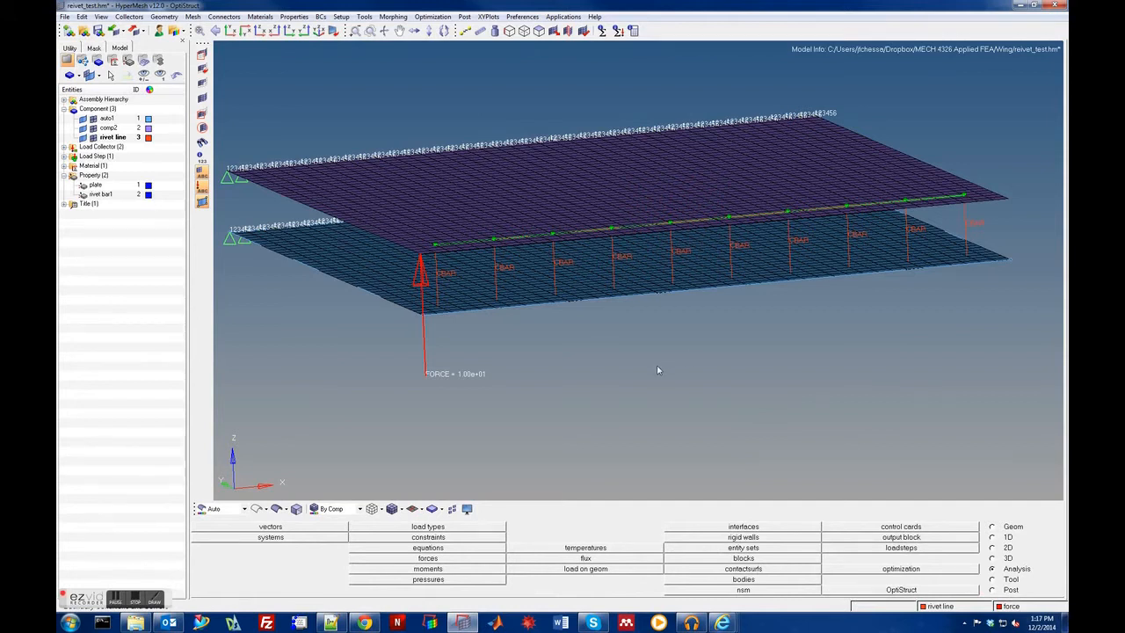
mouse_move(538, 348)
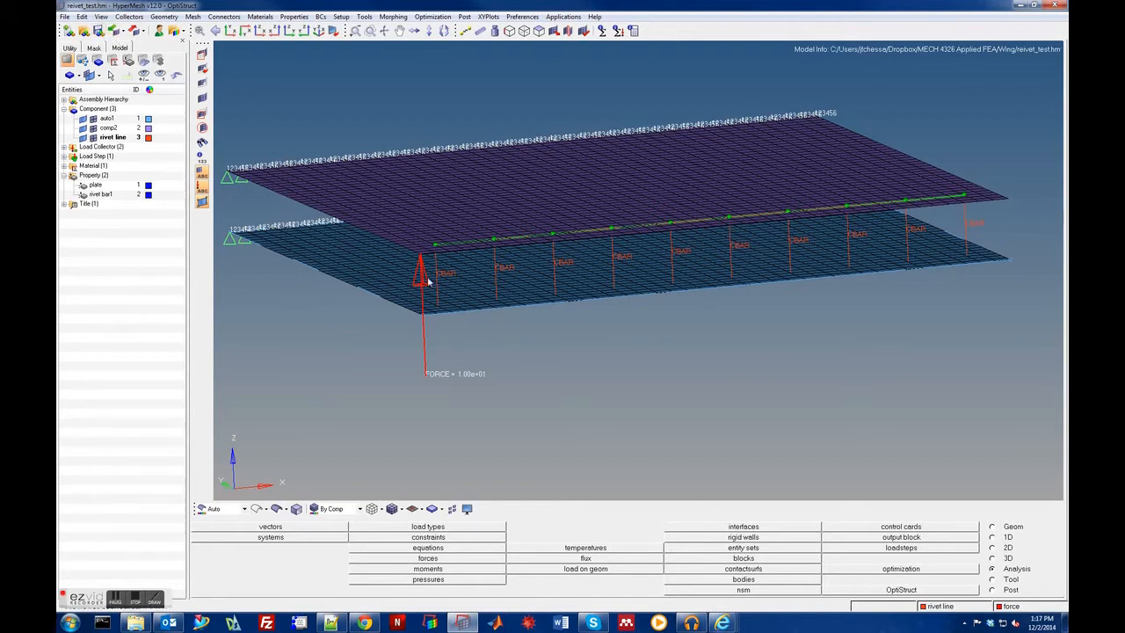
mouse_move(300, 174)
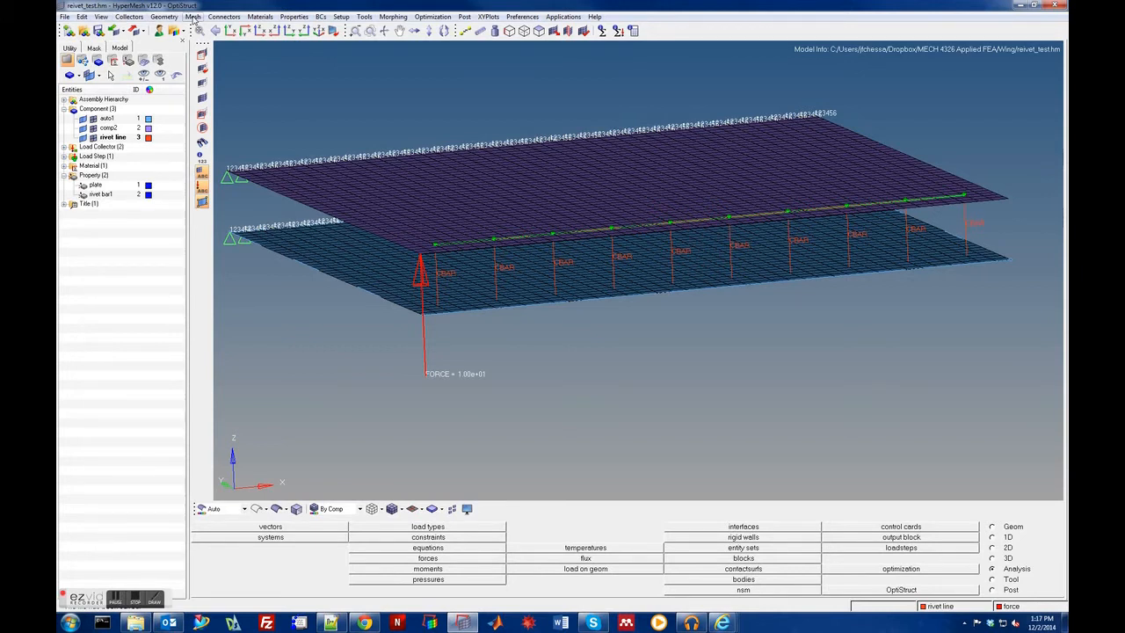
Open the Mesh menu to reach card editing.
left_click(192, 15)
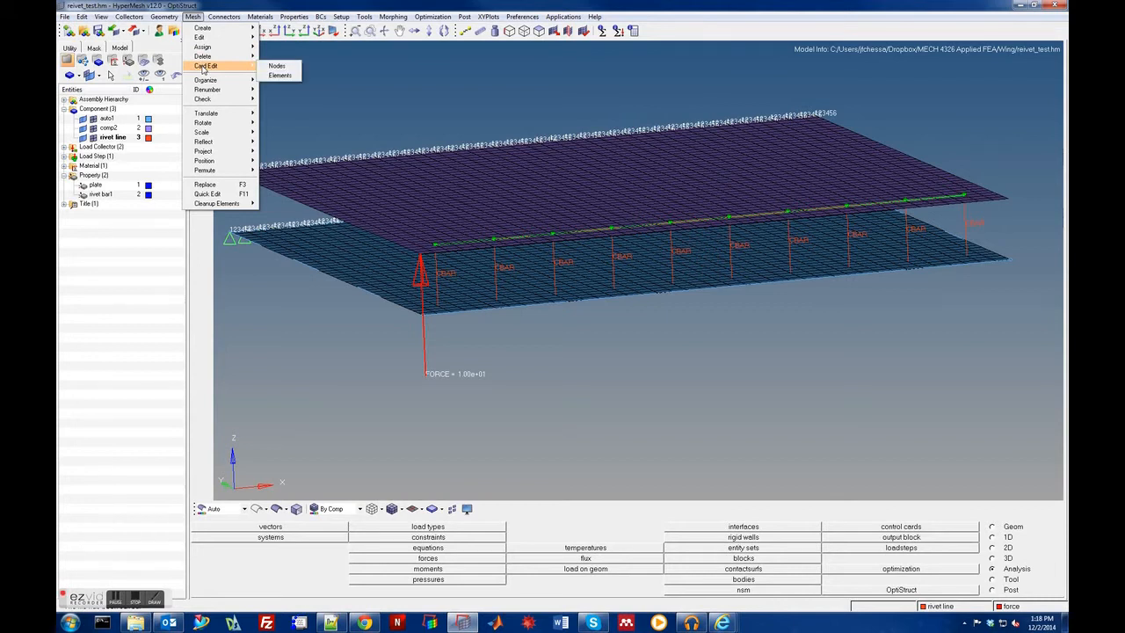
mouse_move(280, 75)
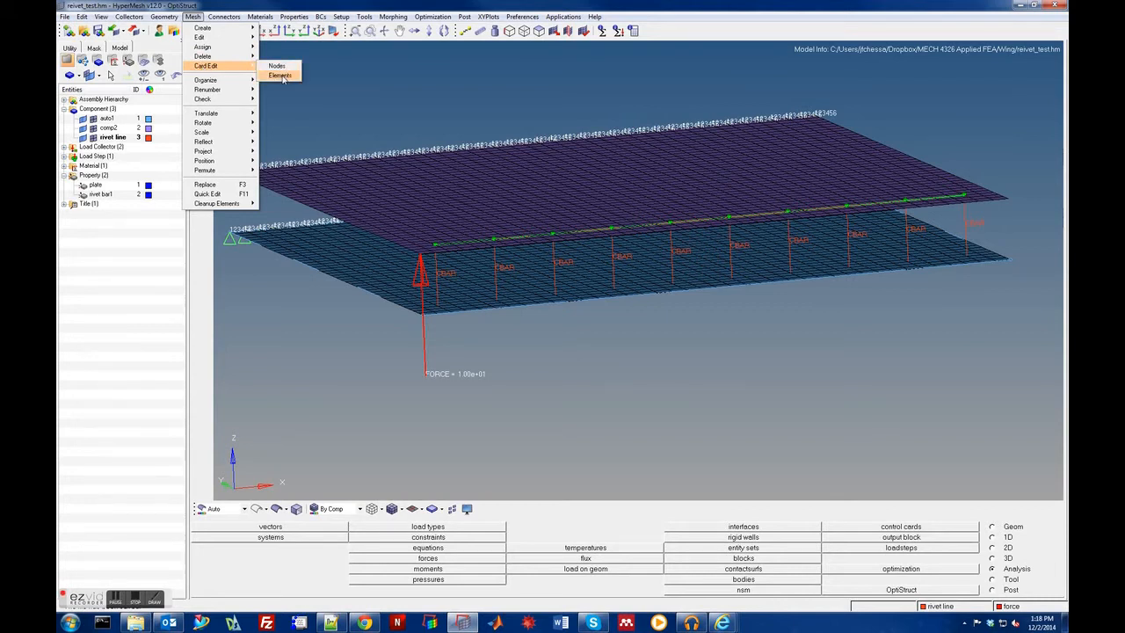
View the CBAR card of rivet bar element 3201 (property 2), then return to the editor.
left_click(280, 75)
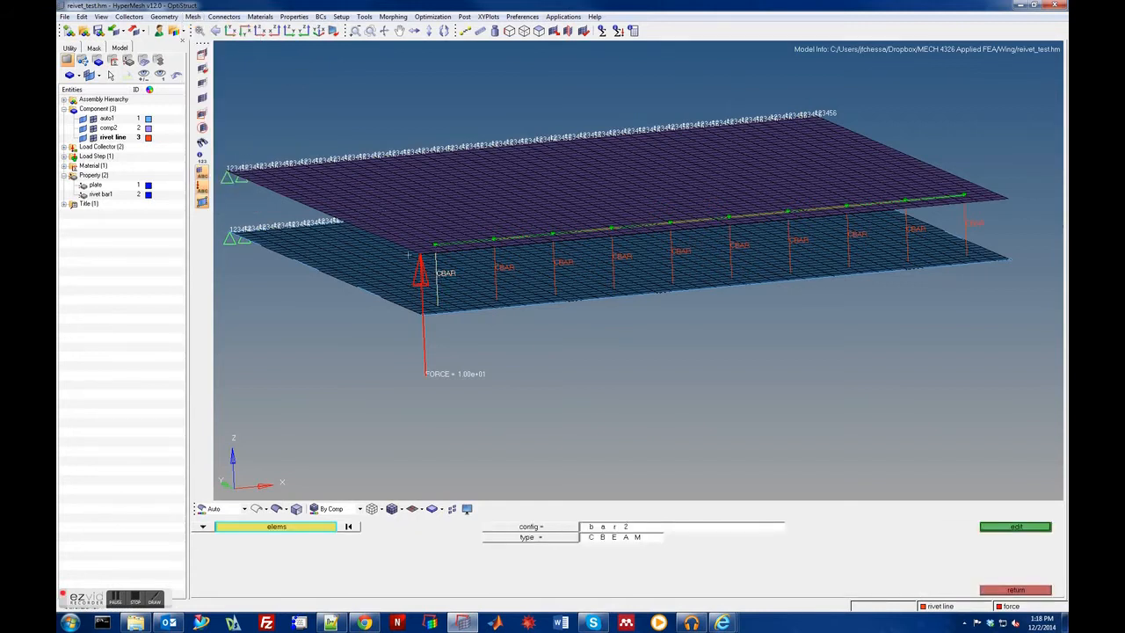
left_click(1015, 526)
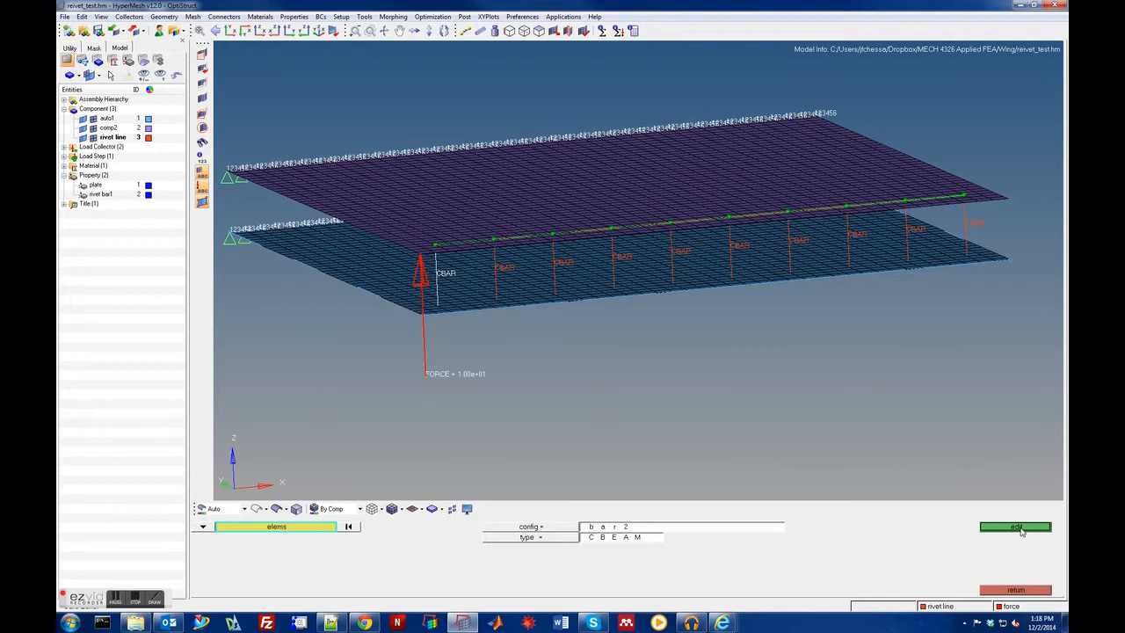
left_click(1015, 526)
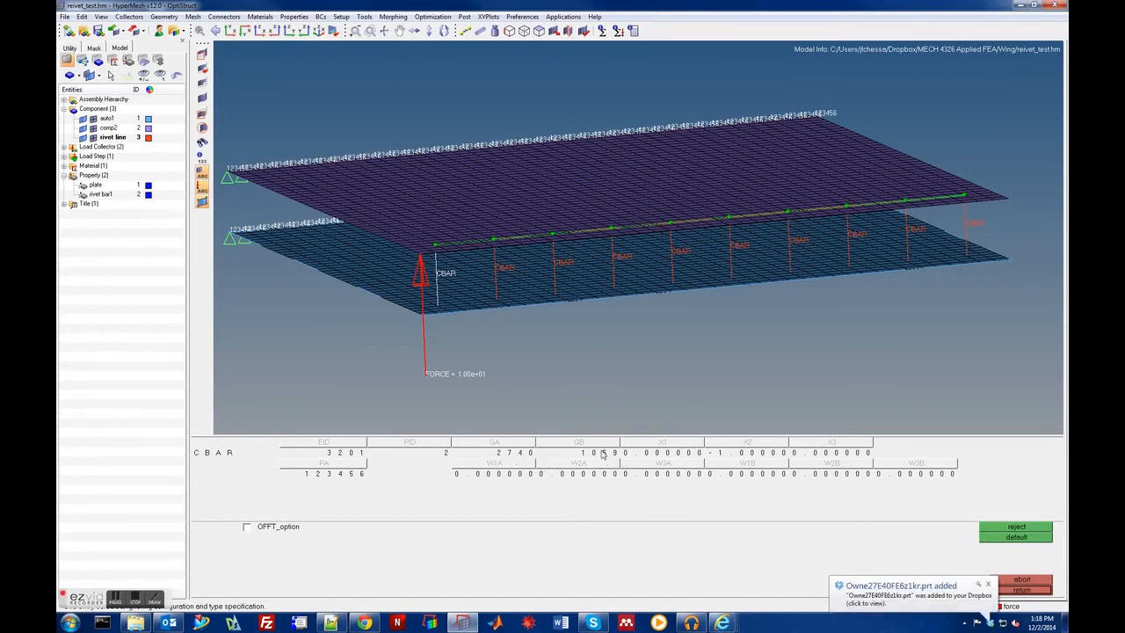
mouse_move(637, 461)
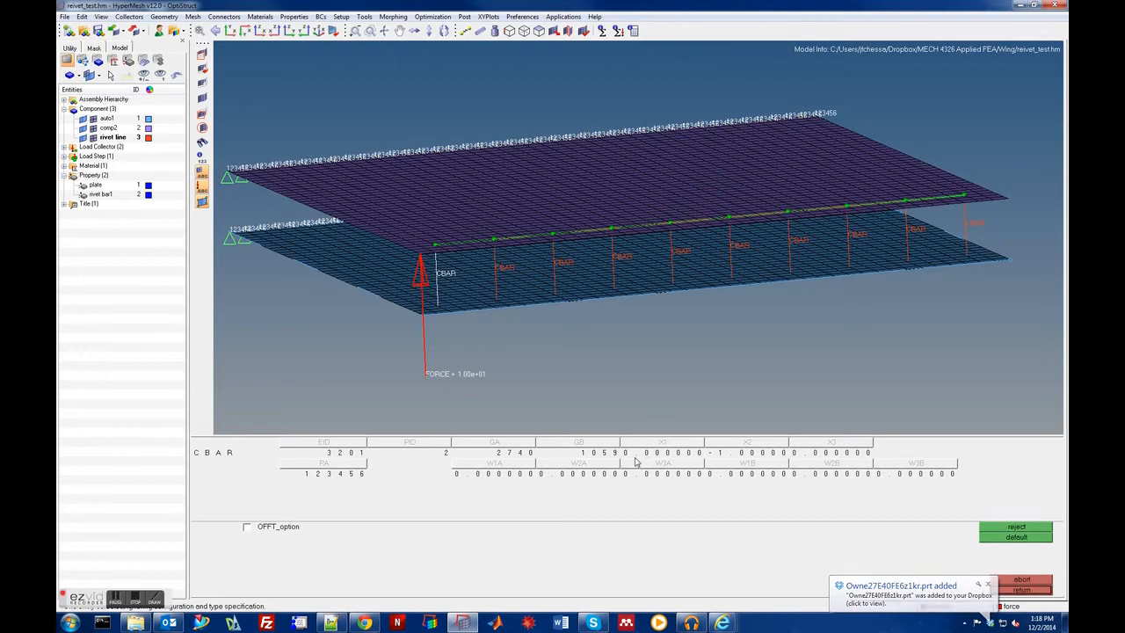
mouse_move(788, 461)
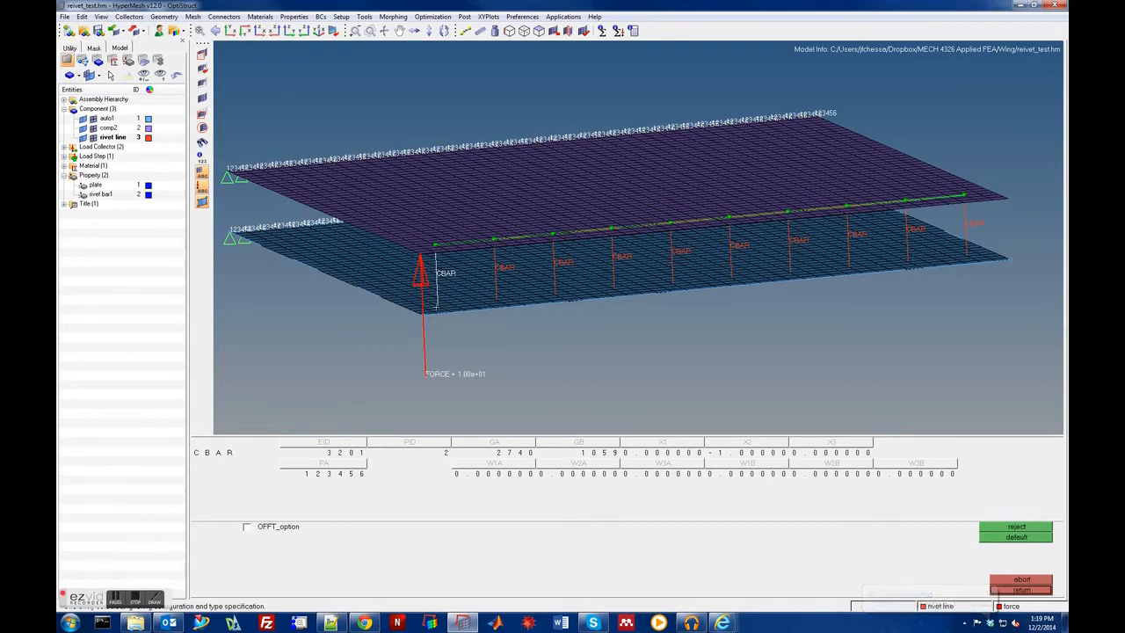
mouse_move(332, 384)
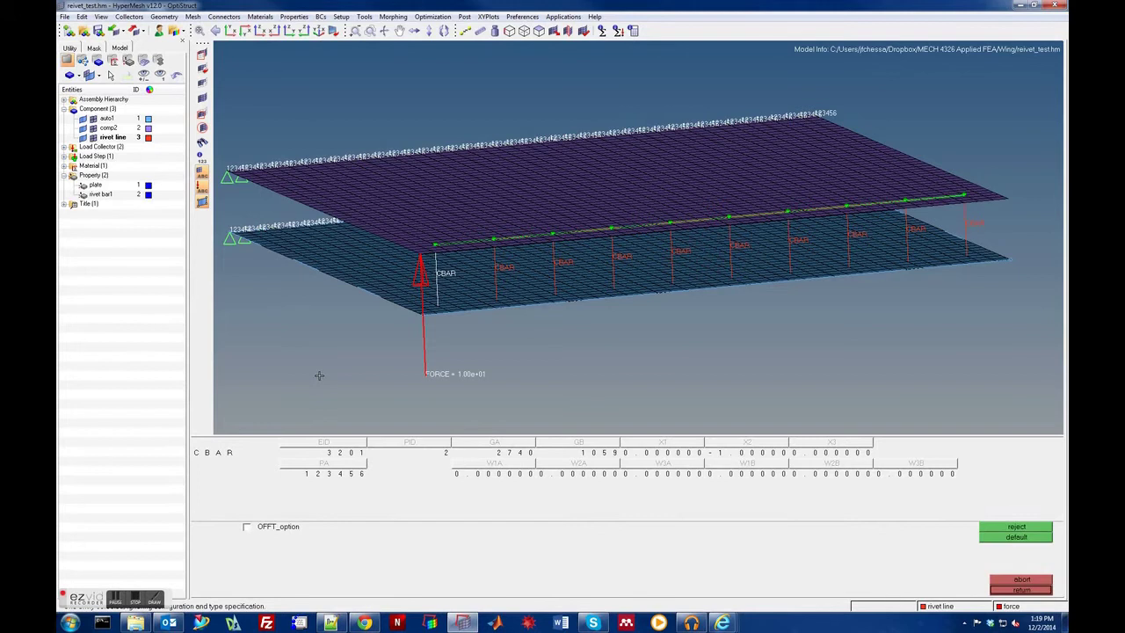
mouse_move(313, 382)
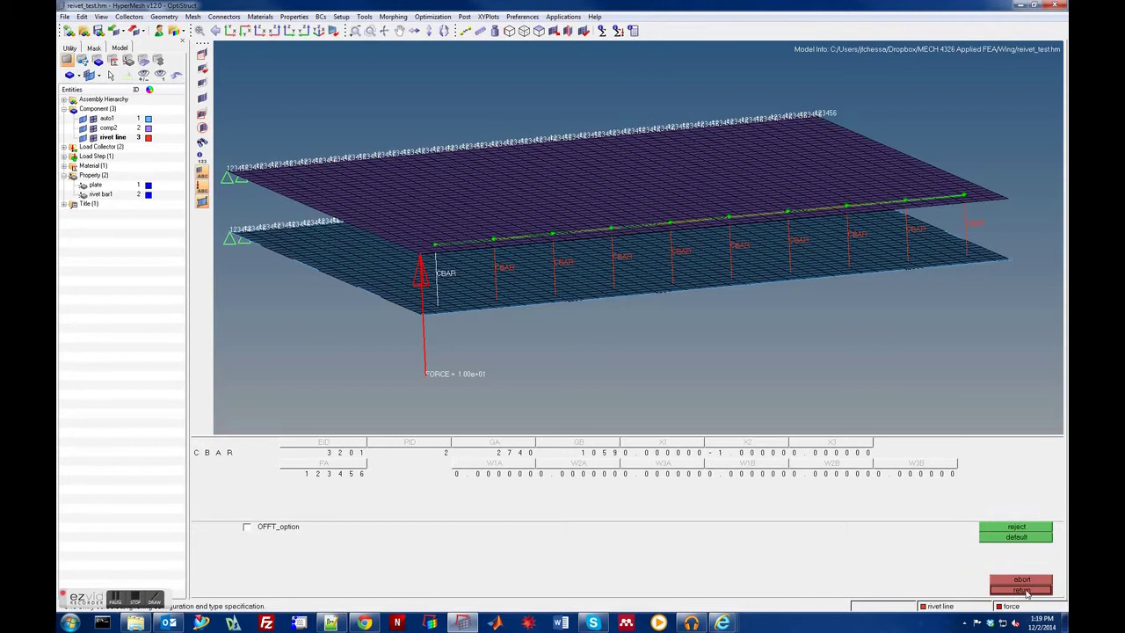
left_click(1020, 589)
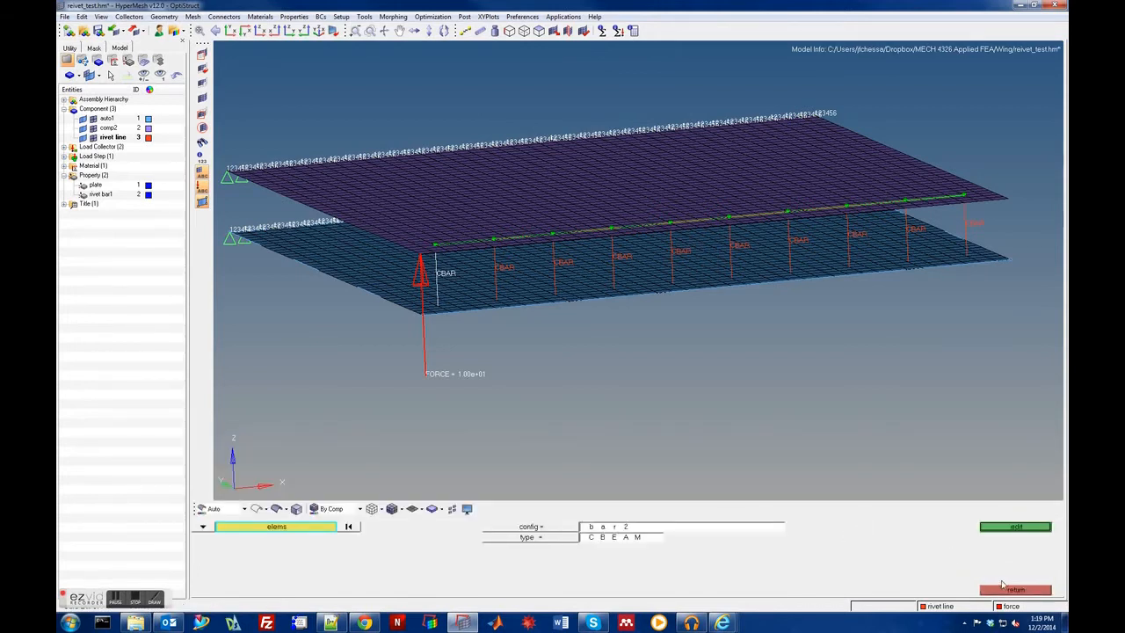
Update all rivet bars by component with new end-a pin flags, changing pin flags only.
left_click(1015, 588)
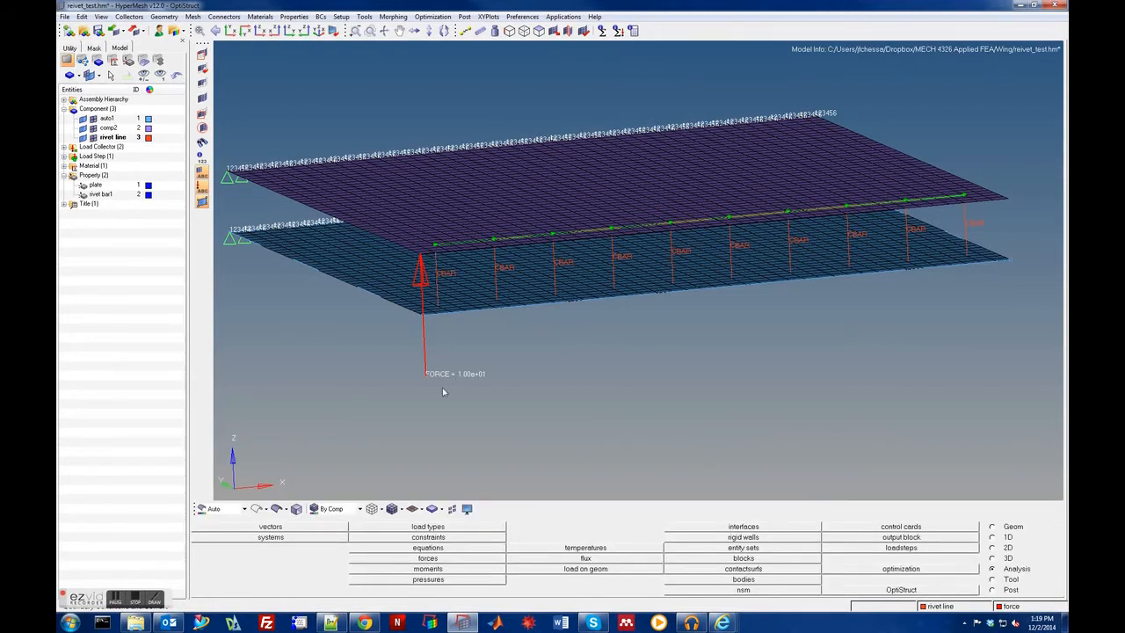
mouse_move(688, 477)
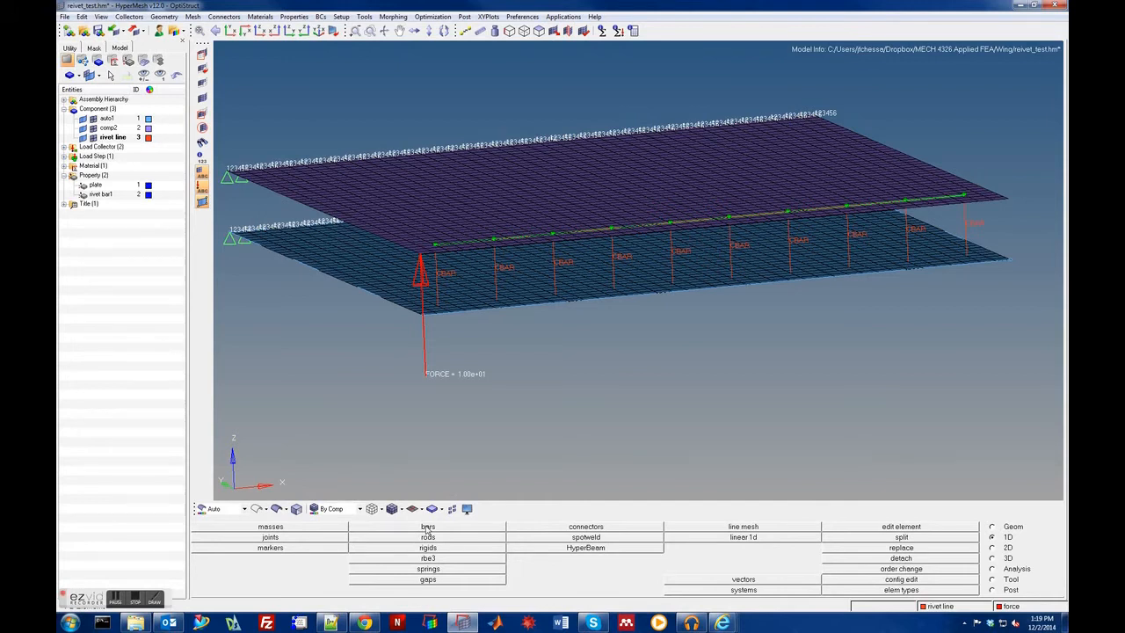
left_click(428, 525)
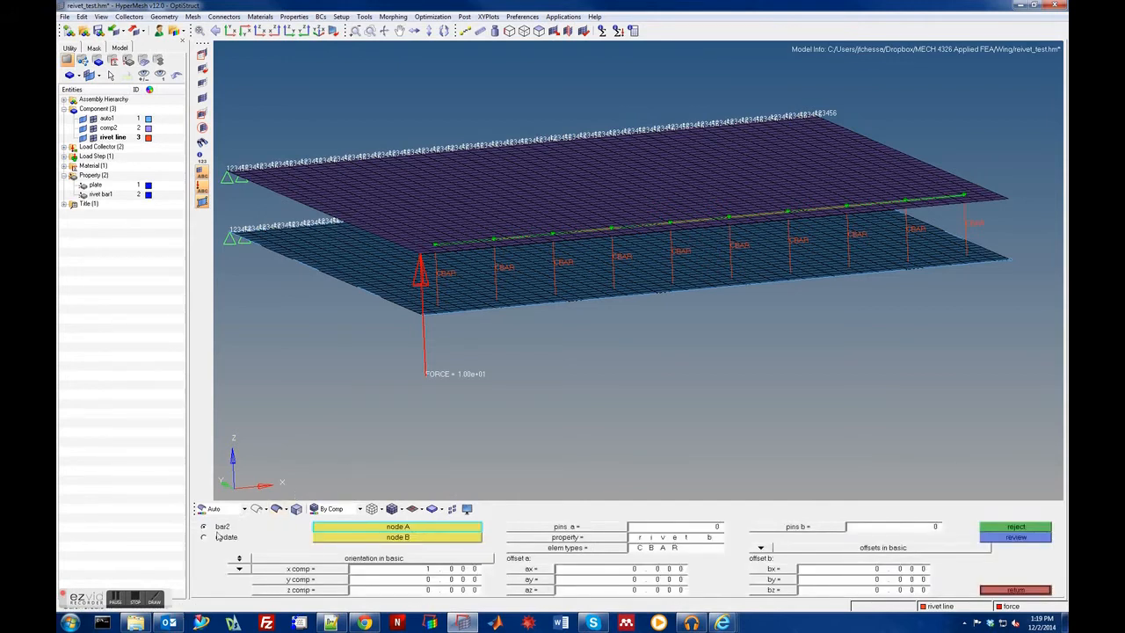
left_click(204, 537)
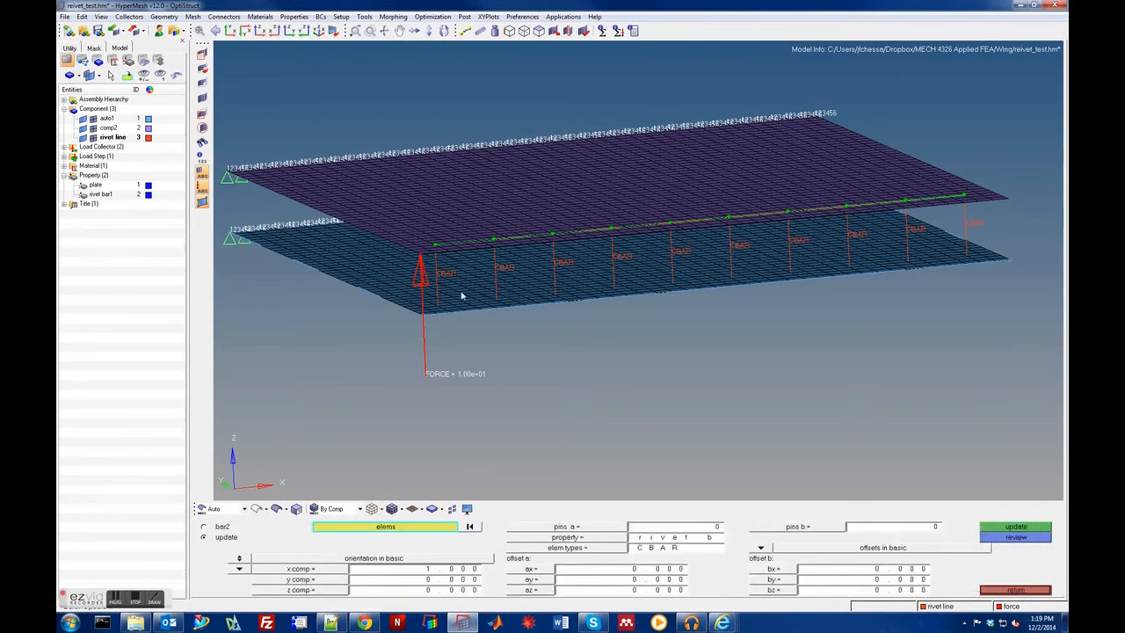
mouse_move(338, 532)
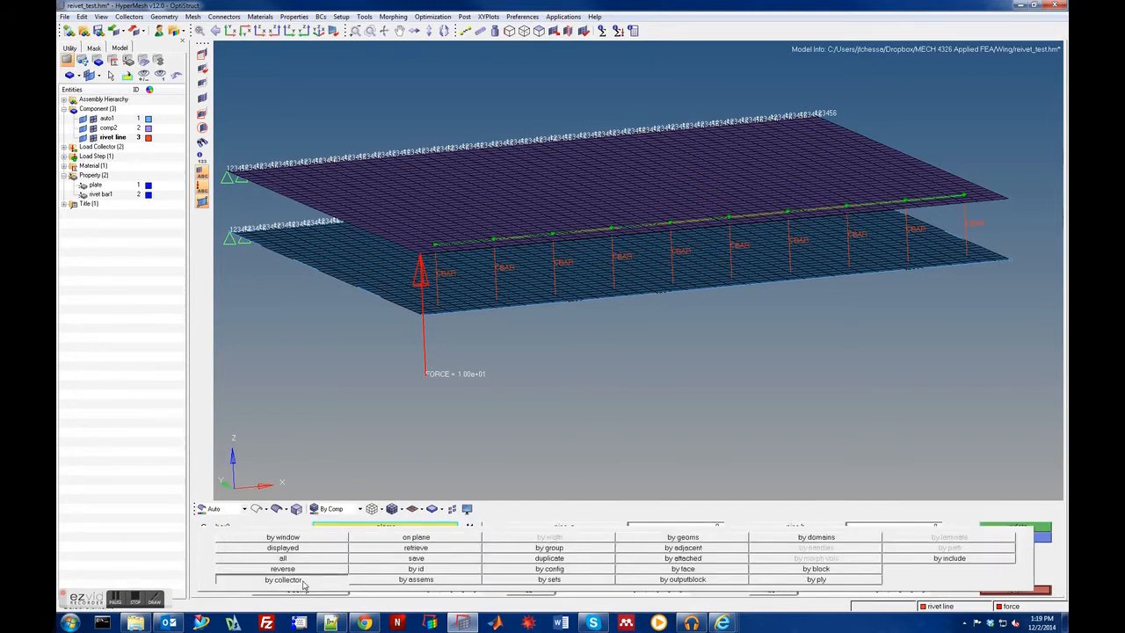
left_click(282, 579)
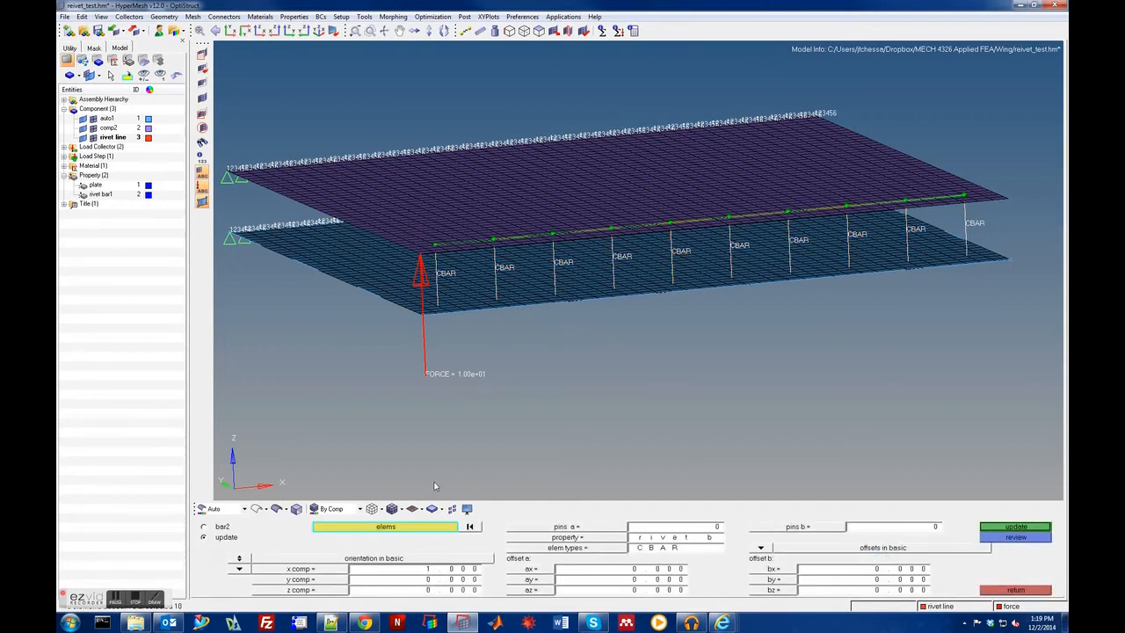
mouse_move(444, 490)
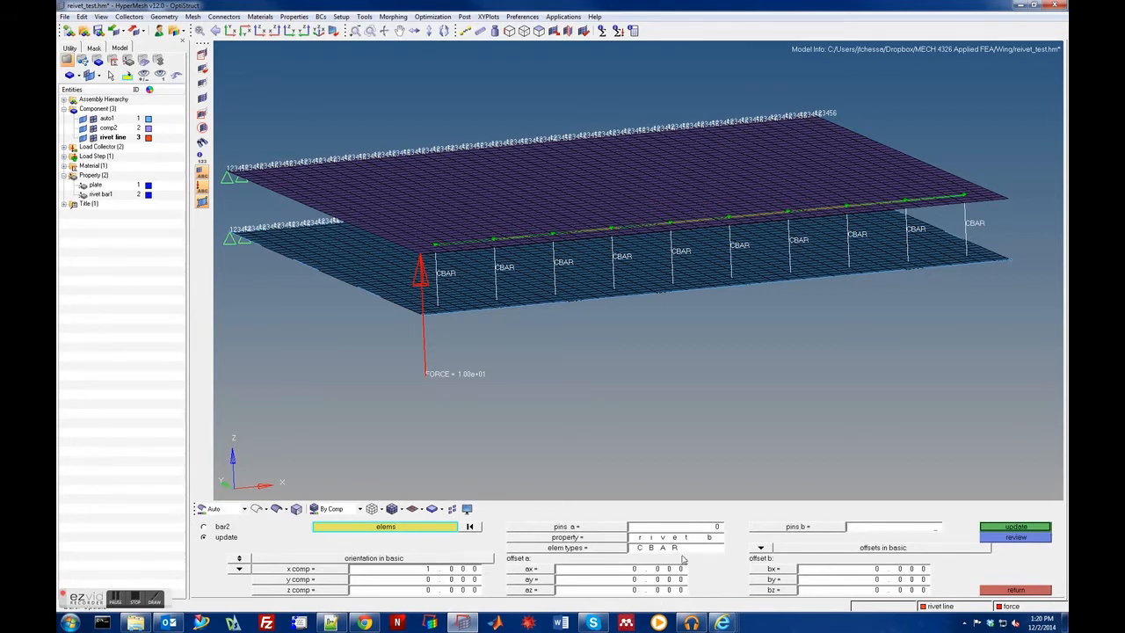
left_click(716, 526)
type("456")
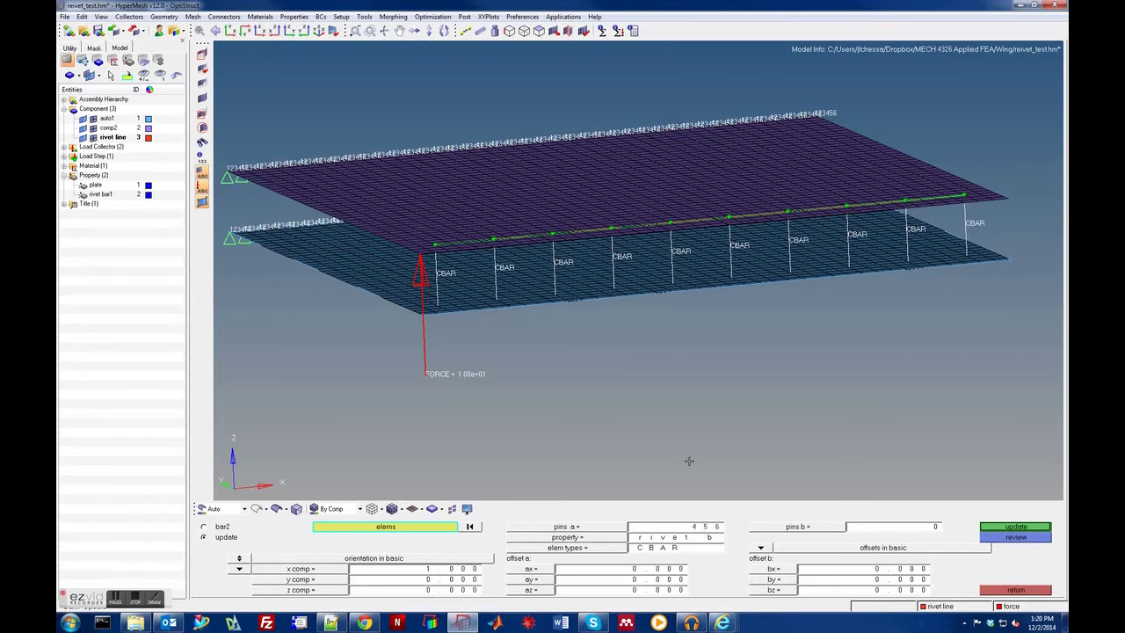
mouse_move(431, 346)
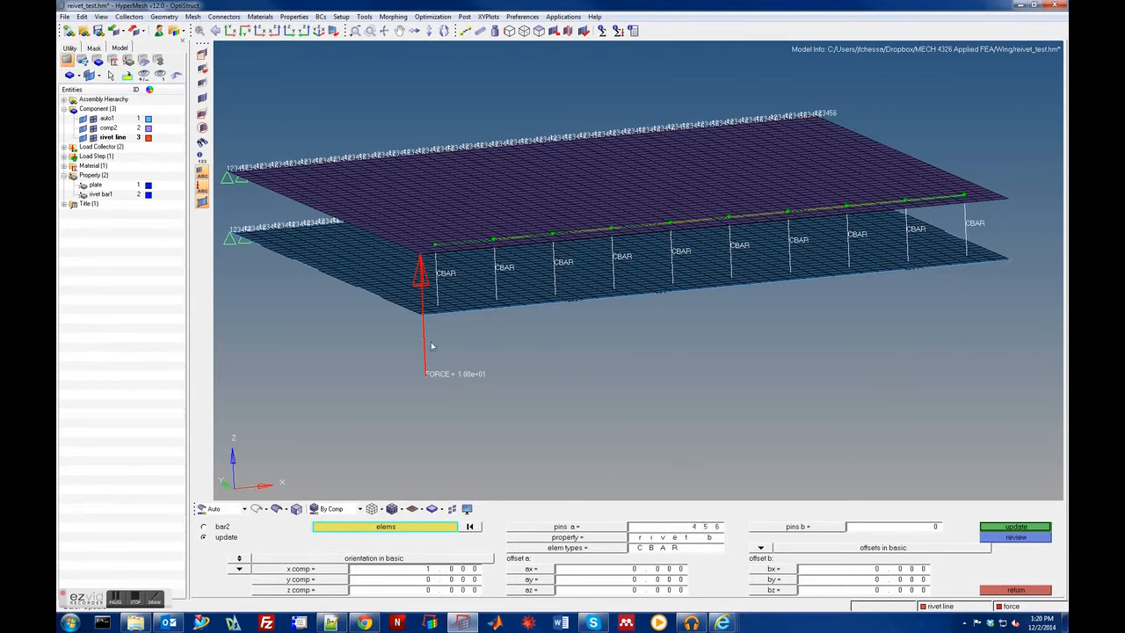
left_click(703, 526)
type("0")
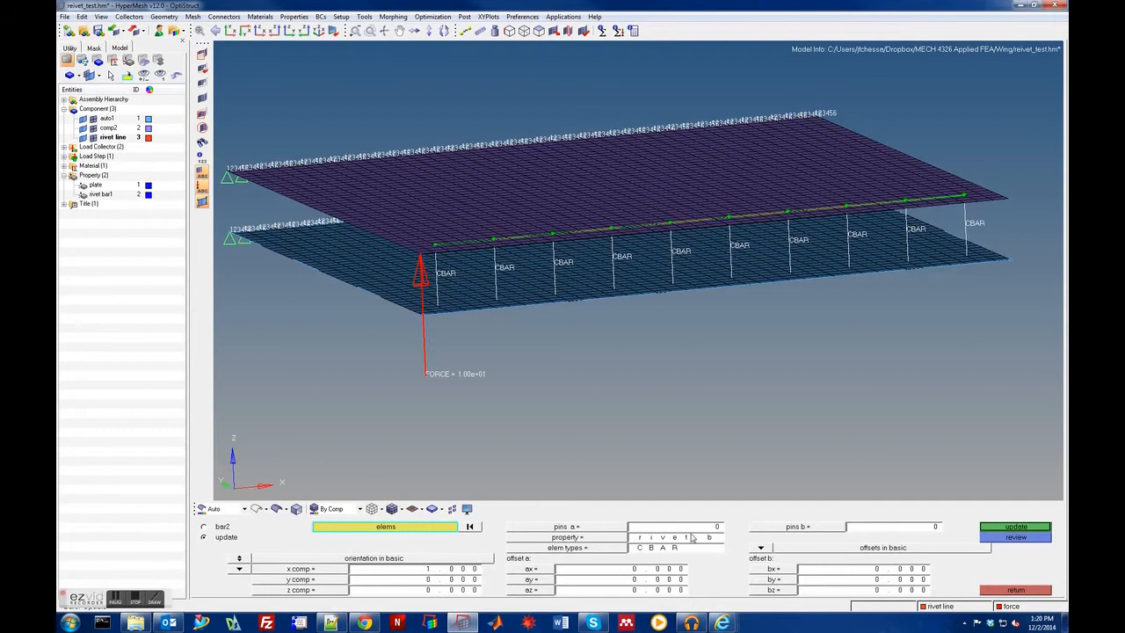
mouse_move(660, 551)
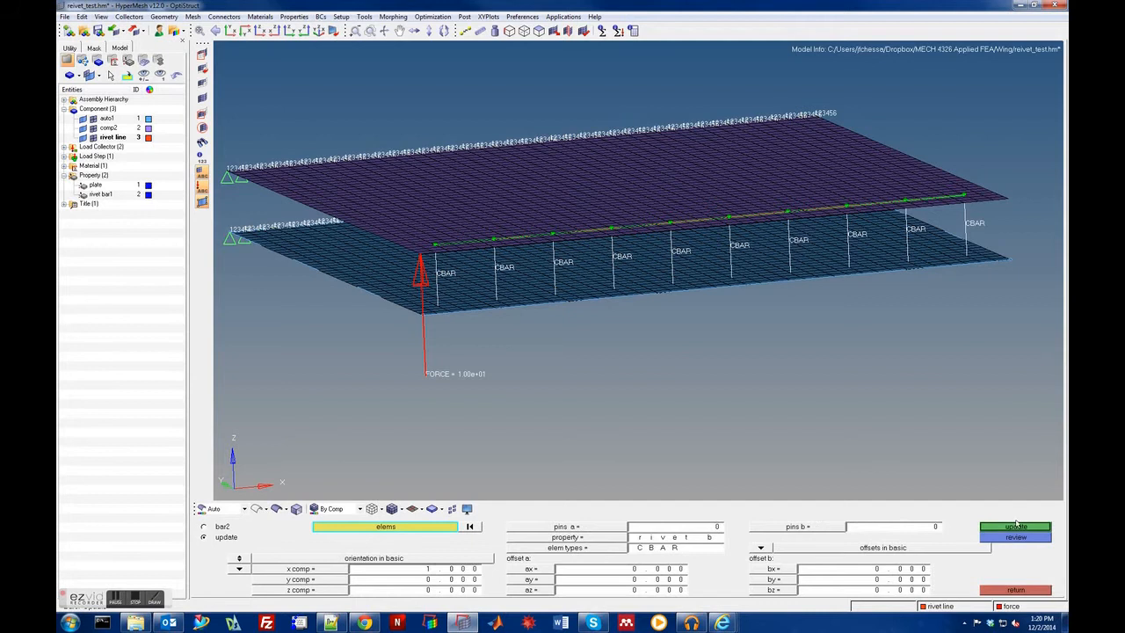
left_click(1015, 527)
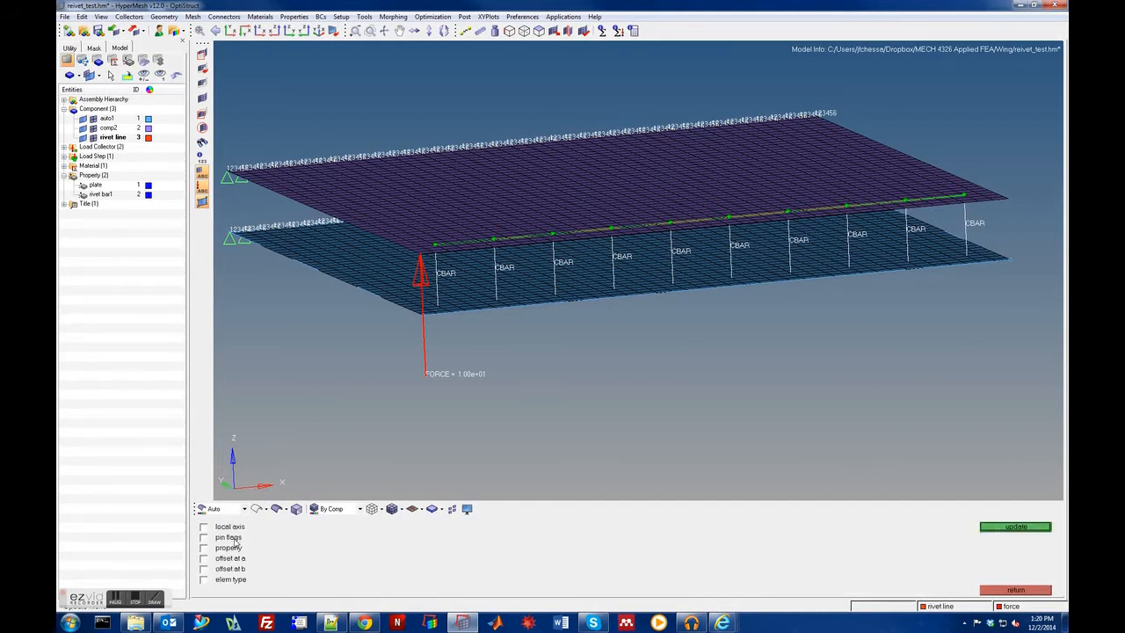
left_click(204, 537)
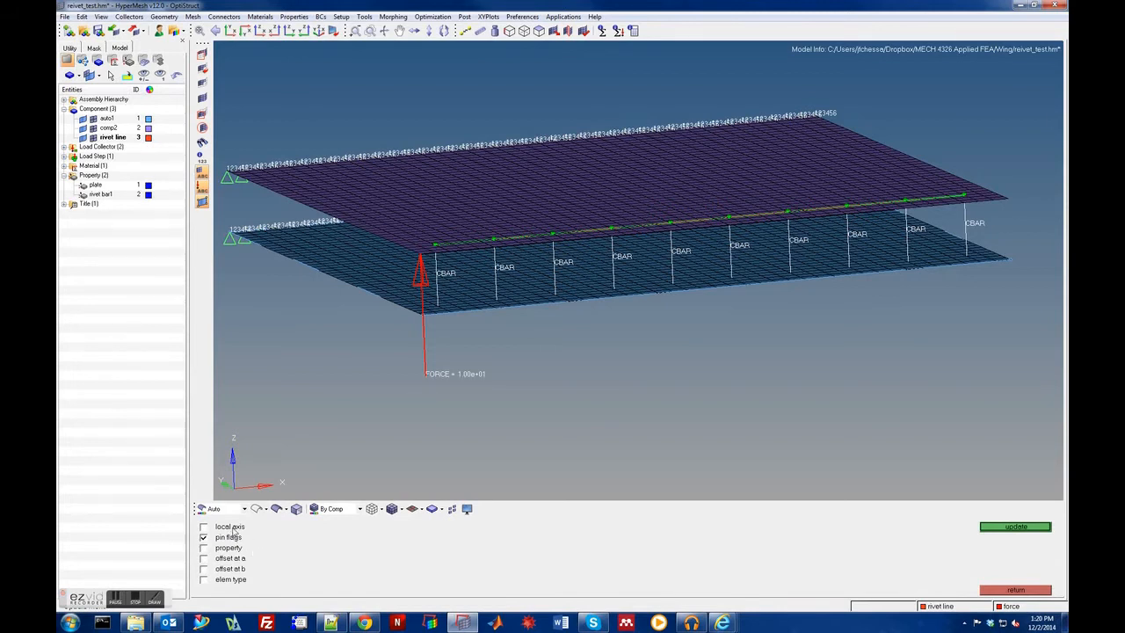
mouse_move(606, 578)
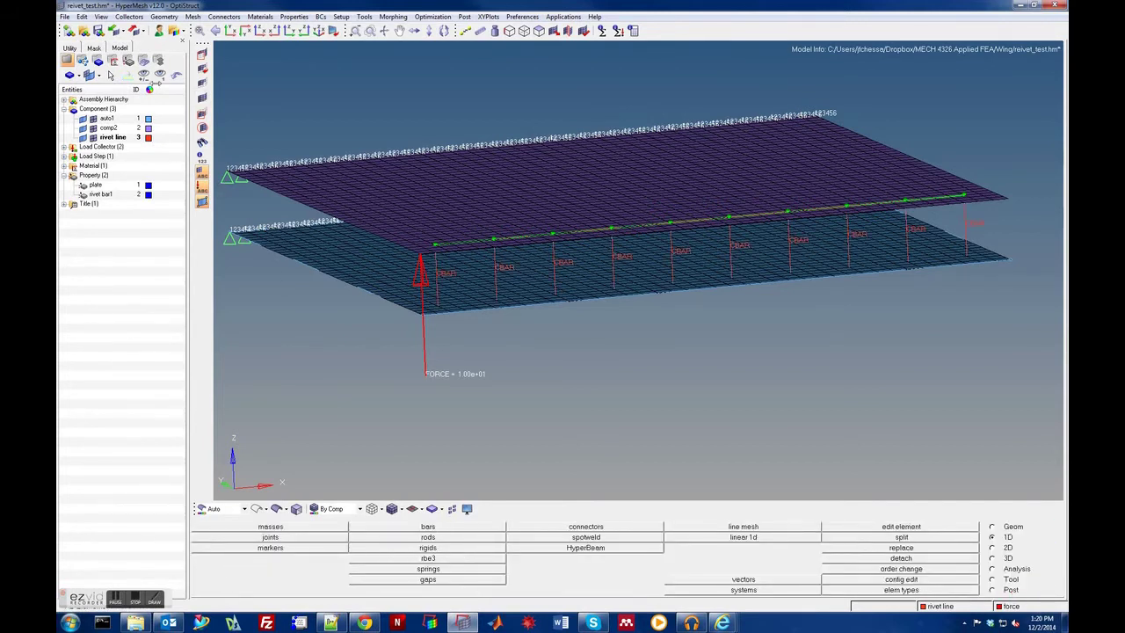
Use Mesh > Card Edit to view a rivet bar's CBAR card.
left_click(192, 15)
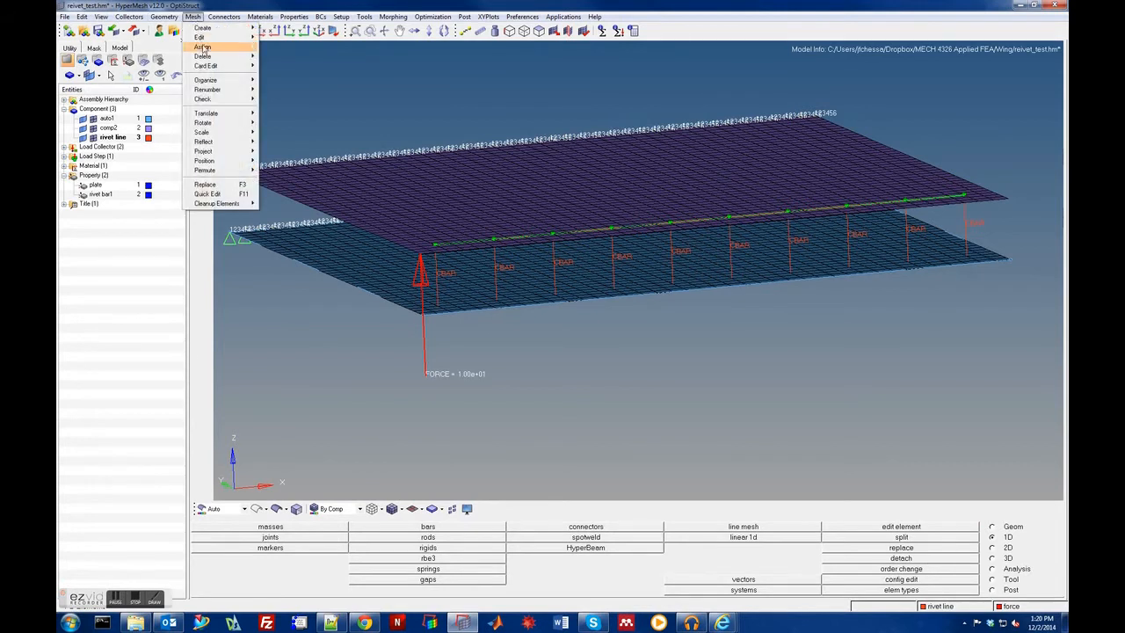
mouse_move(217, 68)
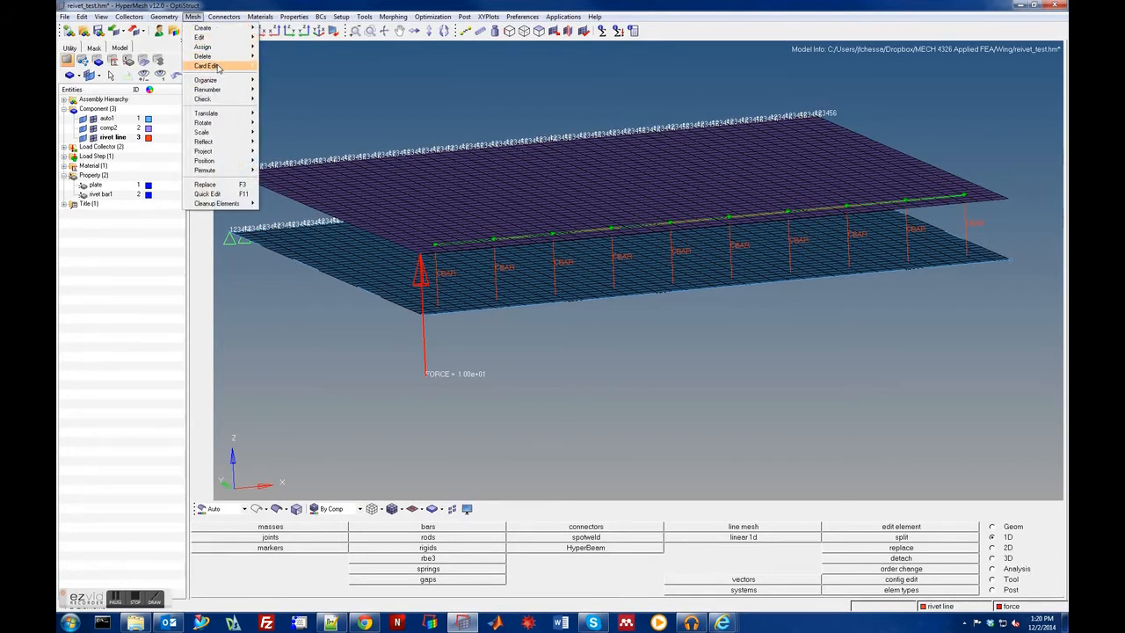
left_click(206, 66)
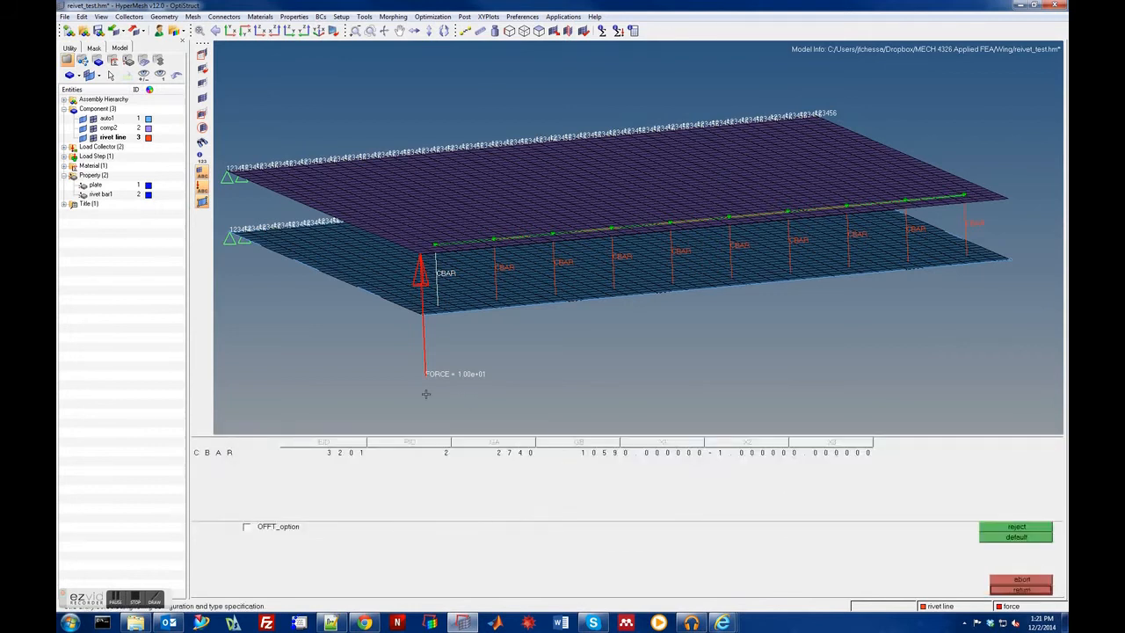
mouse_move(308, 434)
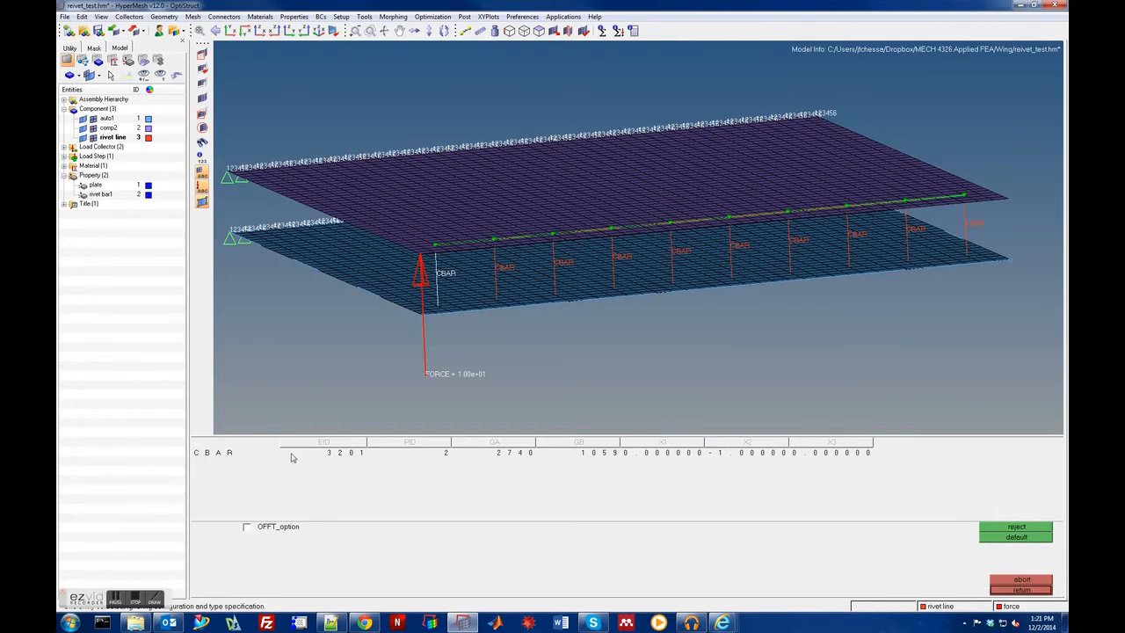
mouse_move(287, 469)
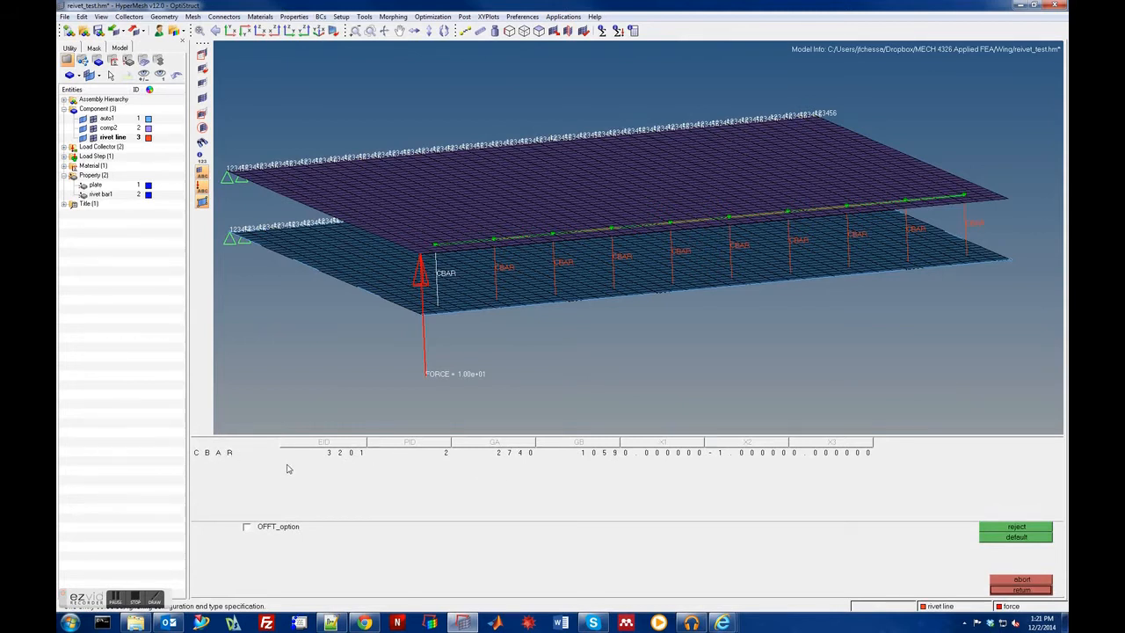
mouse_move(391, 466)
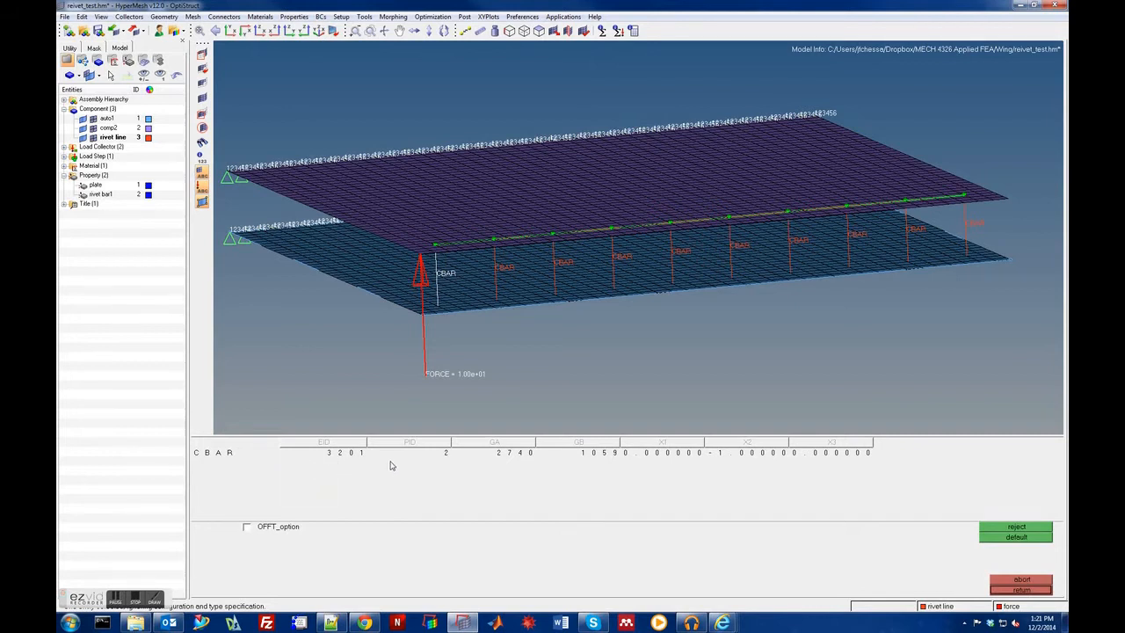
mouse_move(771, 460)
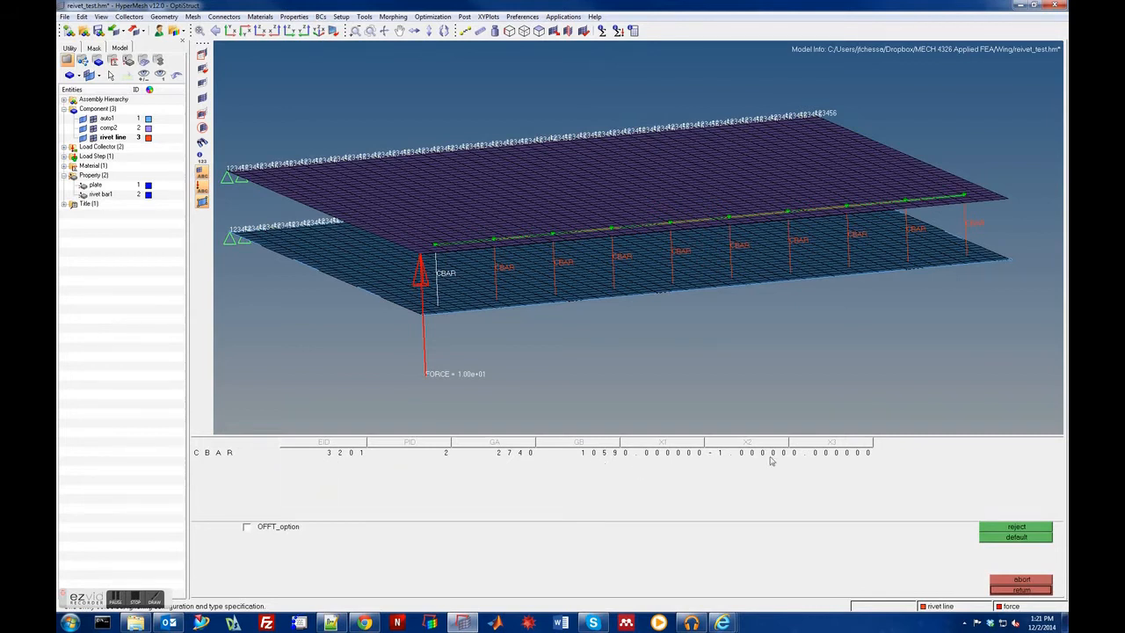
mouse_move(734, 466)
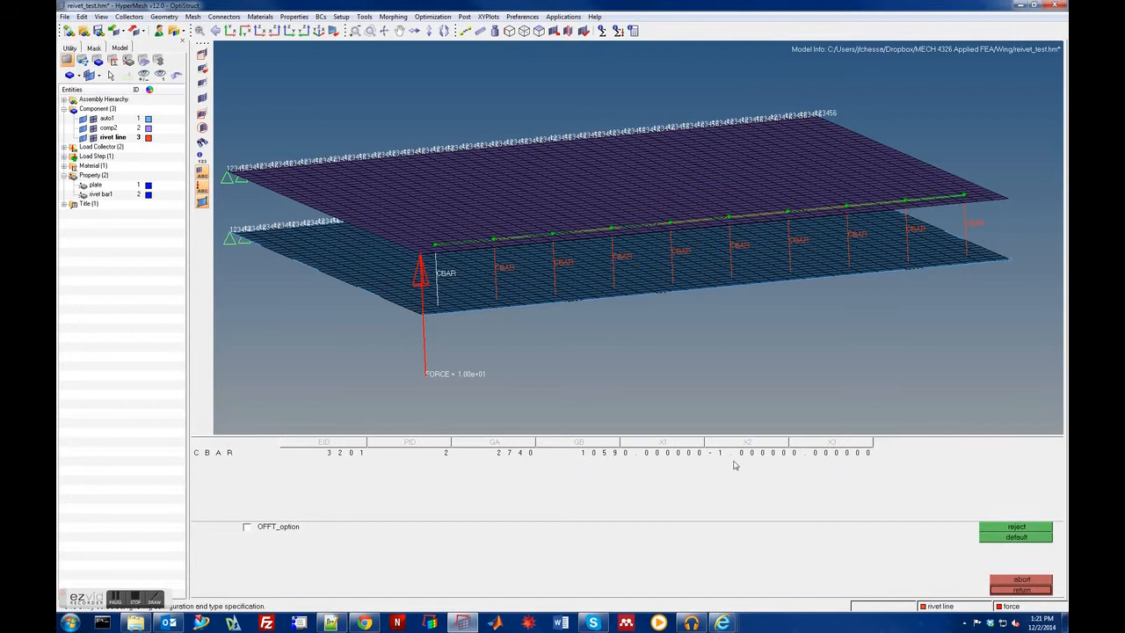
mouse_move(715, 462)
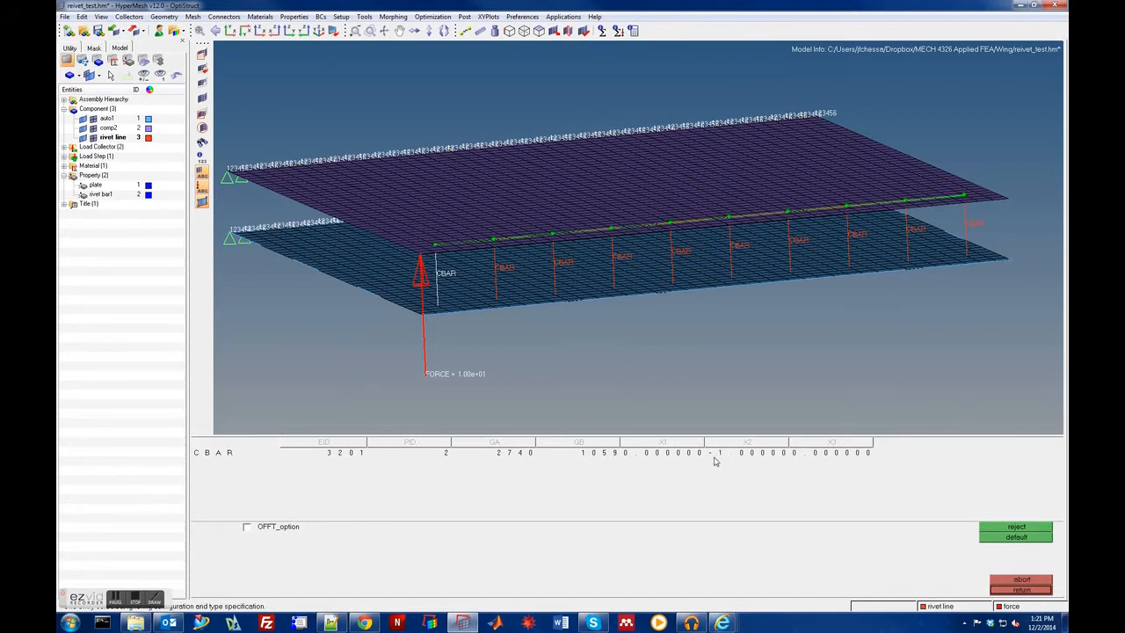
mouse_move(407, 433)
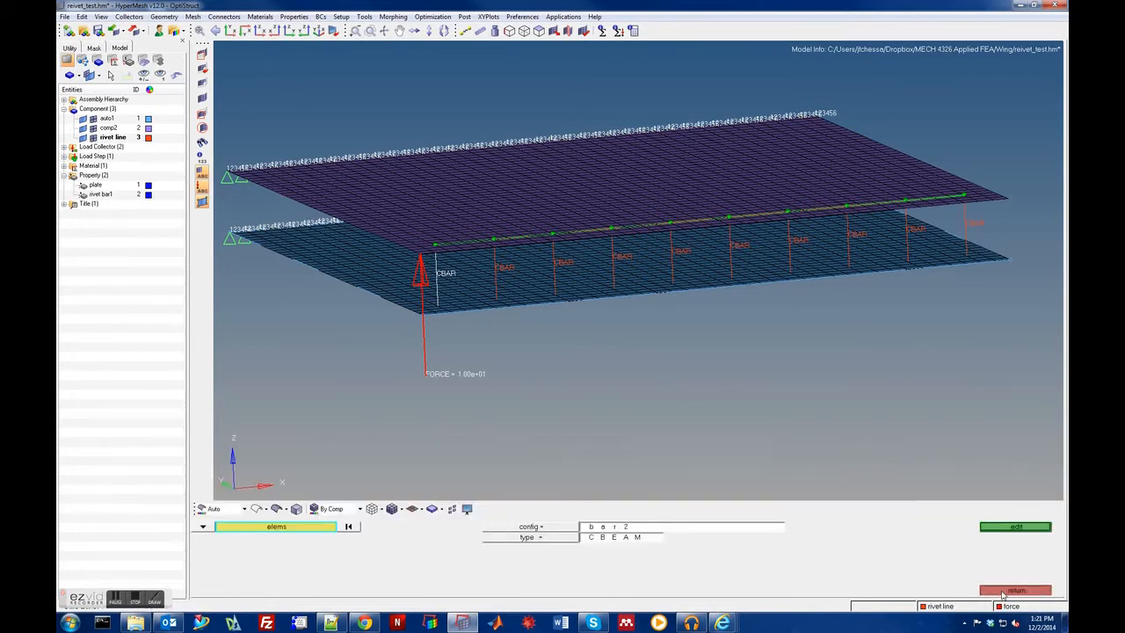
Overwrite reivet_test.fem, run the OptiStruct analysis, and close the solver log.
left_click(1015, 590)
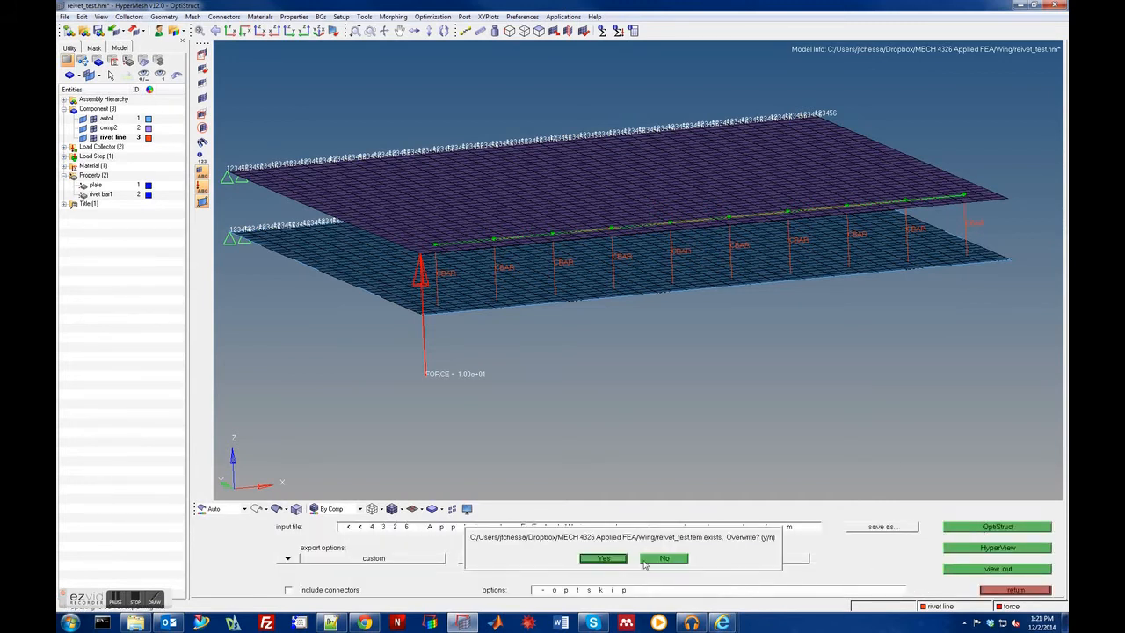
left_click(603, 558)
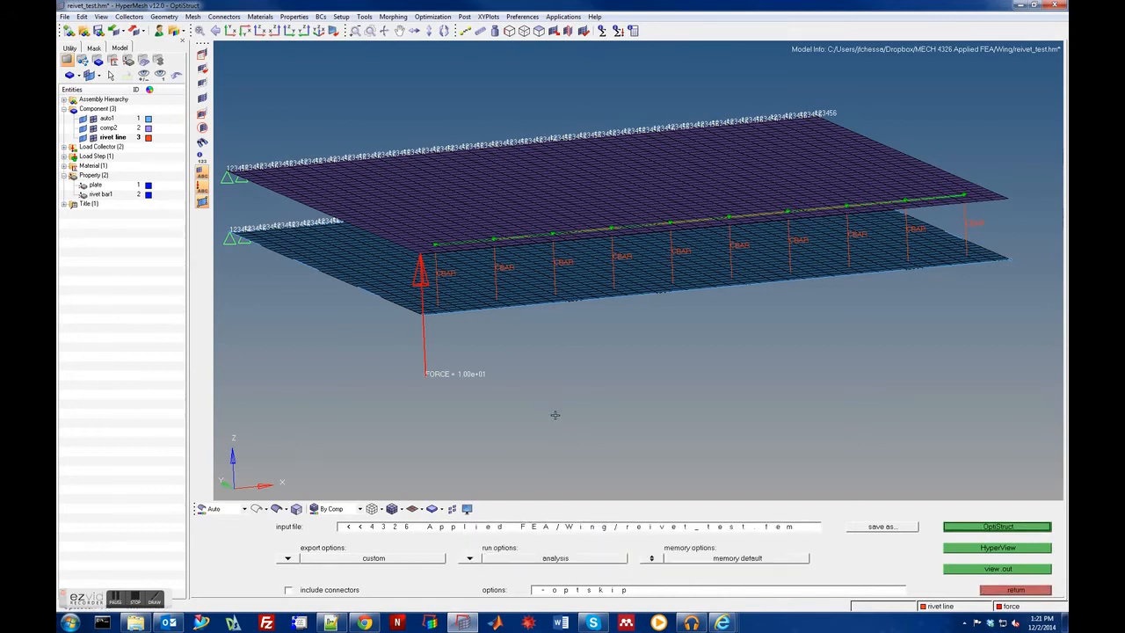
left_click(997, 525)
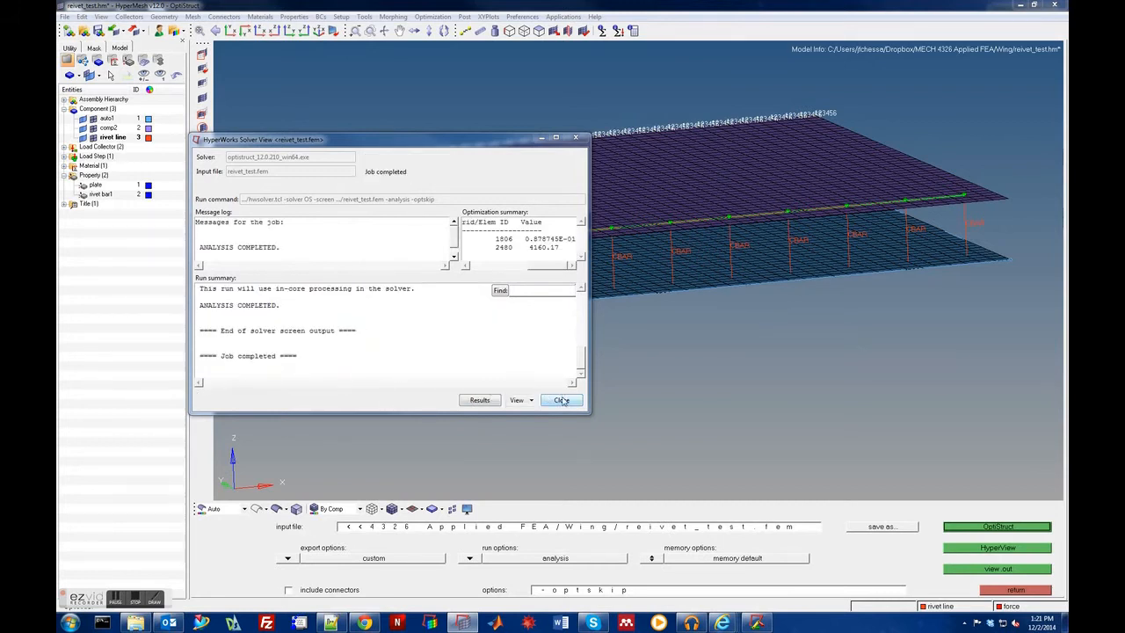
left_click(562, 400)
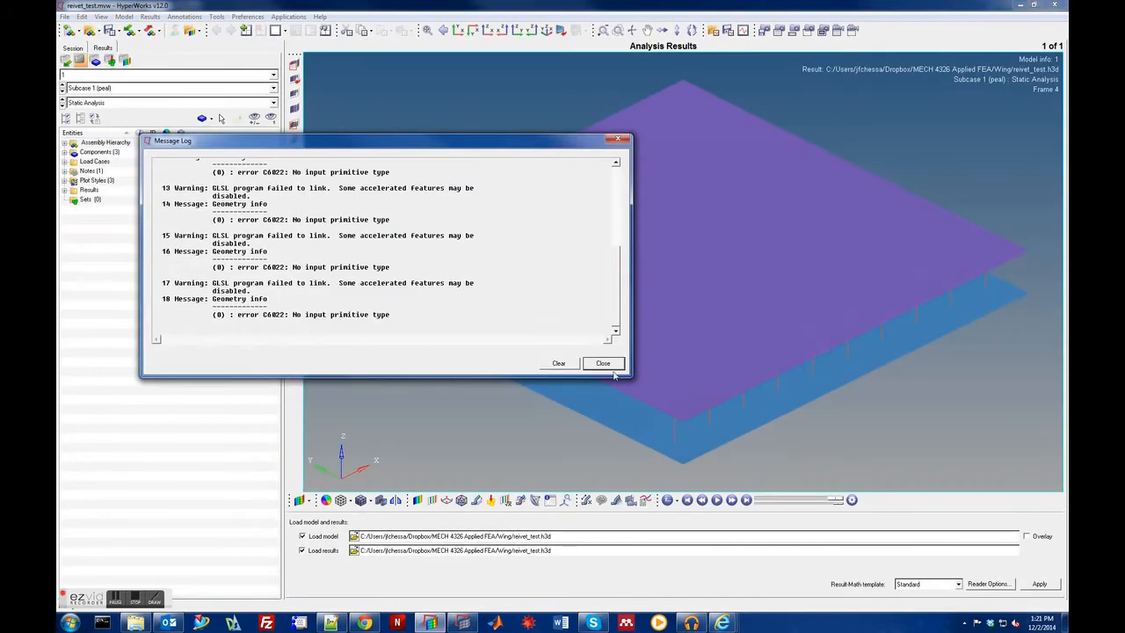
Contour the plates with von Mises element stresses.
left_click(602, 363)
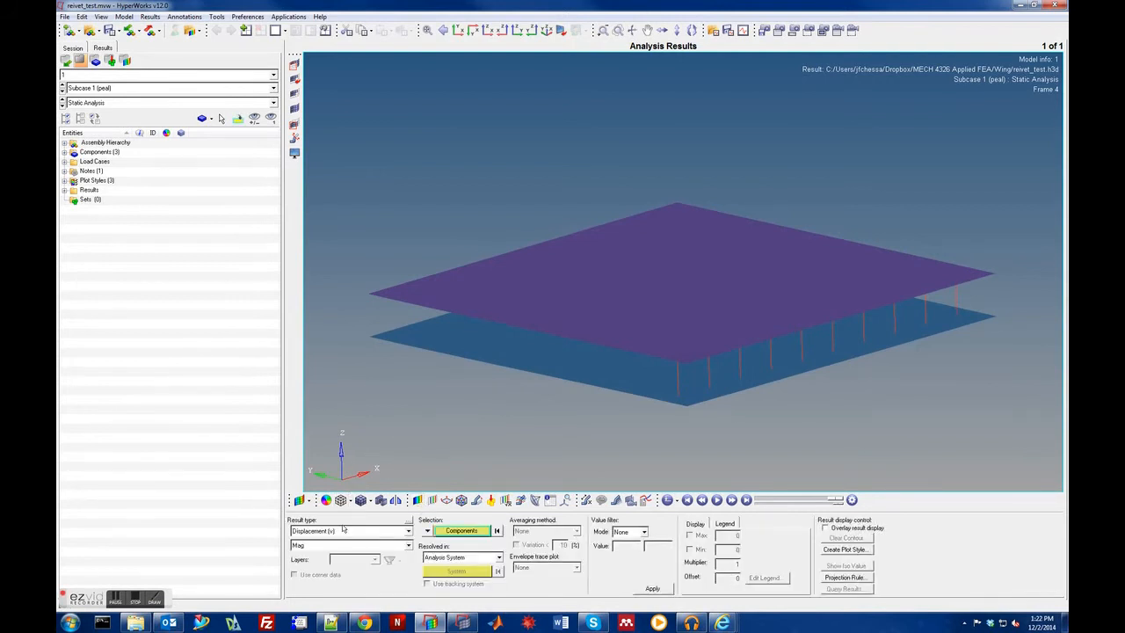
left_click(408, 530)
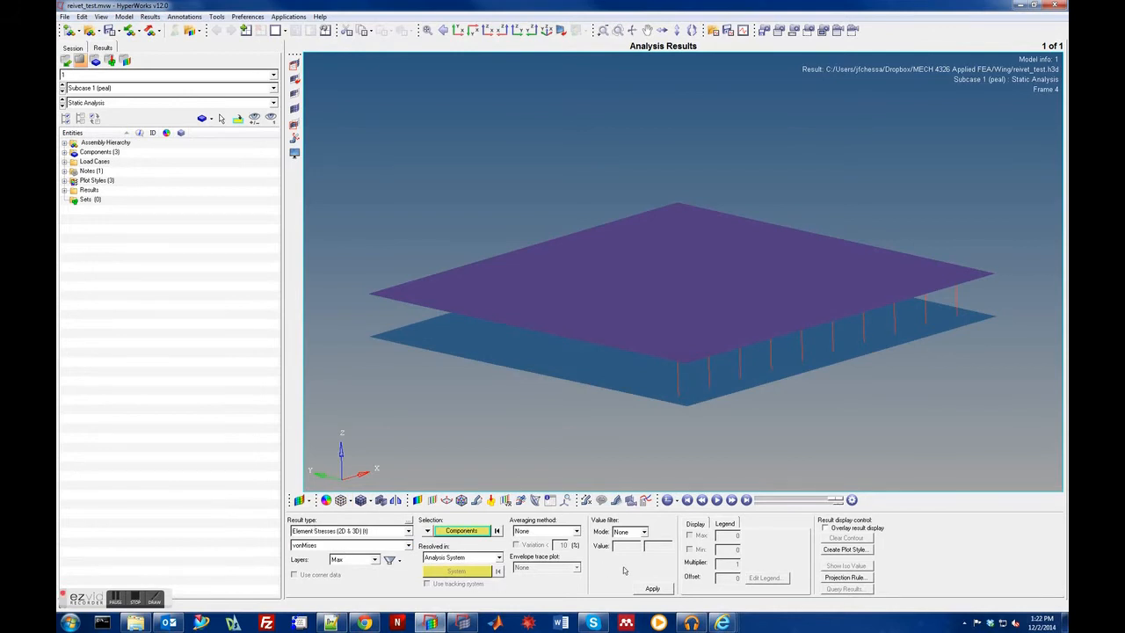
left_click(651, 588)
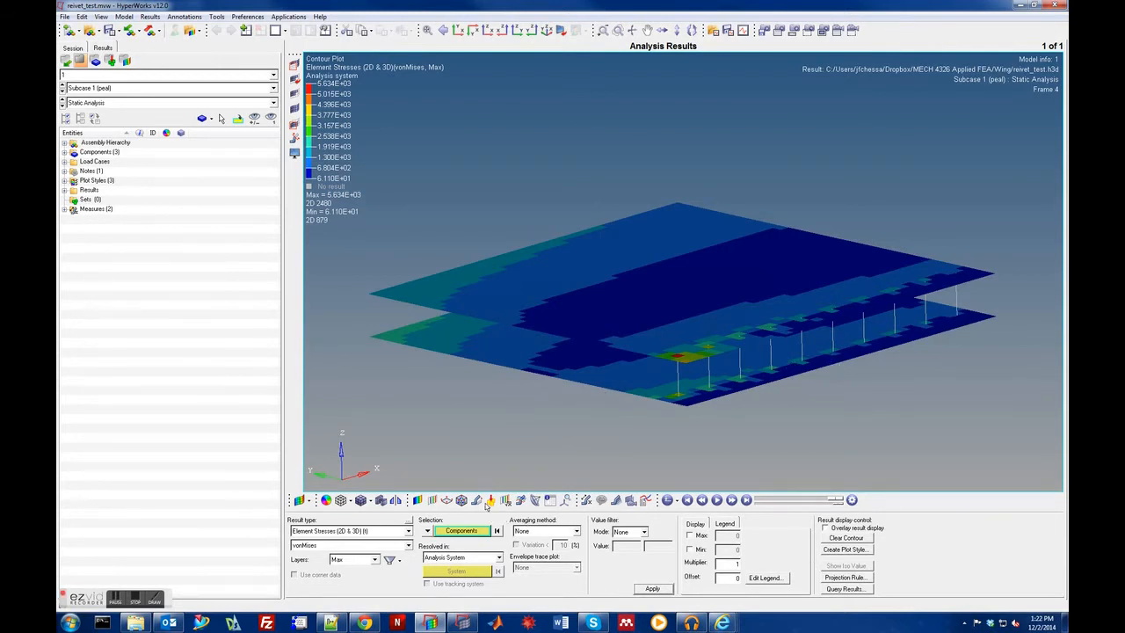
Set the deformed shape scale factor to 20.
left_click(490, 500)
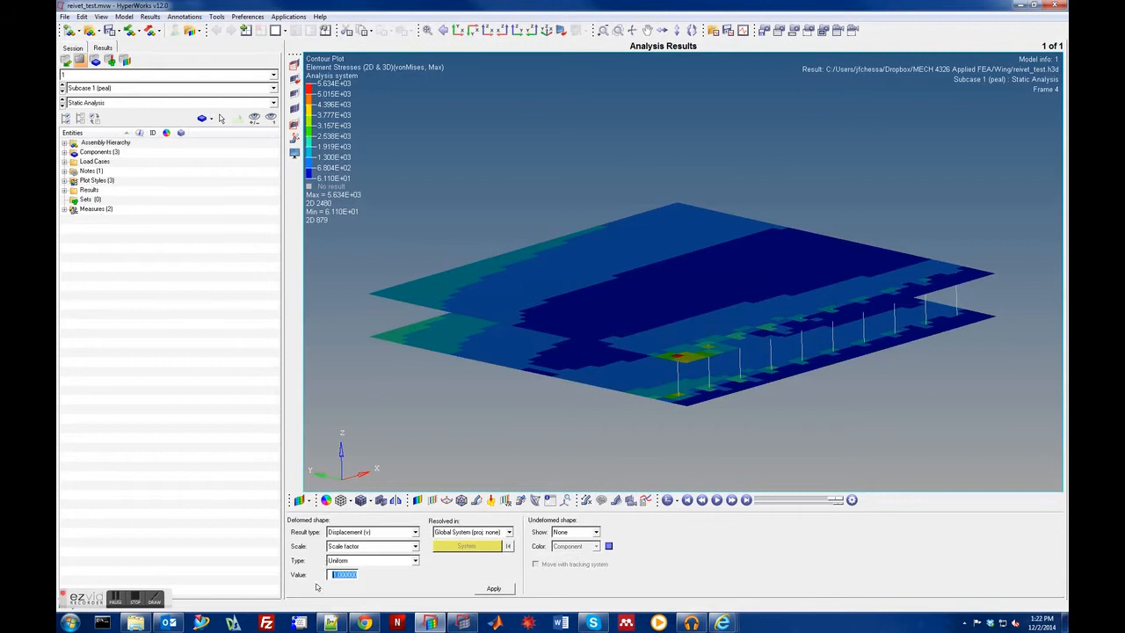
type("20")
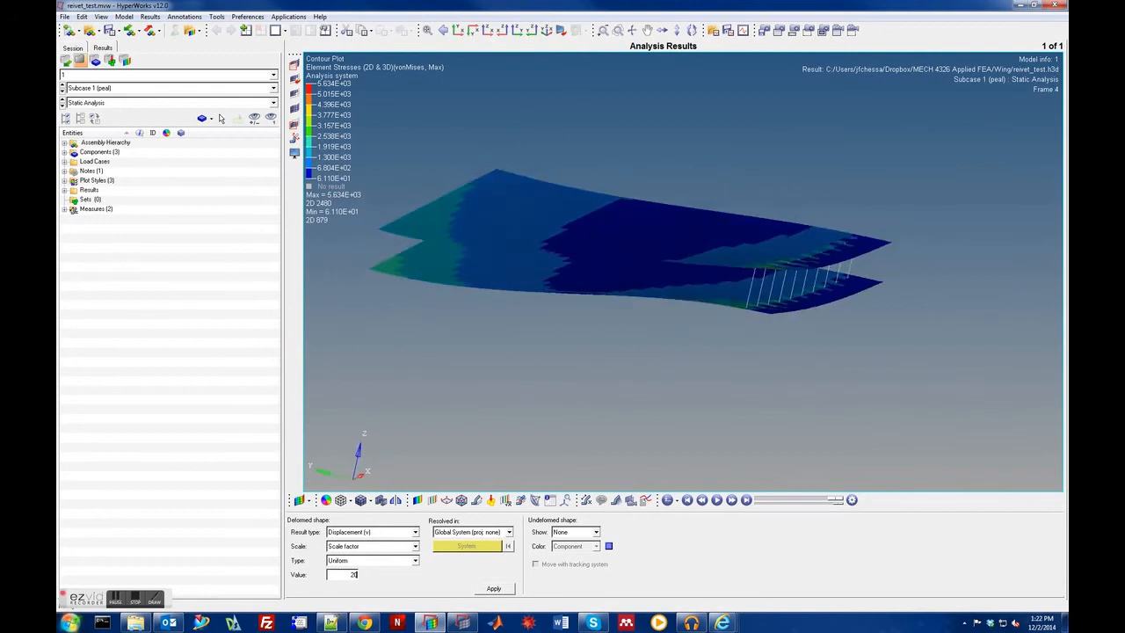
left_click(493, 588)
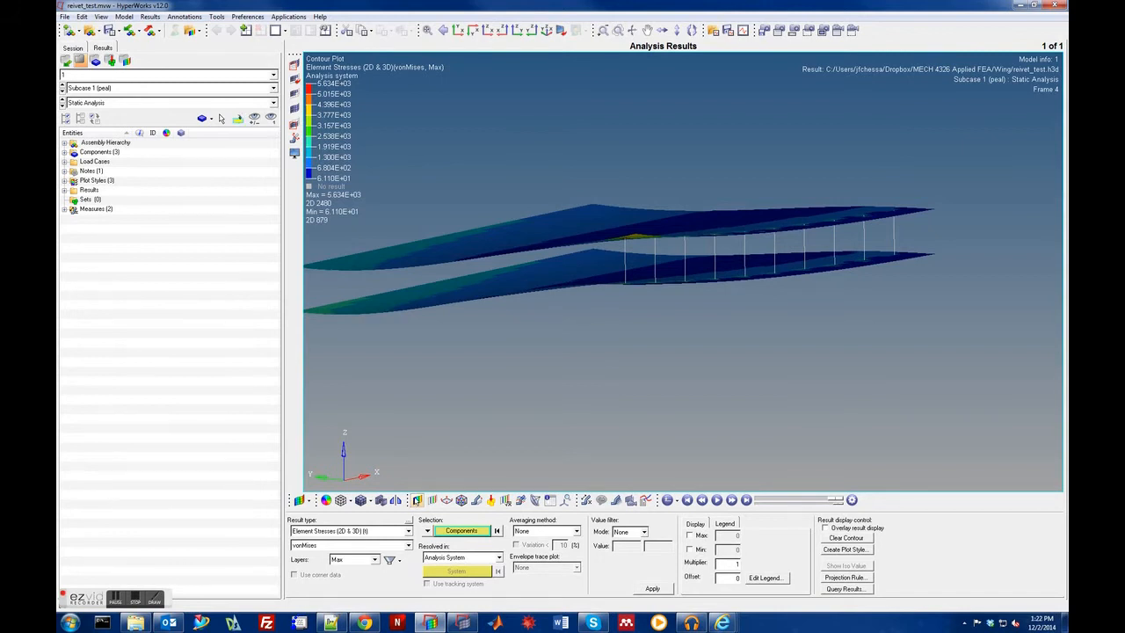
Contour the rivet bars with 1D element axial stress.
left_click(407, 530)
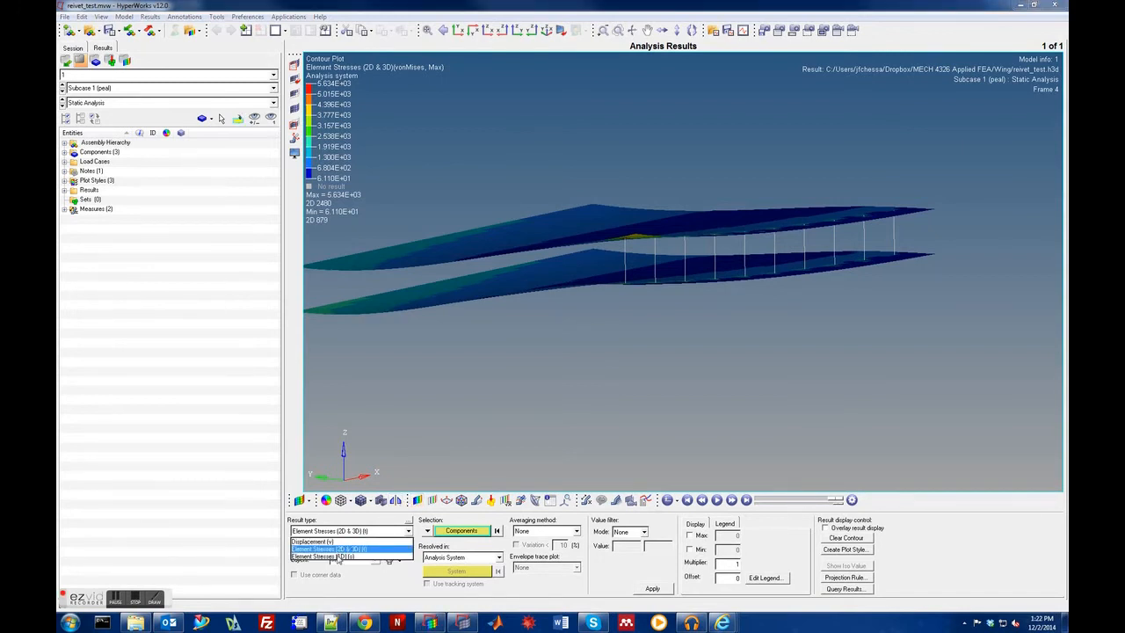
left_click(338, 556)
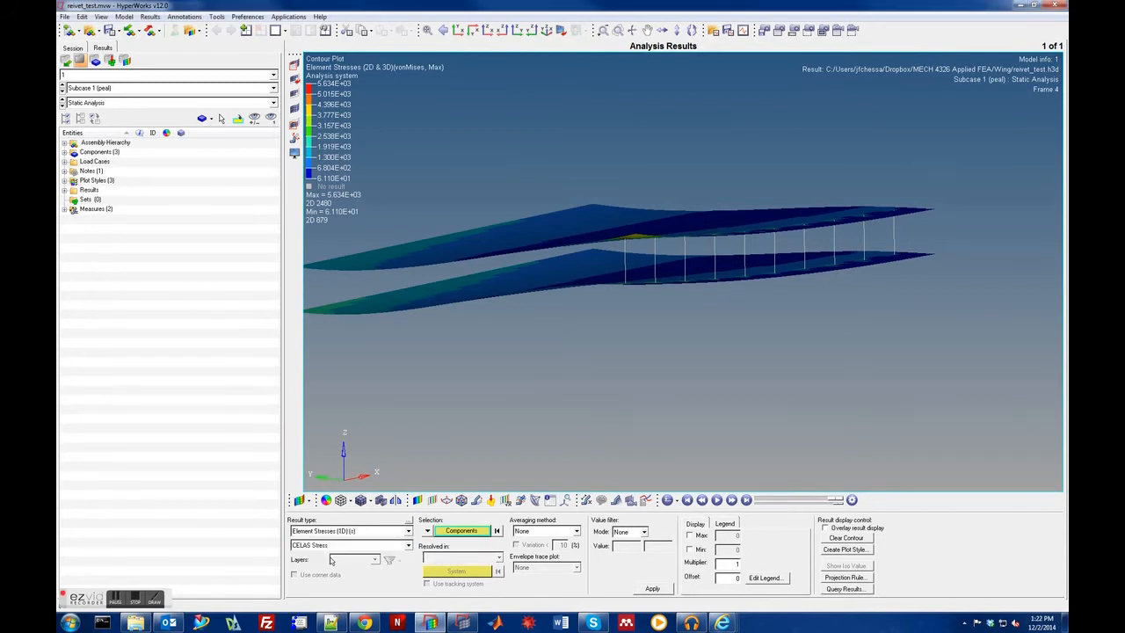
left_click(407, 545)
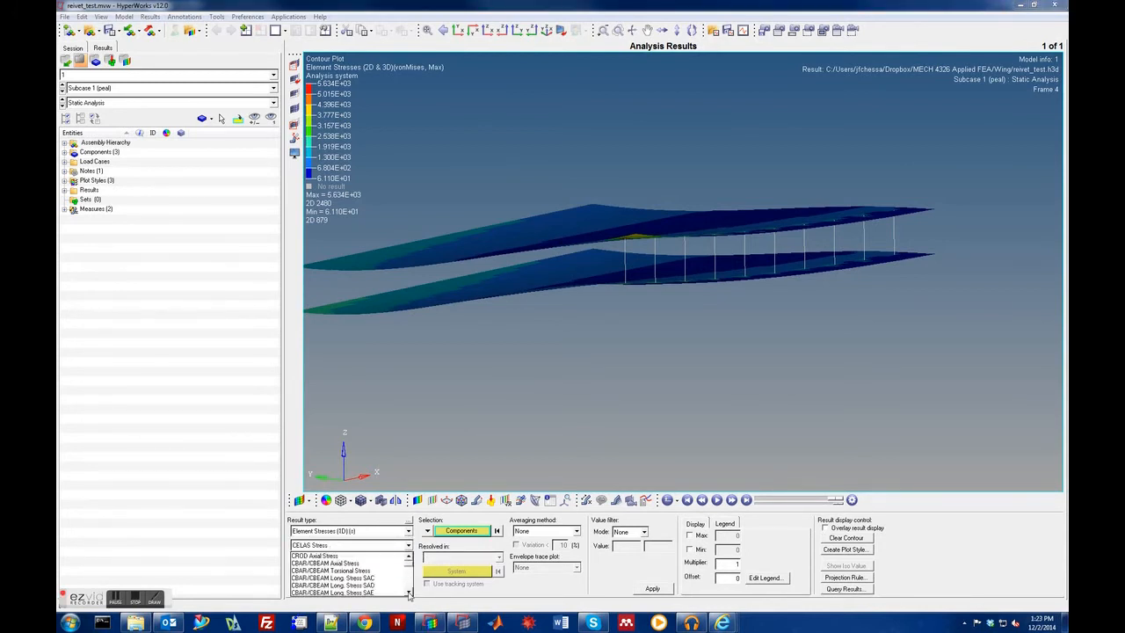
left_click(334, 556)
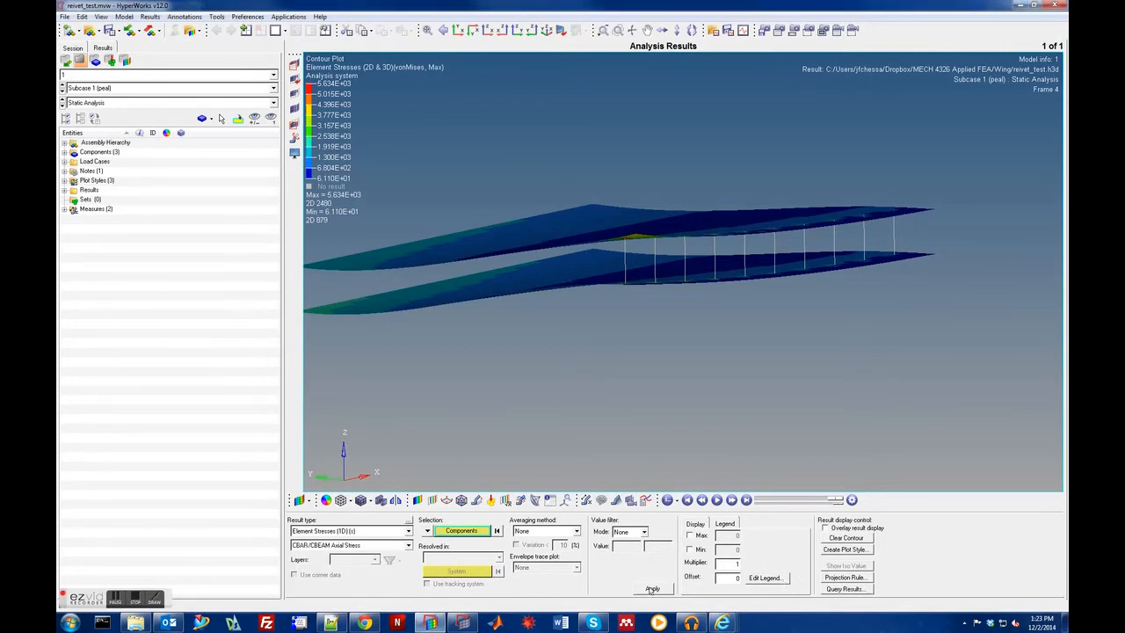
left_click(652, 588)
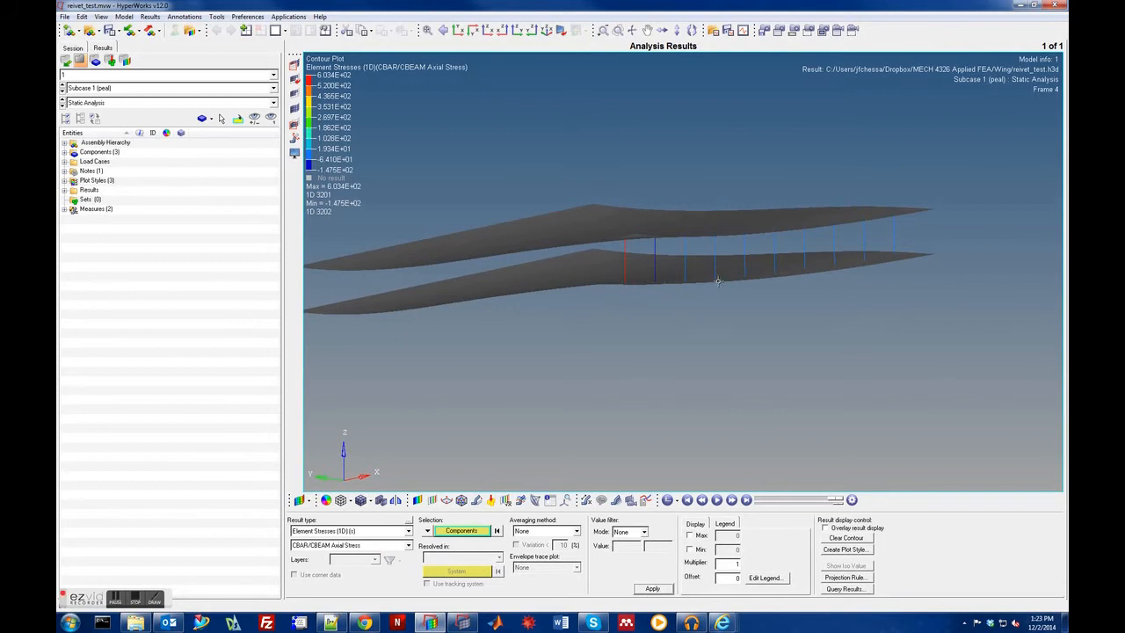
mouse_move(343, 536)
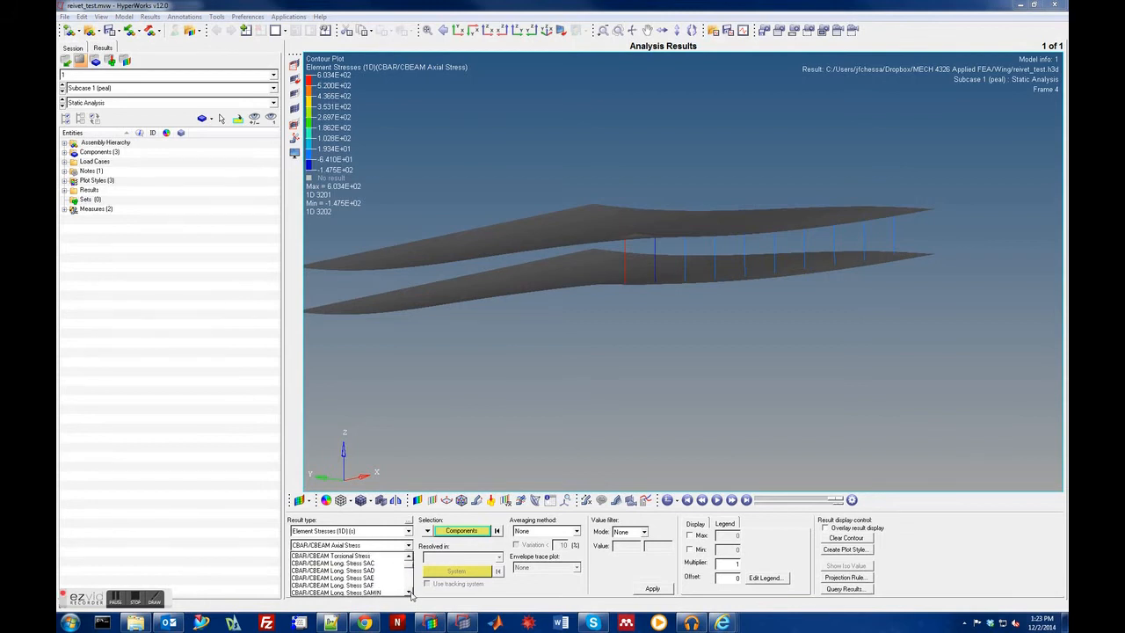
Switch the bar contour to CBAR/CBEAM Long. Stress SBC (-1.713E+04 to 1.566E+04).
scroll("down", 3)
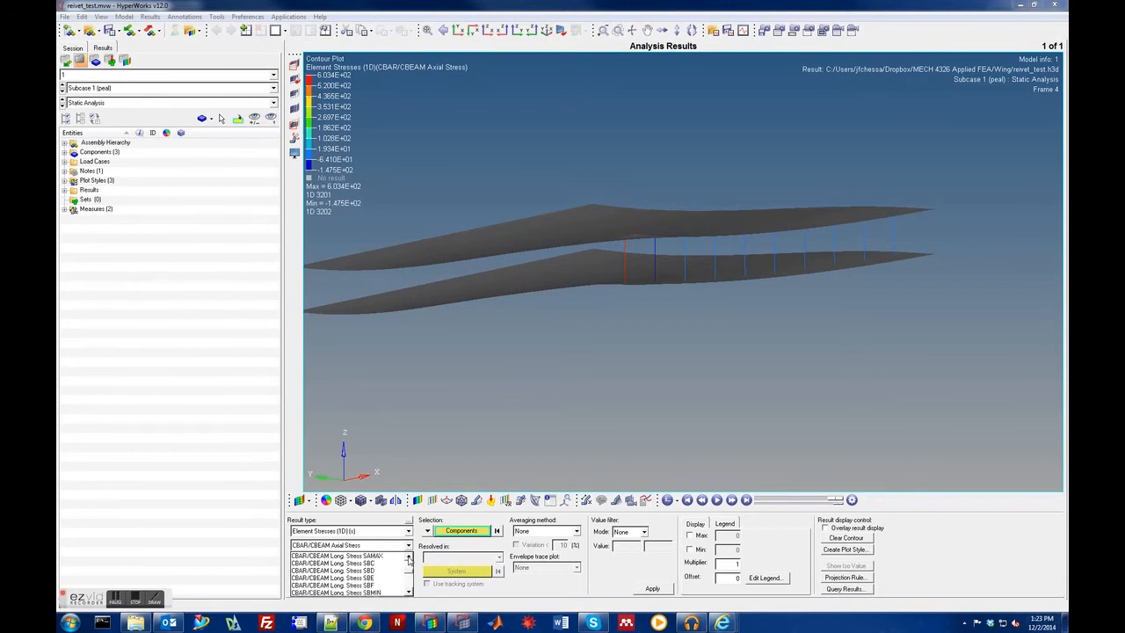
left_click(338, 570)
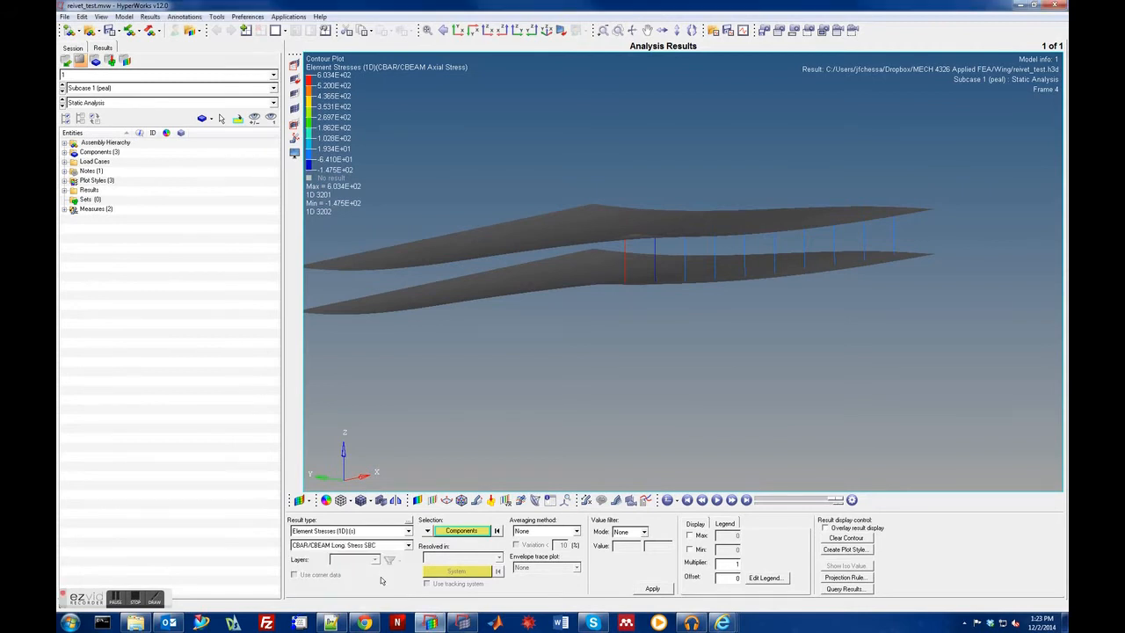
left_click(652, 588)
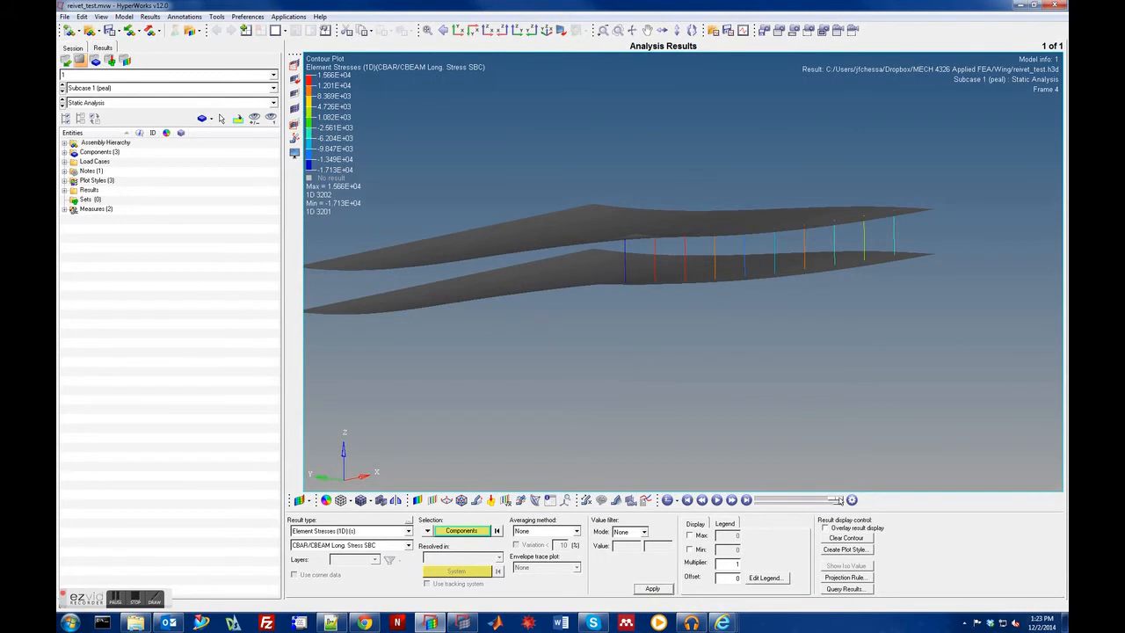
mouse_move(642, 351)
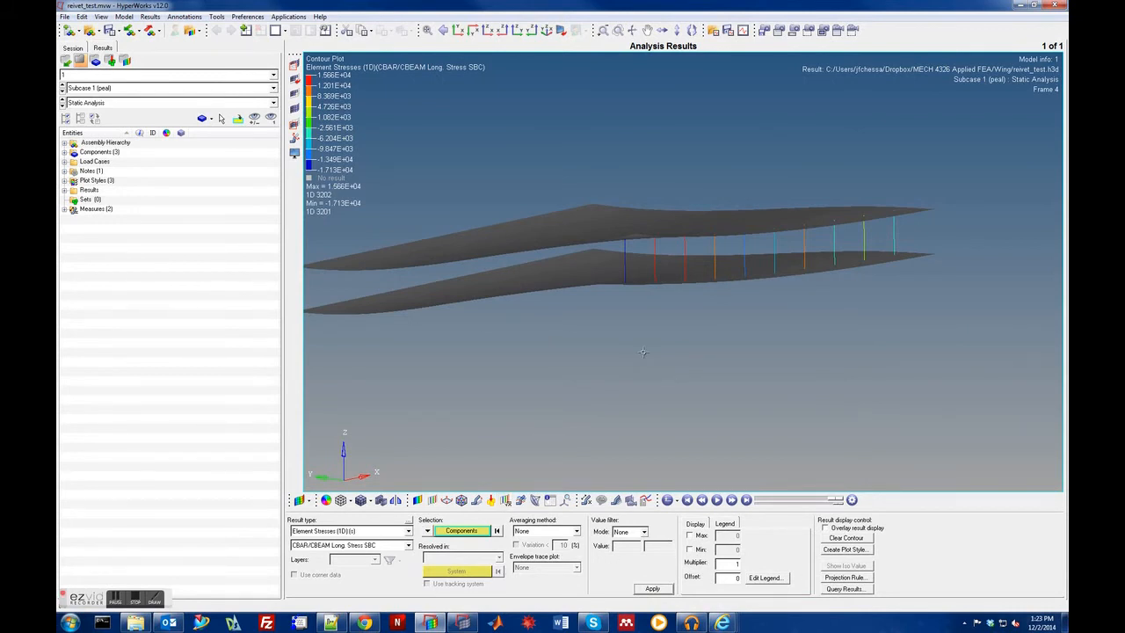
mouse_move(797, 291)
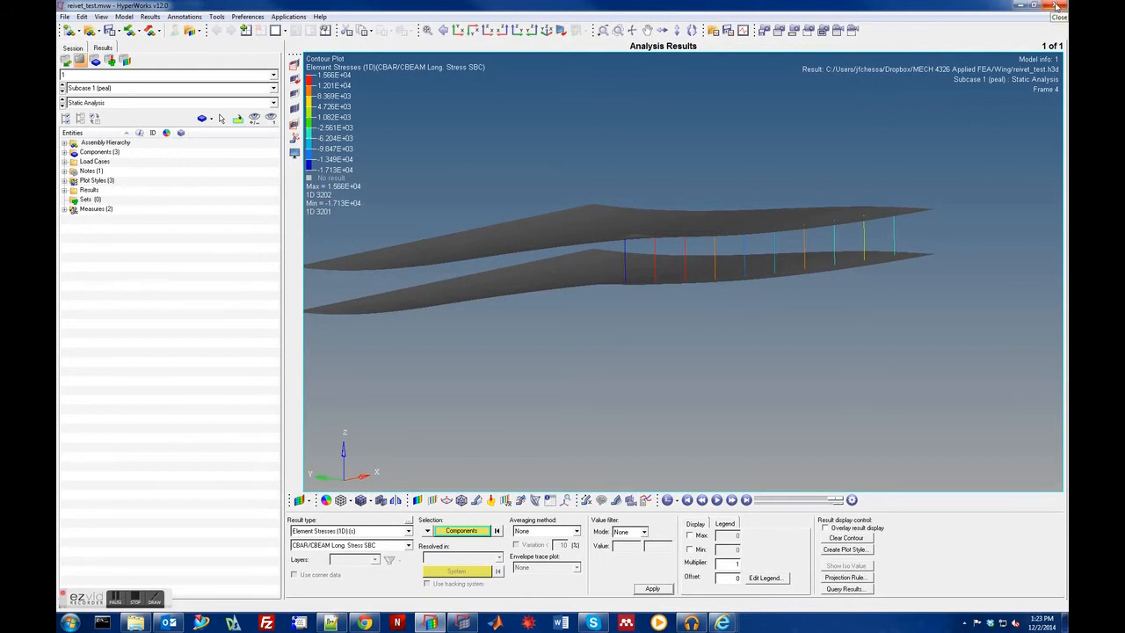
mouse_move(860, 188)
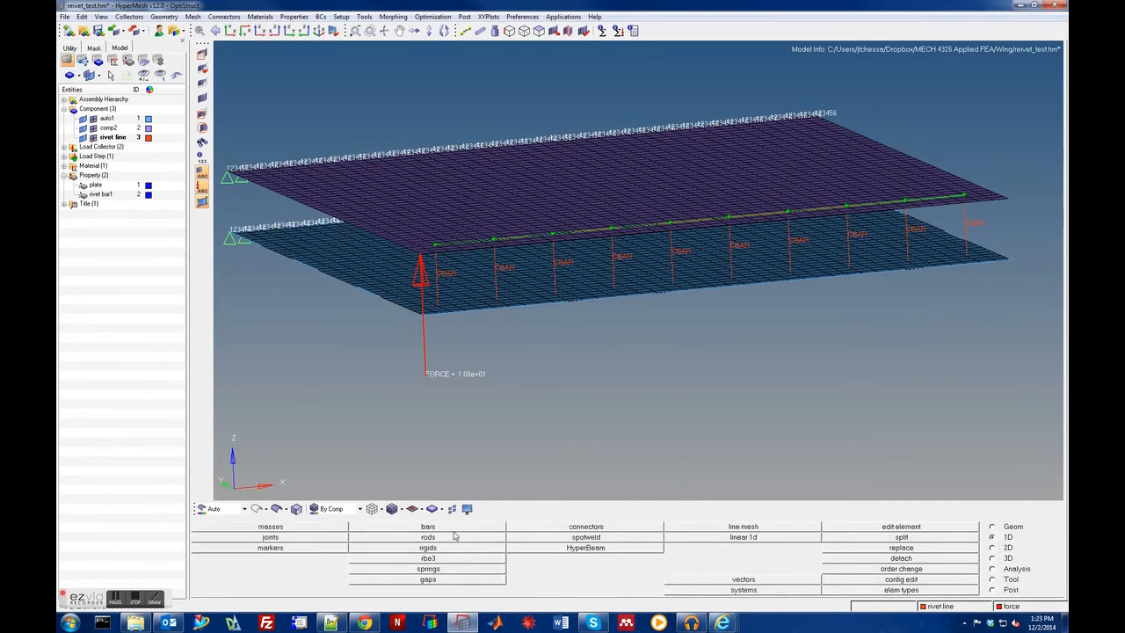
Update the rivet bars, selected by collector, with end A pin flags 456.
left_click(428, 526)
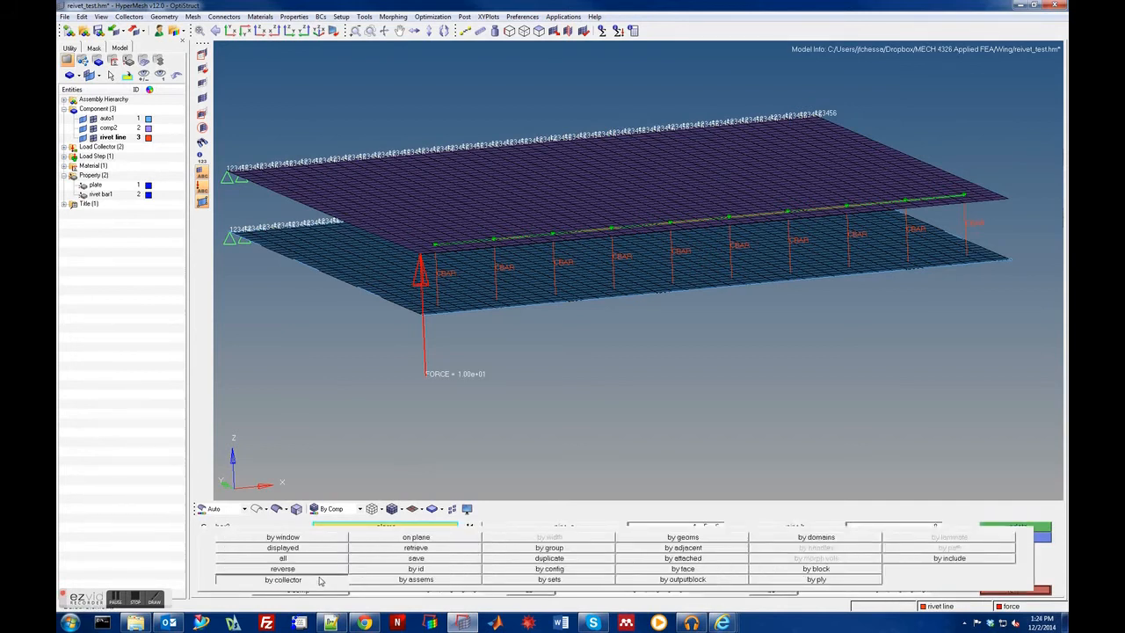
left_click(283, 579)
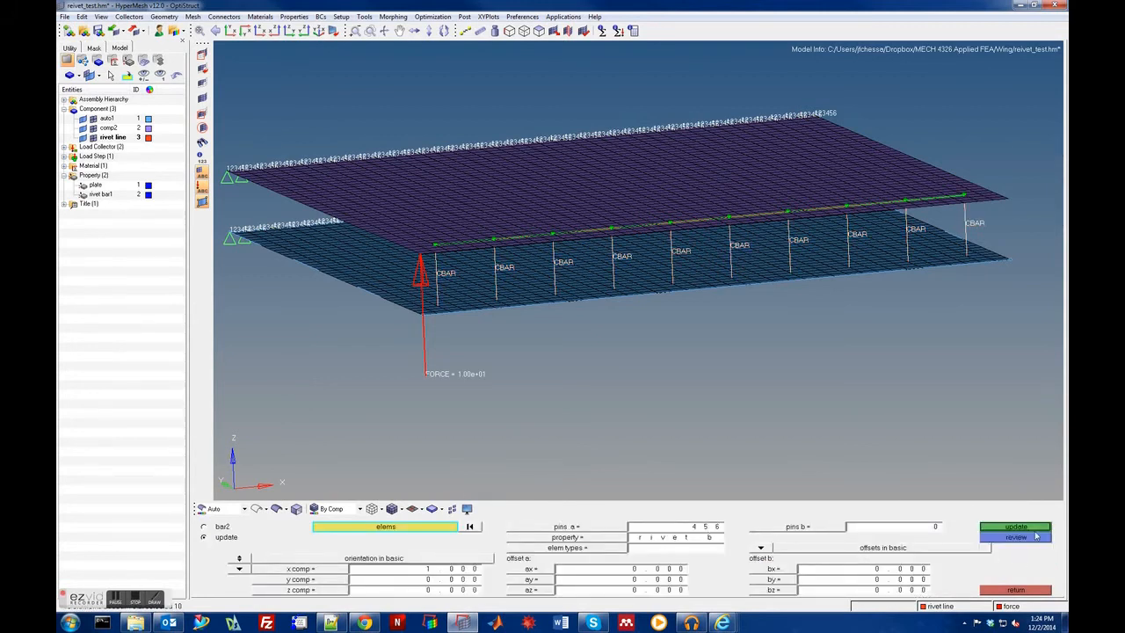
left_click(1015, 537)
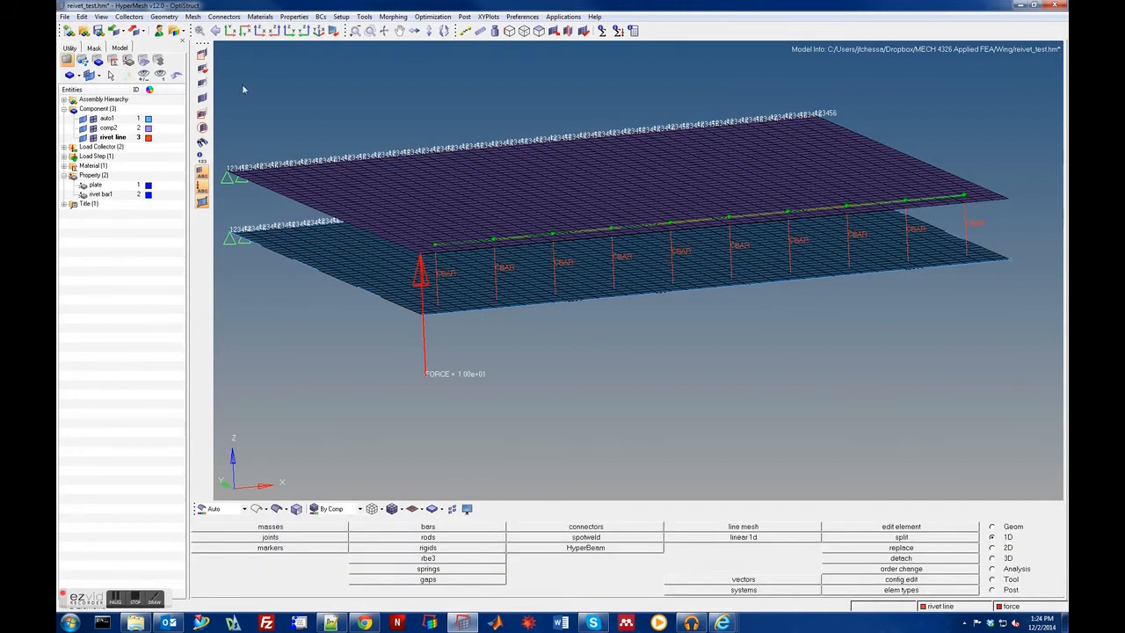
left_click(192, 16)
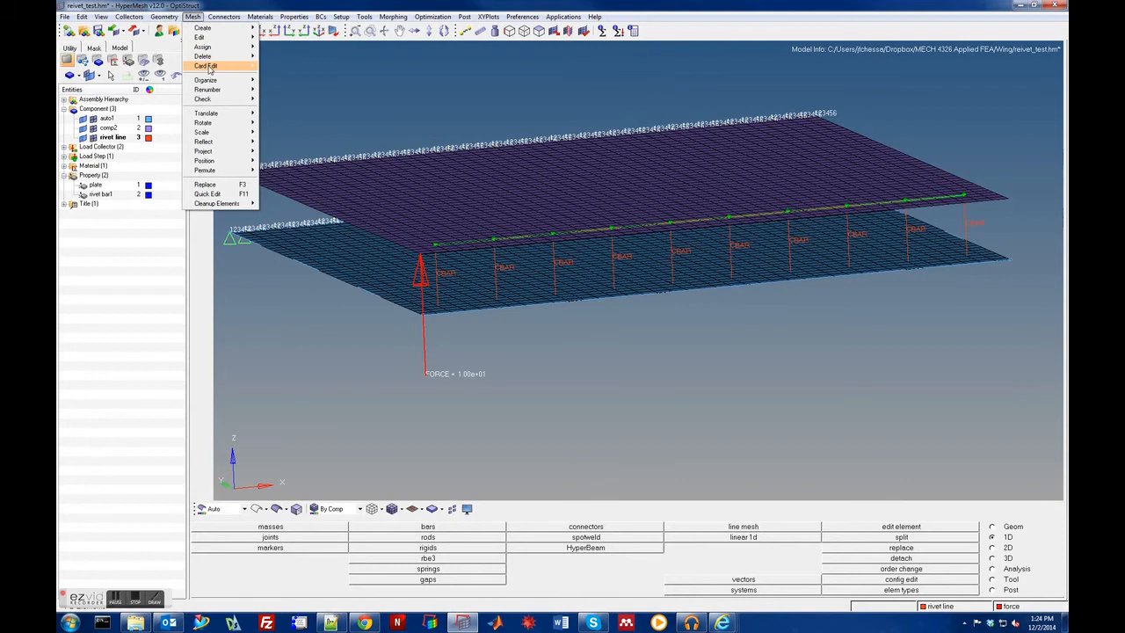
mouse_move(205, 66)
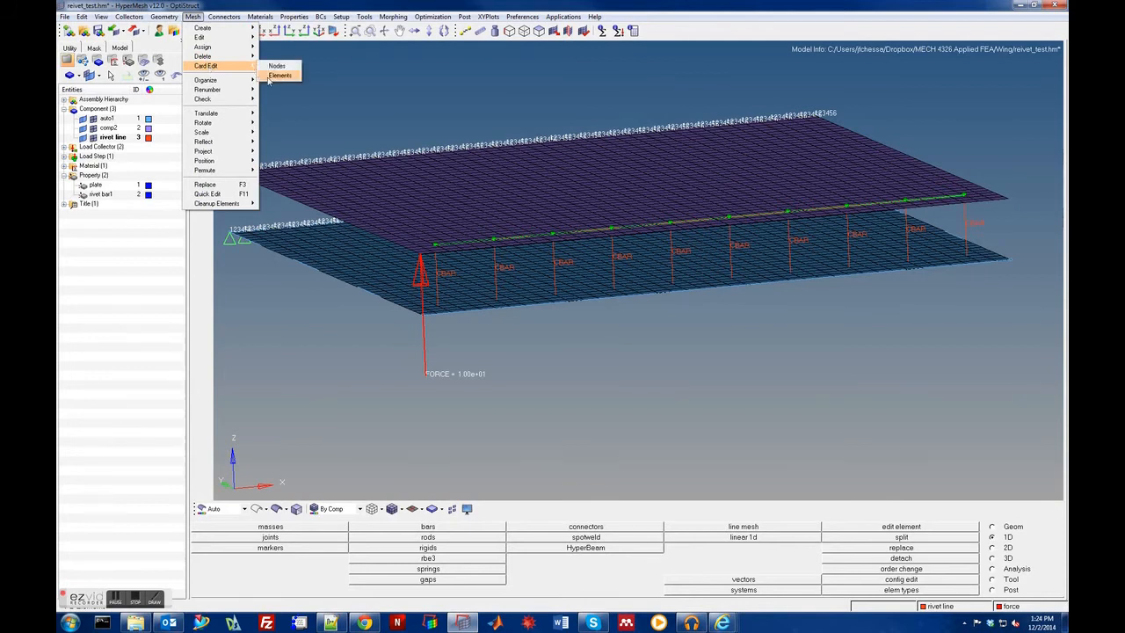
left_click(280, 74)
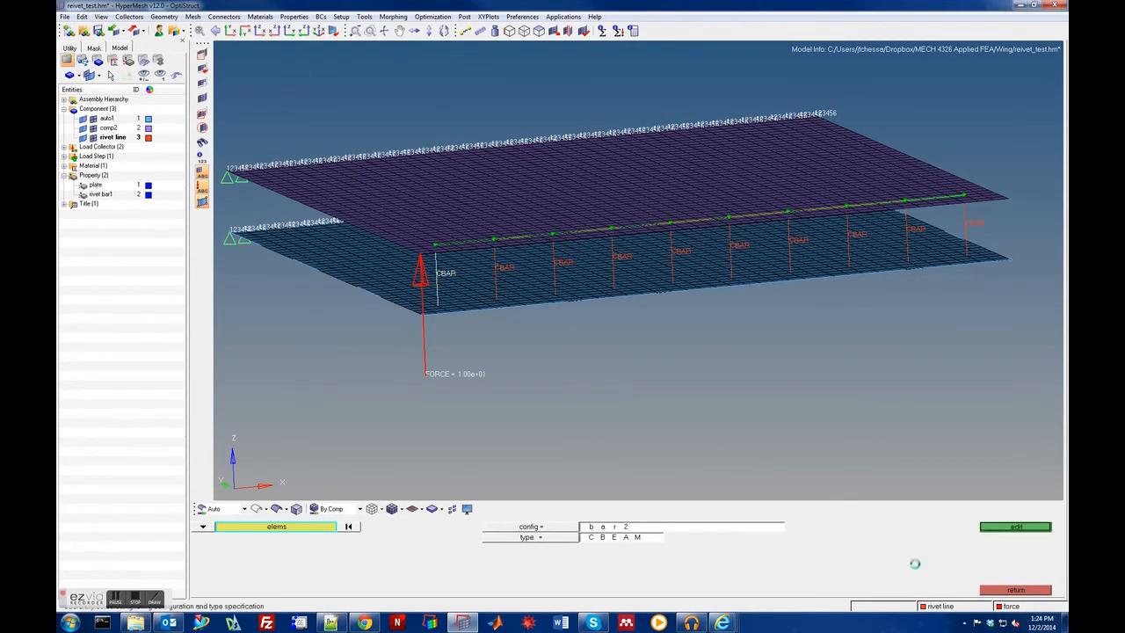
left_click(1015, 525)
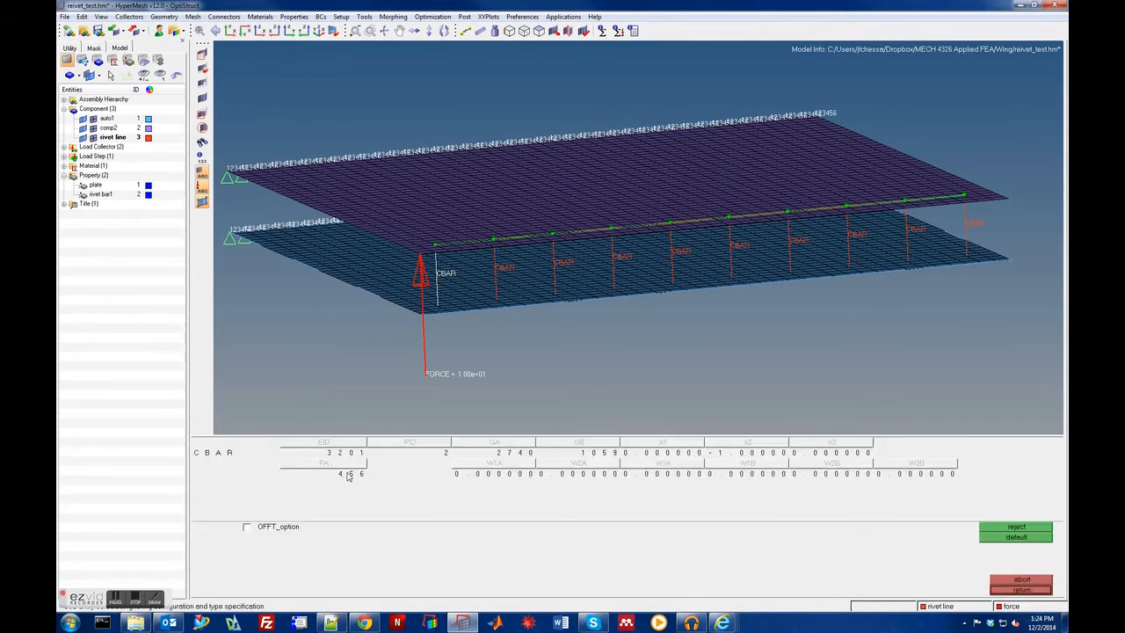
left_click(1014, 526)
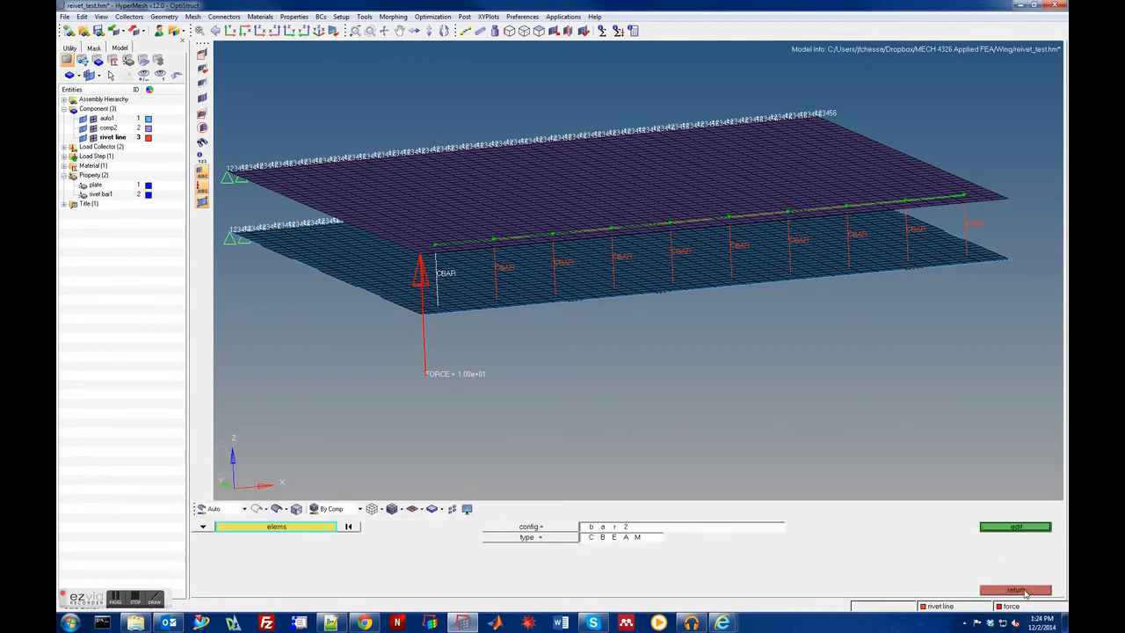
left_click(1015, 589)
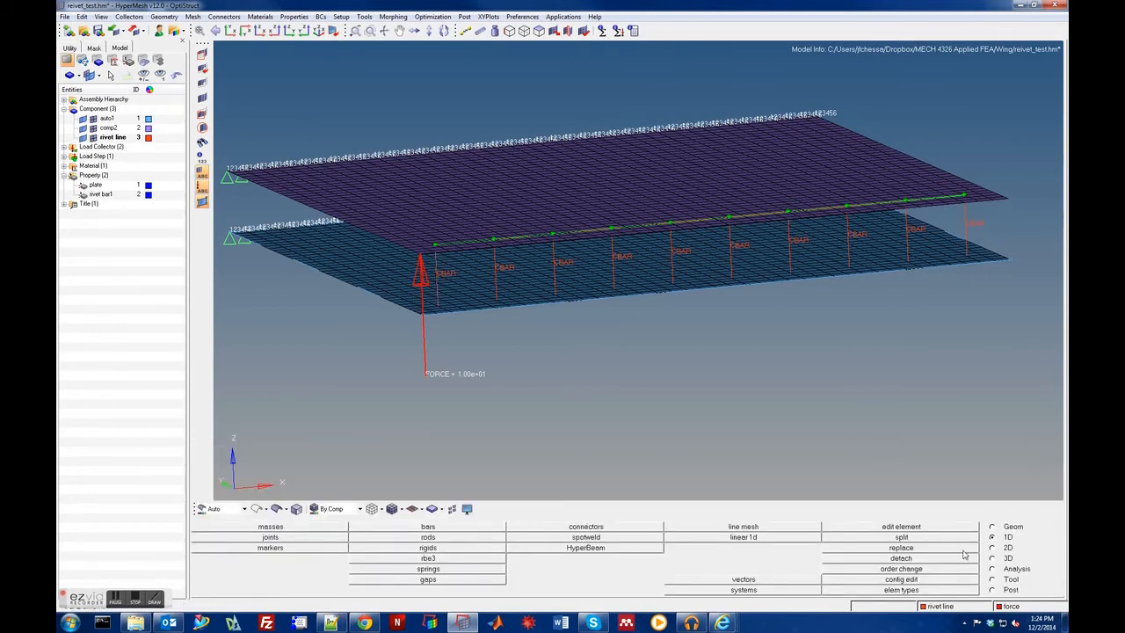
Rerun the riveted plate OptiStruct analysis, overwriting the existing input file, and dismiss the job report.
left_click(993, 578)
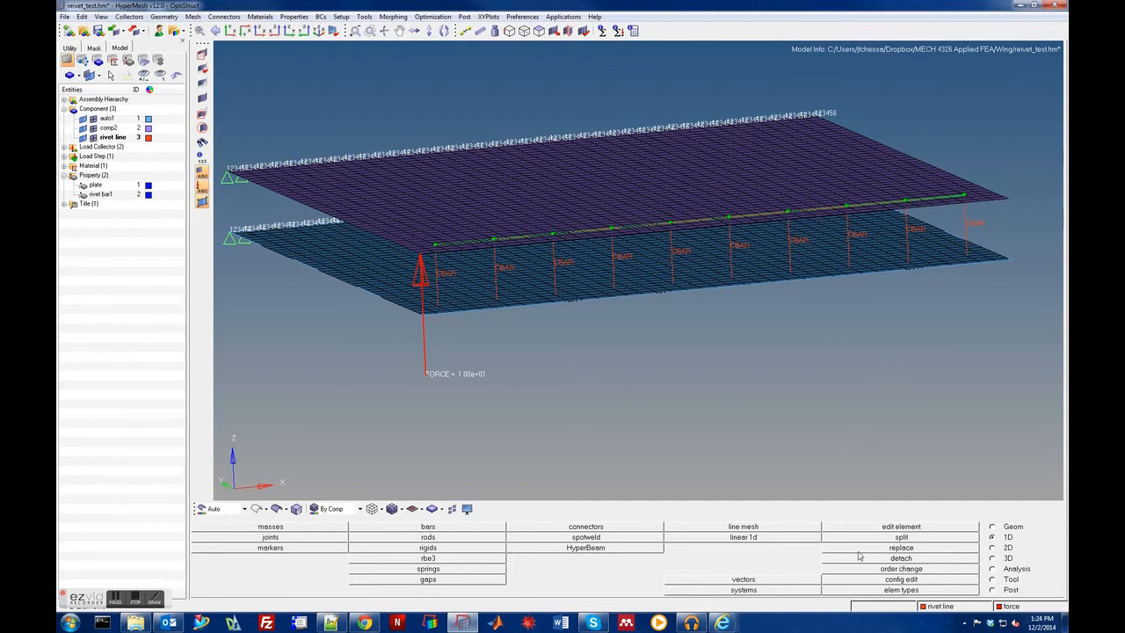
mouse_move(993, 578)
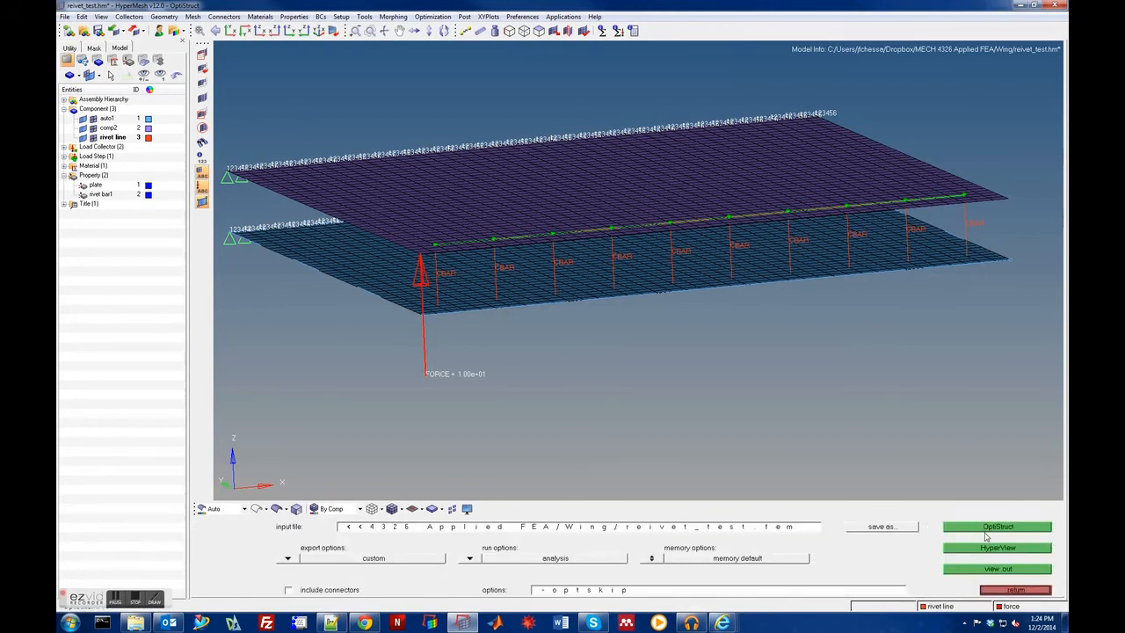
left_click(997, 526)
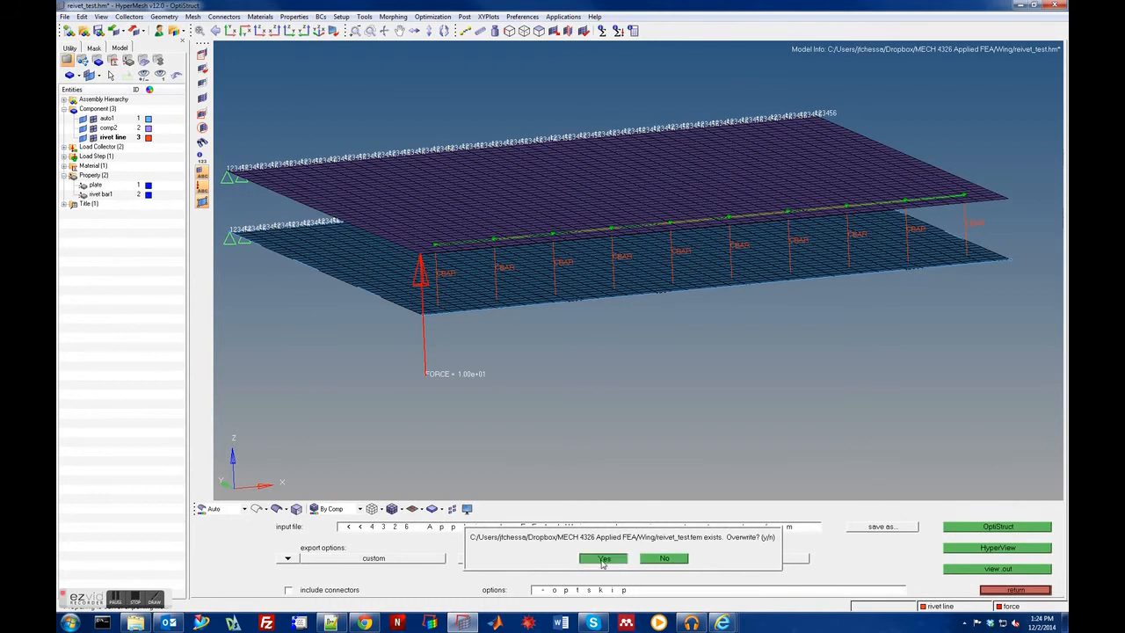
left_click(604, 558)
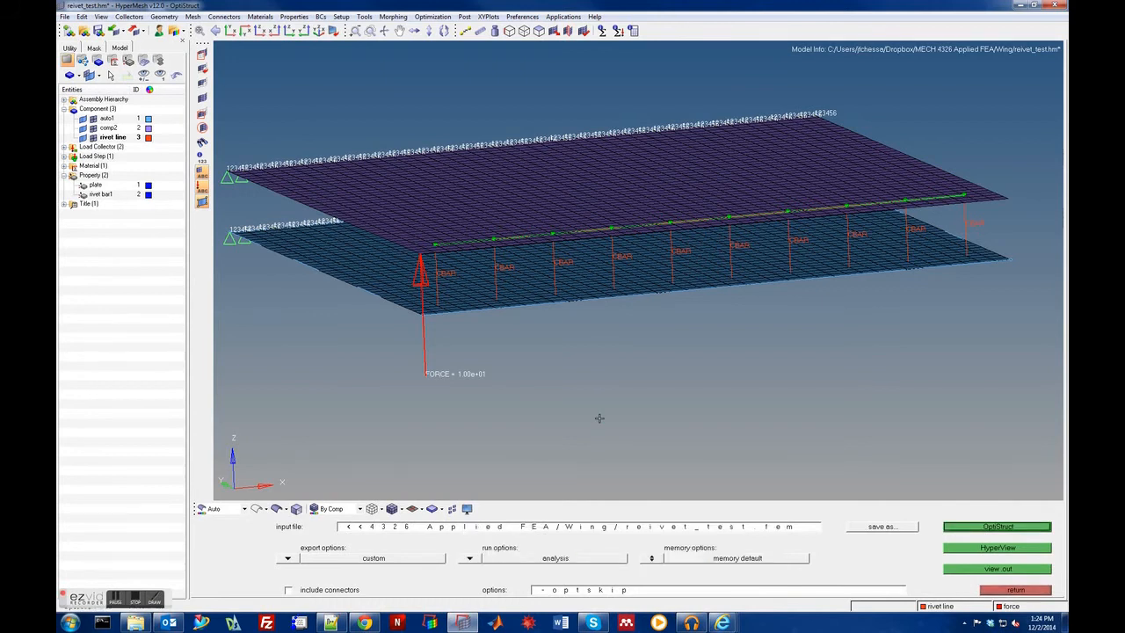
left_click(996, 527)
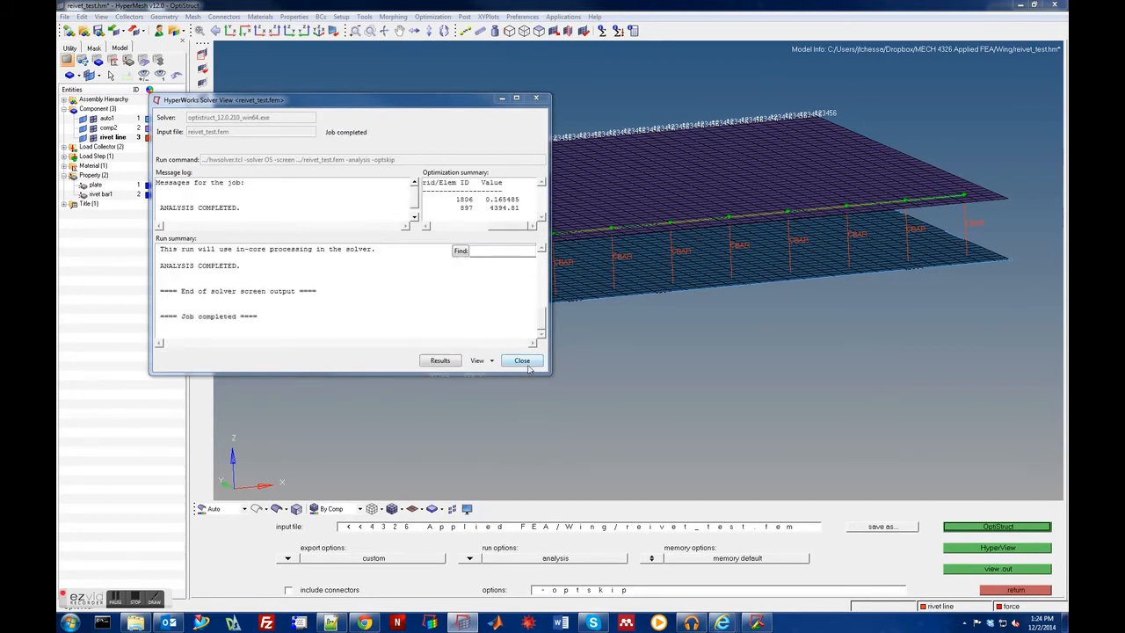
left_click(522, 360)
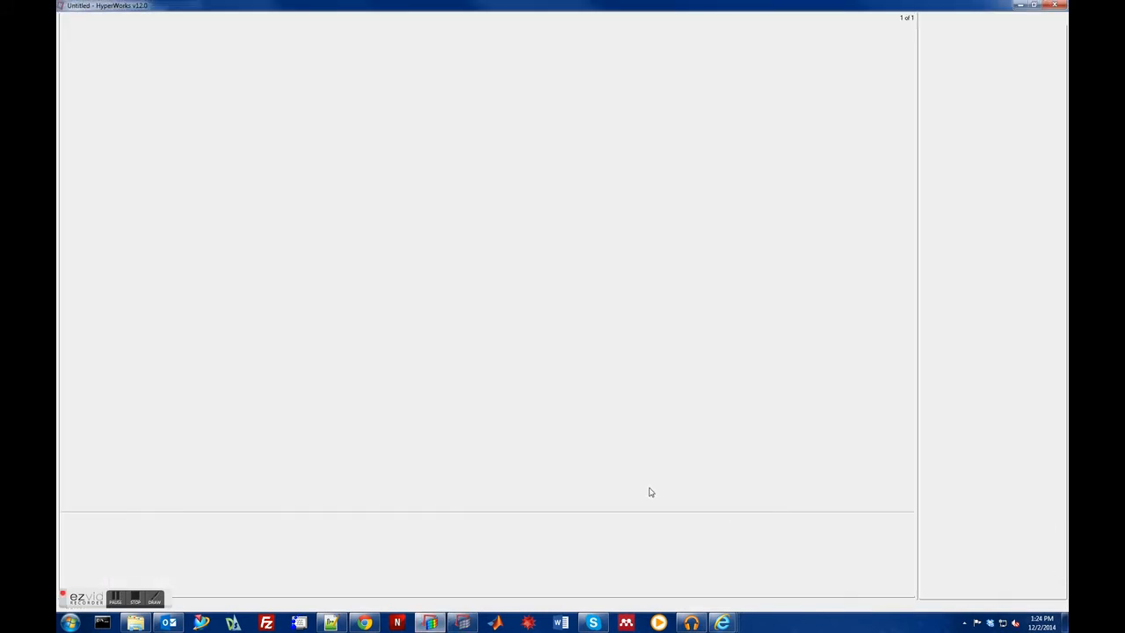
mouse_move(631, 476)
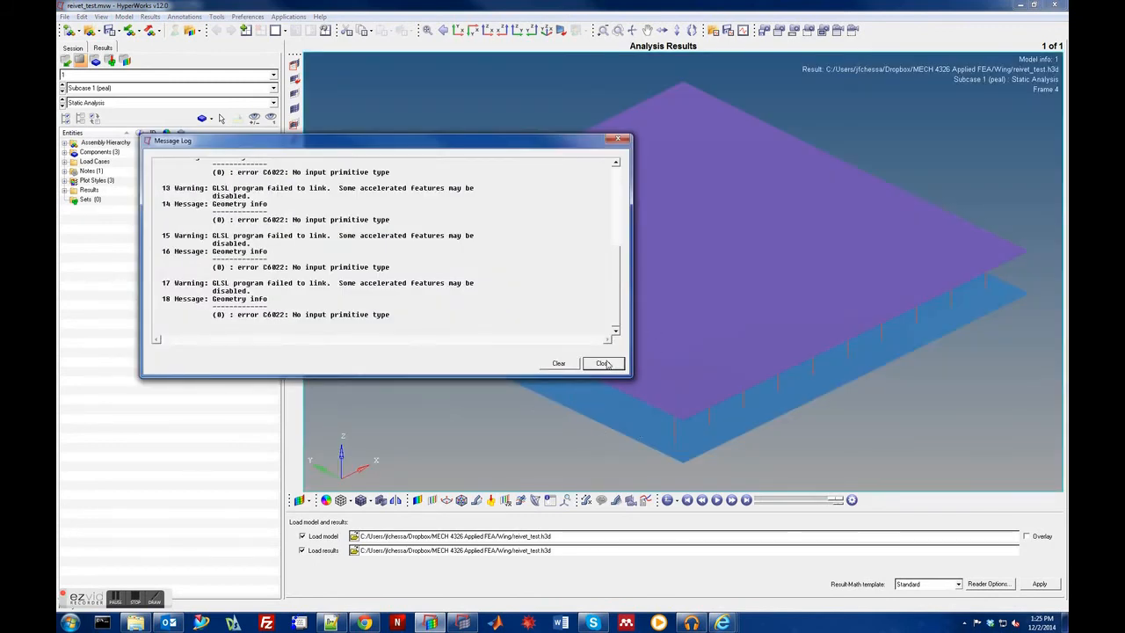
Plot the von Mises element stress contour (Element Stresses 2D & 3D, Layers Max).
left_click(603, 363)
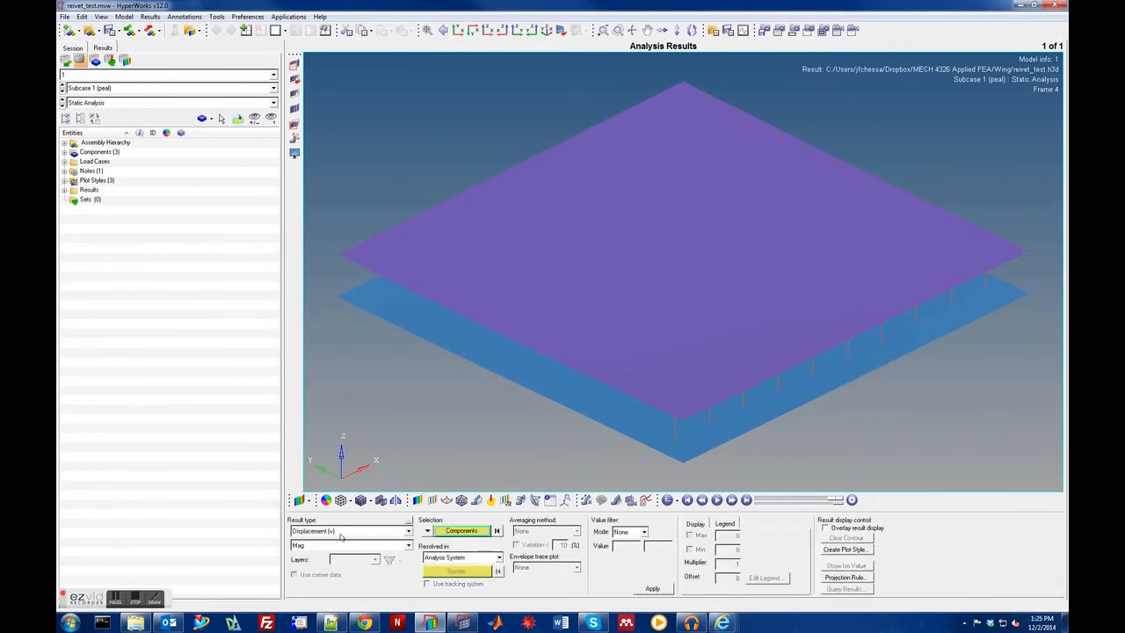
left_click(407, 530)
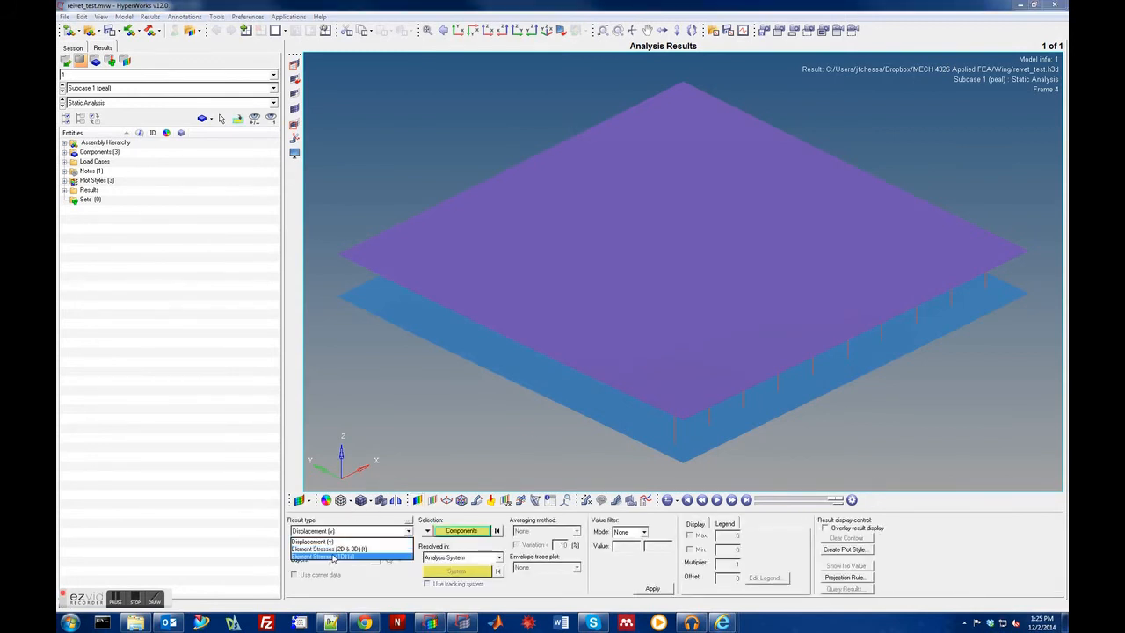
left_click(329, 556)
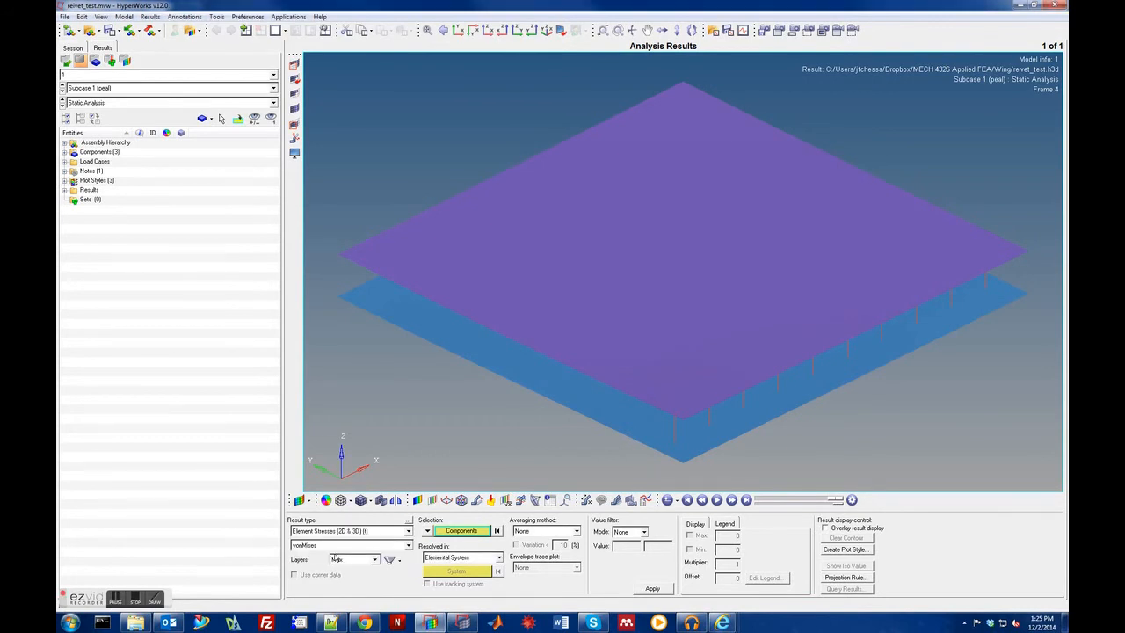
left_click(652, 589)
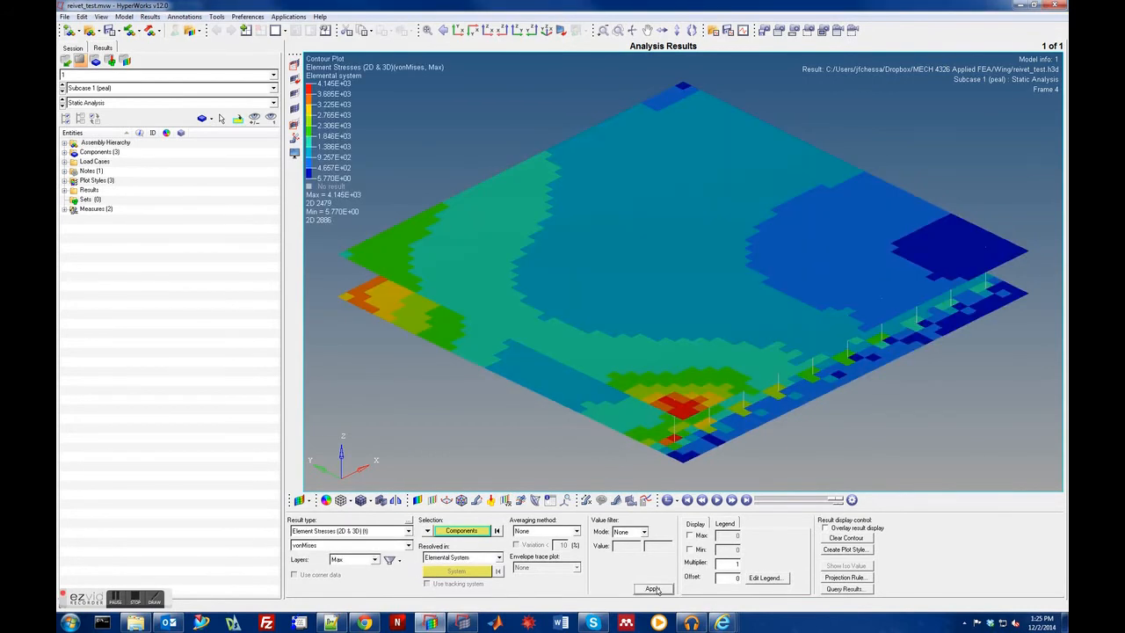
left_click(652, 588)
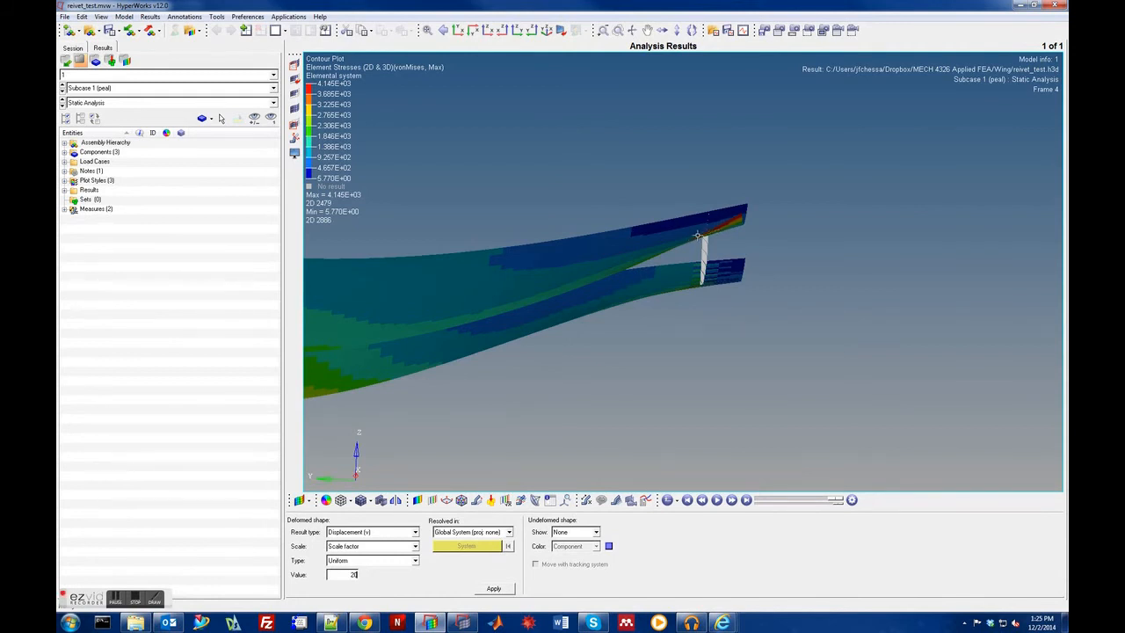
mouse_move(734, 223)
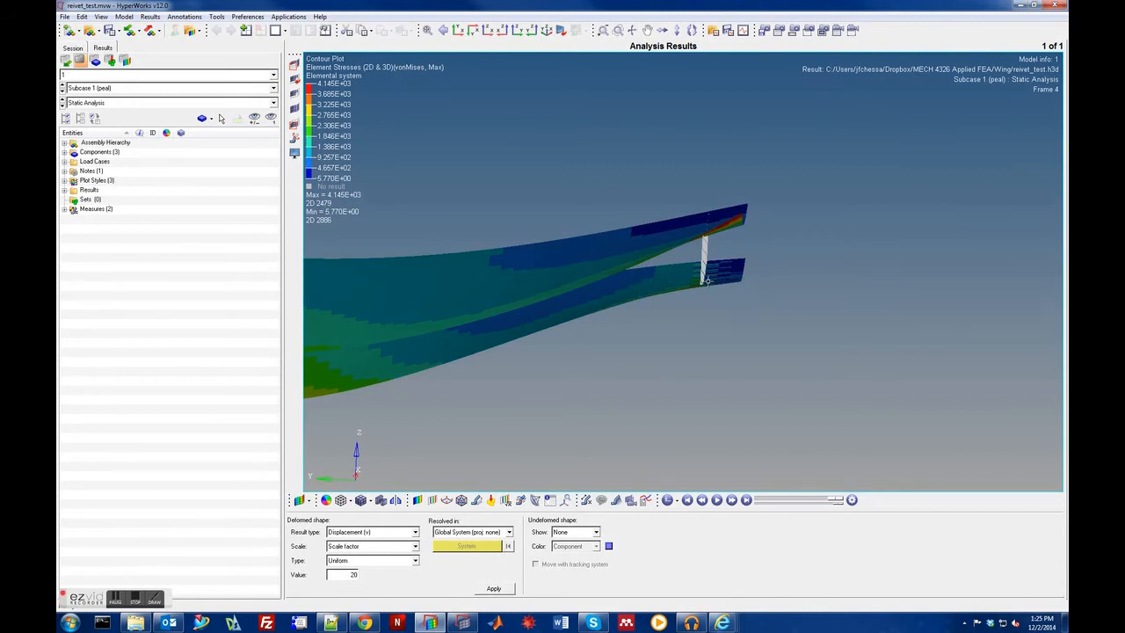
mouse_move(692, 288)
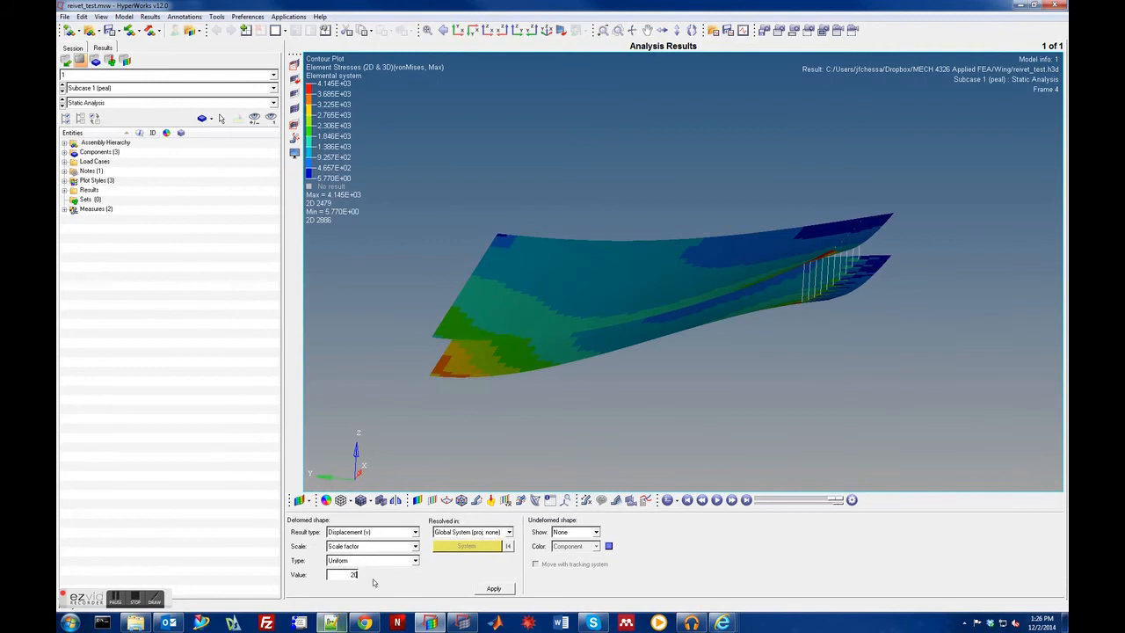
mouse_move(312, 376)
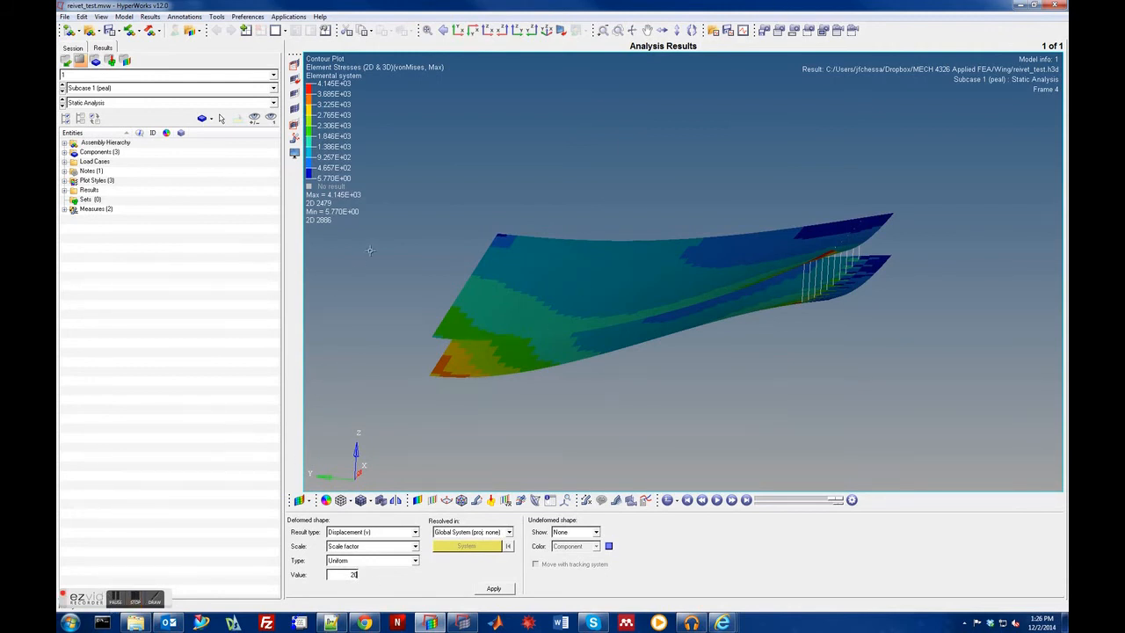
mouse_move(346, 287)
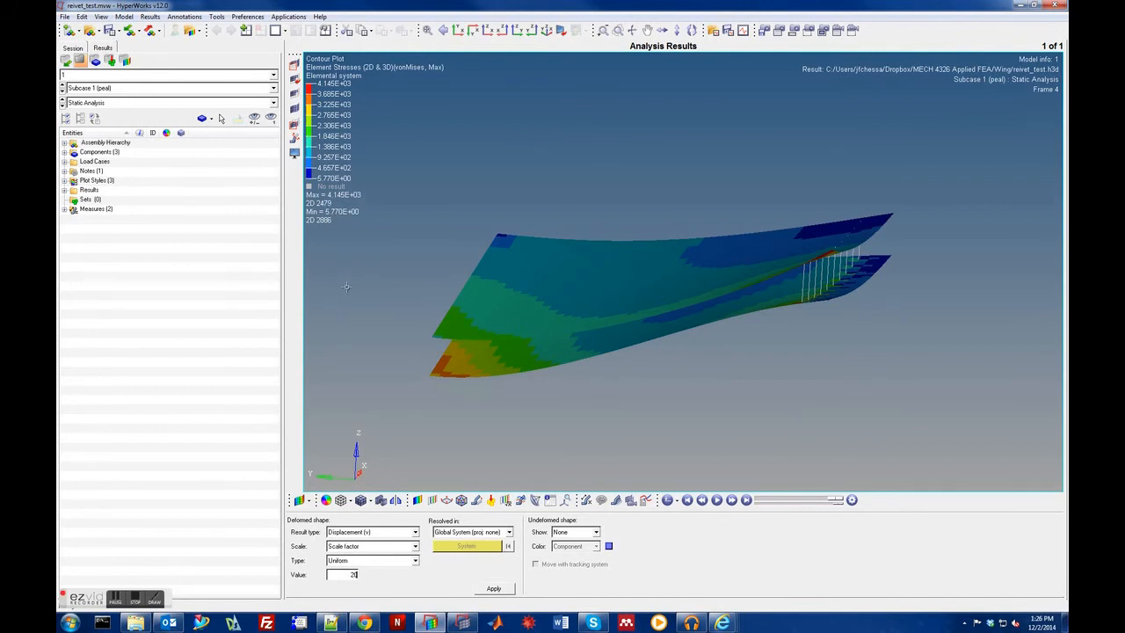
mouse_move(811, 405)
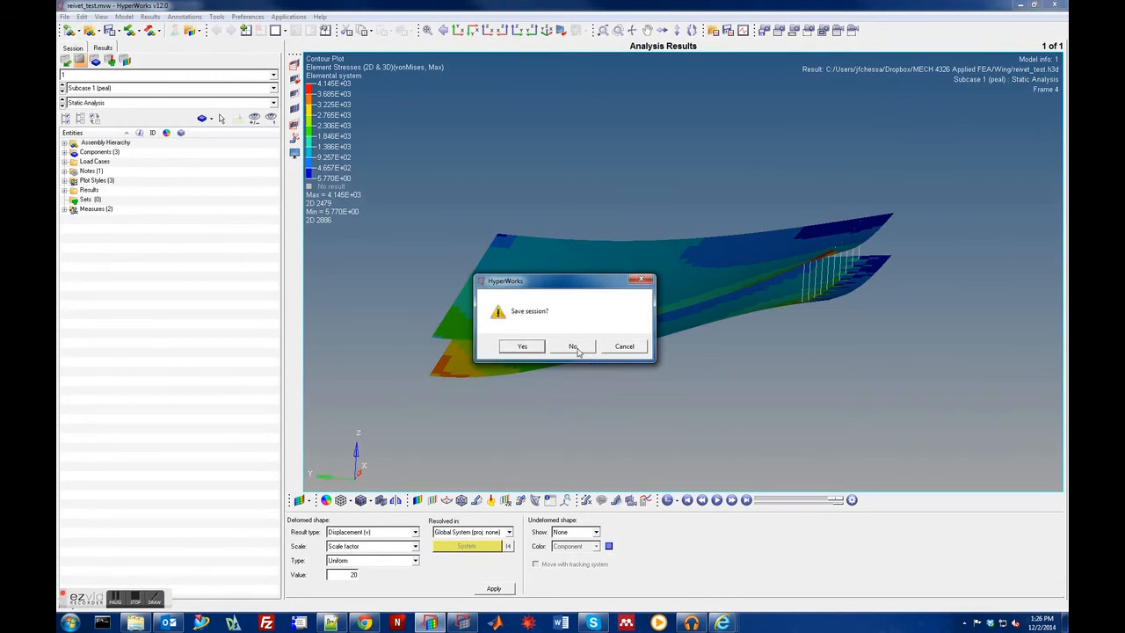
Close HyperView without saving and dismiss the Model browser's new-entity menu.
left_click(572, 345)
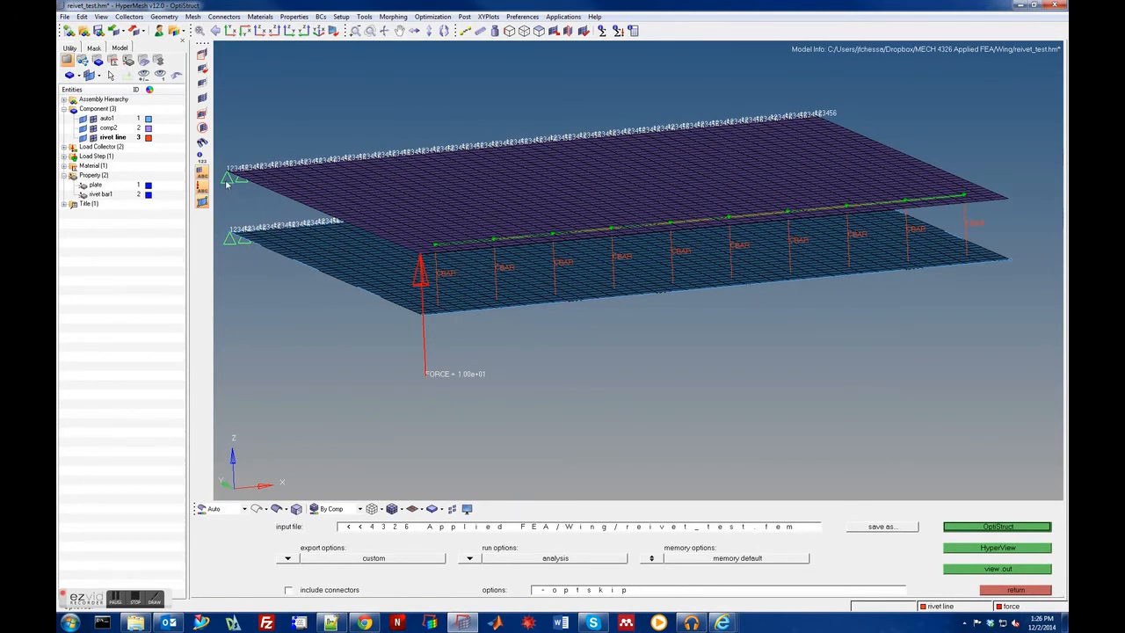
mouse_move(418, 264)
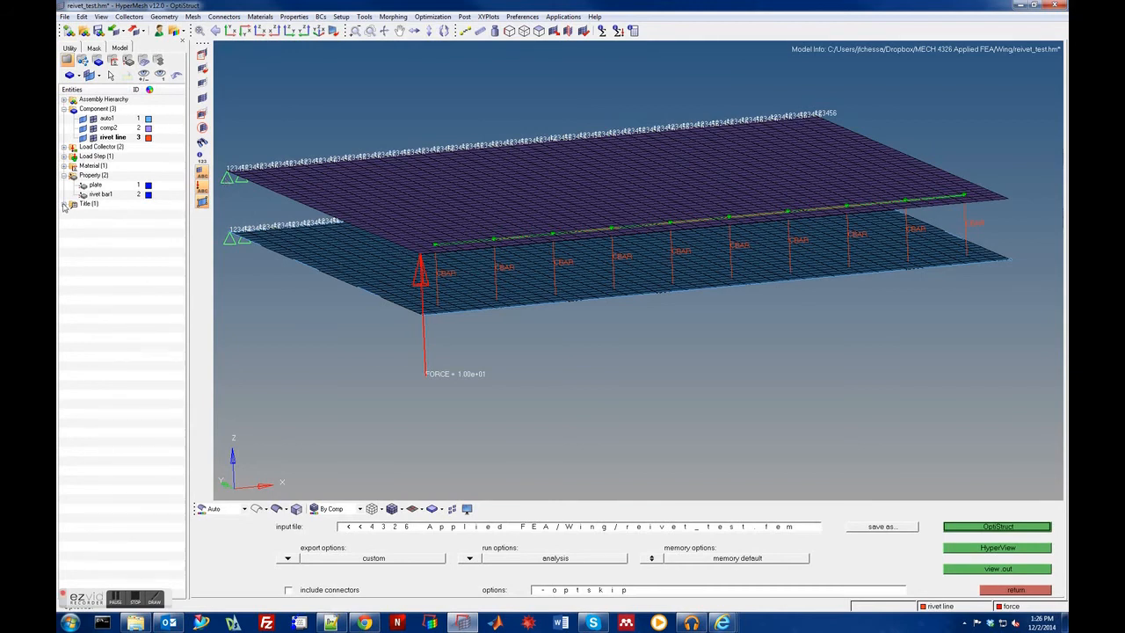
right_click(88, 219)
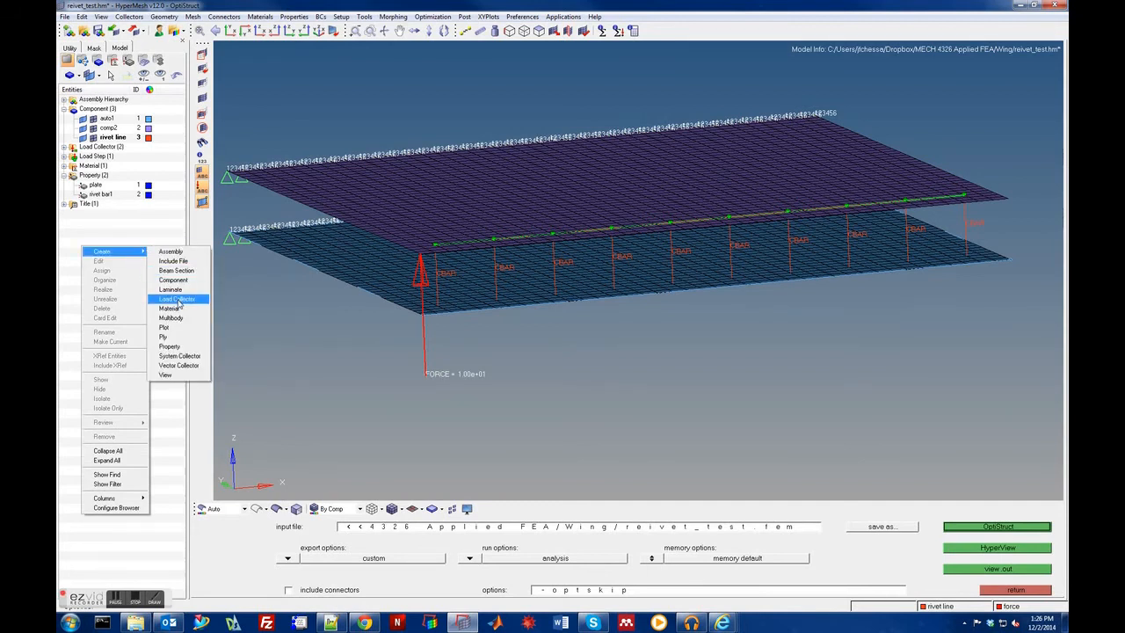
left_click(226, 323)
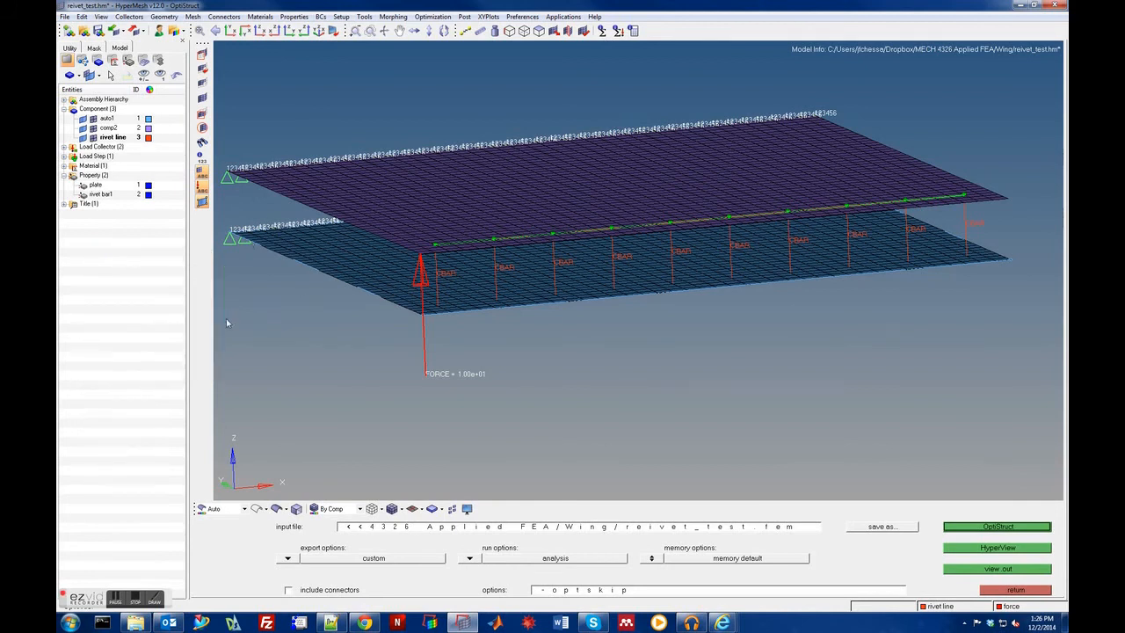
mouse_move(710, 407)
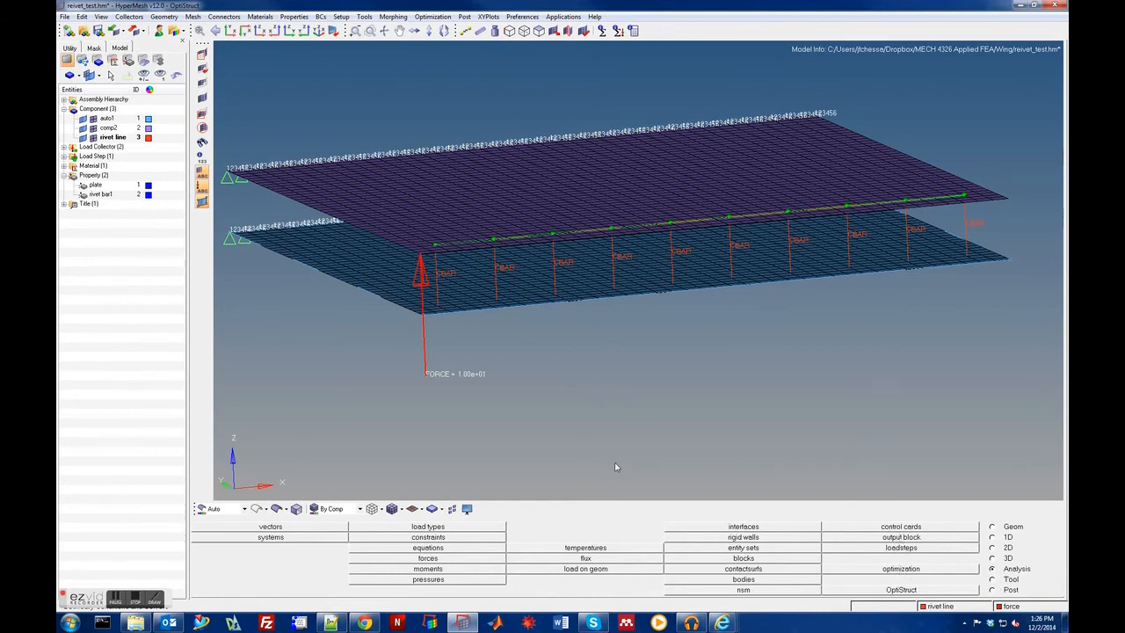
mouse_move(490, 450)
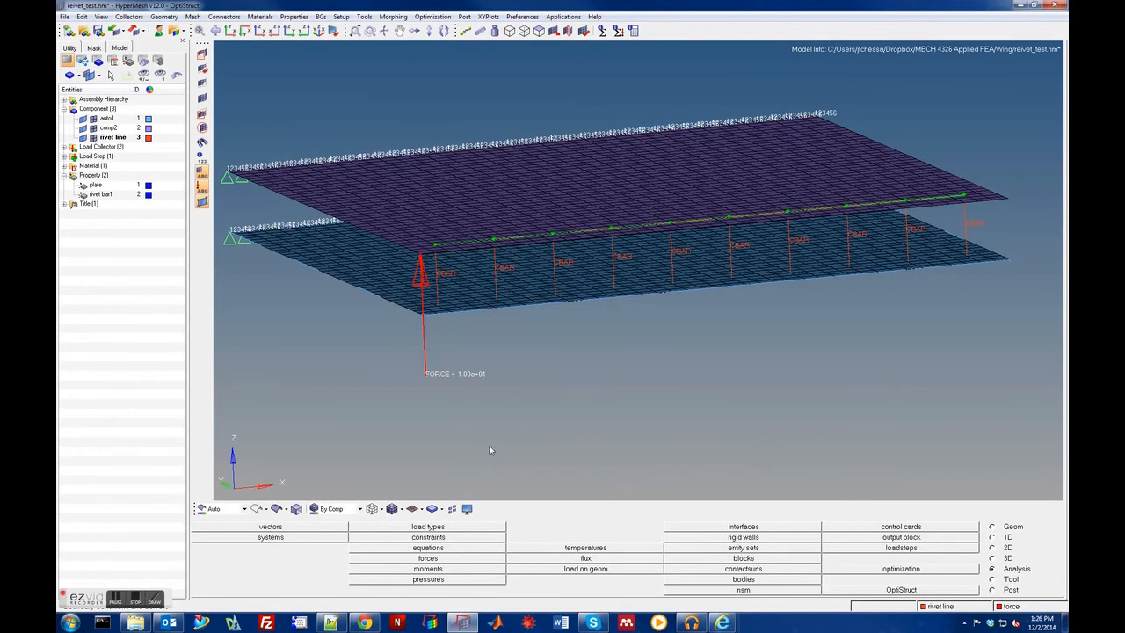
mouse_move(347, 377)
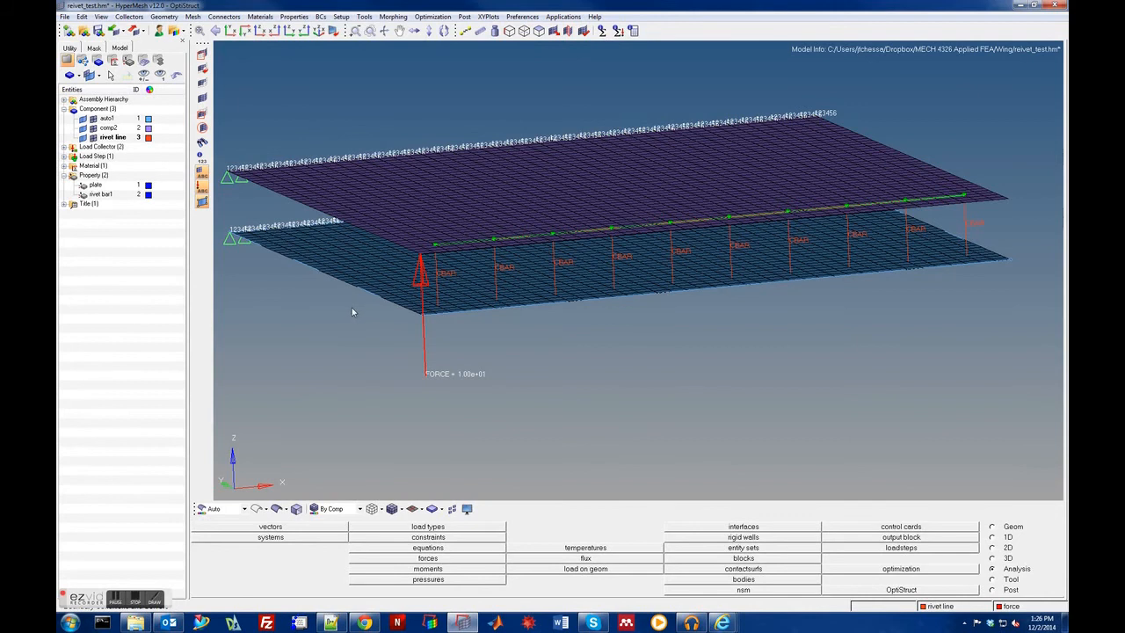
mouse_move(300, 392)
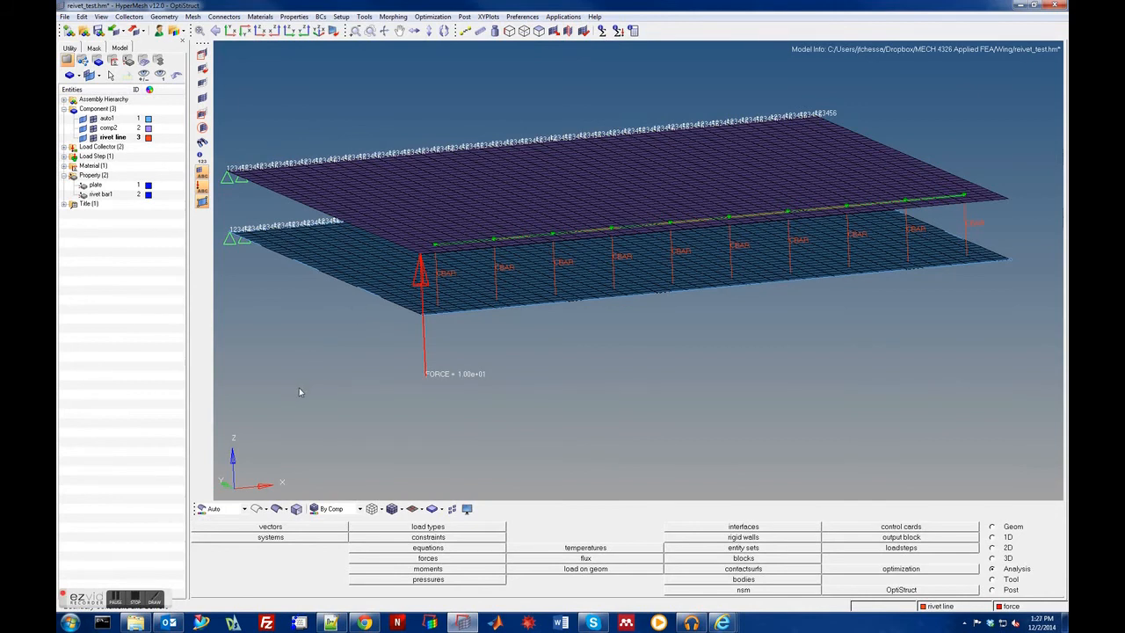
mouse_move(337, 291)
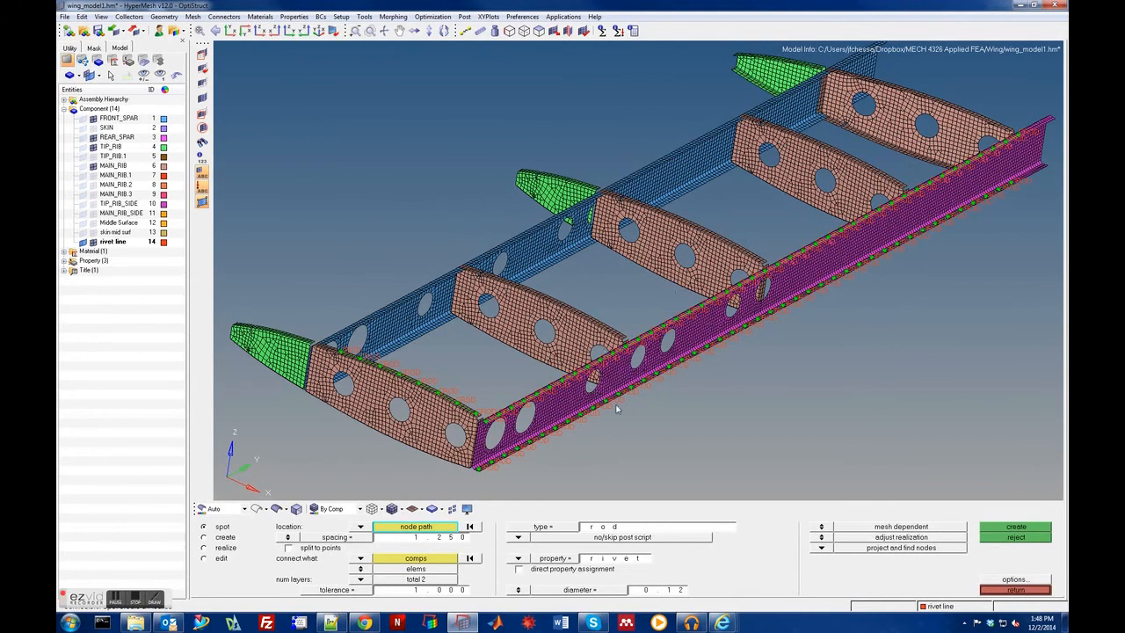
mouse_move(805, 262)
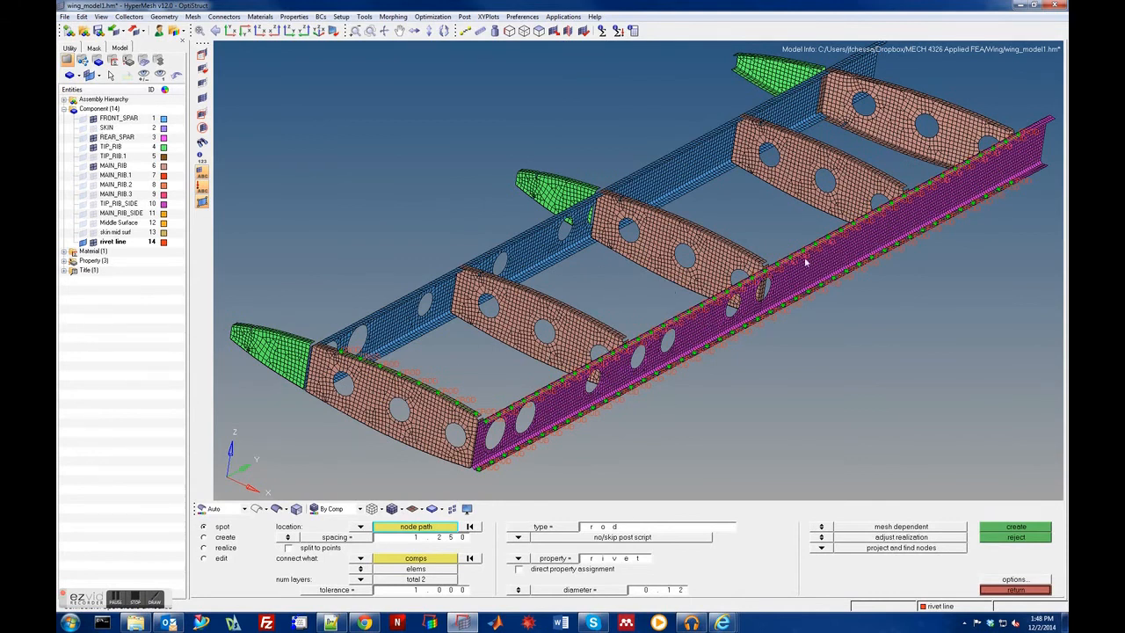
mouse_move(351, 256)
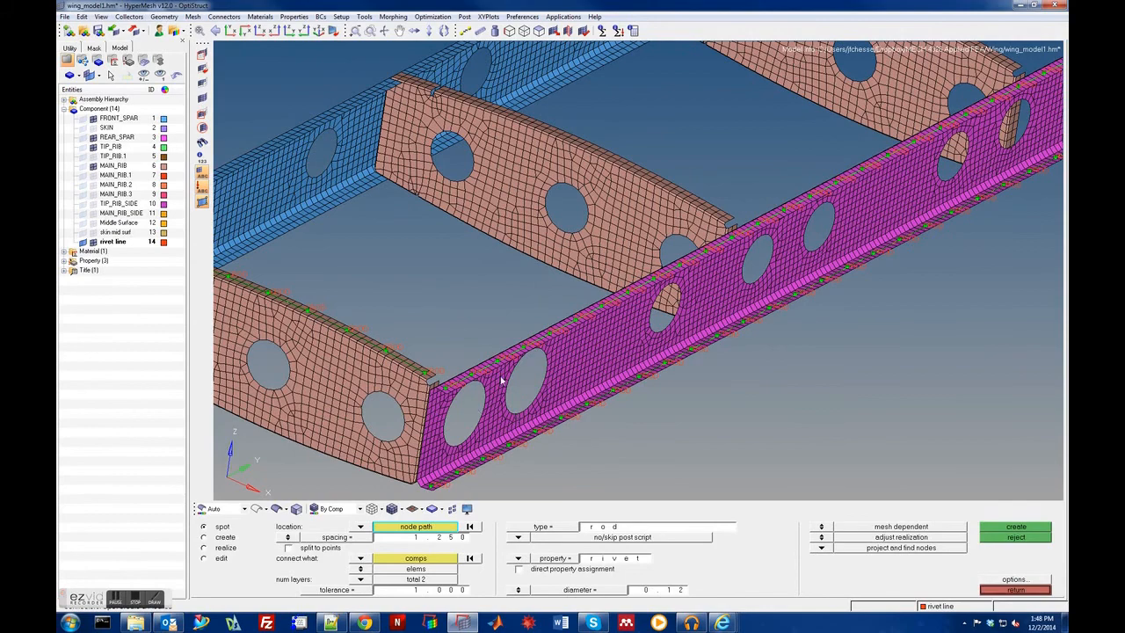
mouse_move(445, 363)
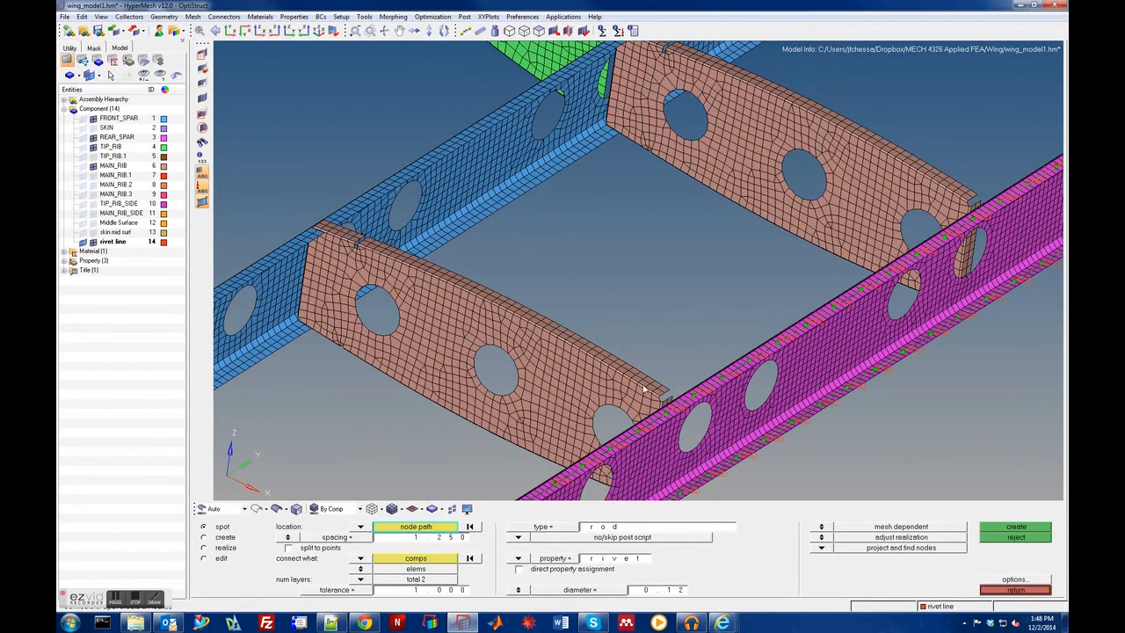
mouse_move(406, 323)
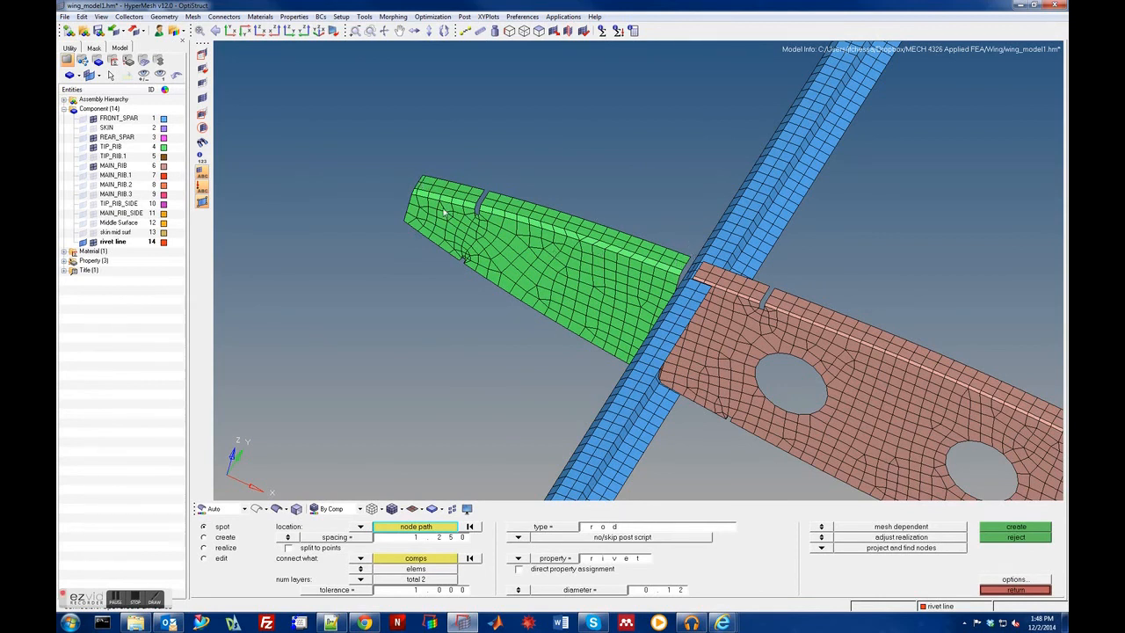
mouse_move(416, 295)
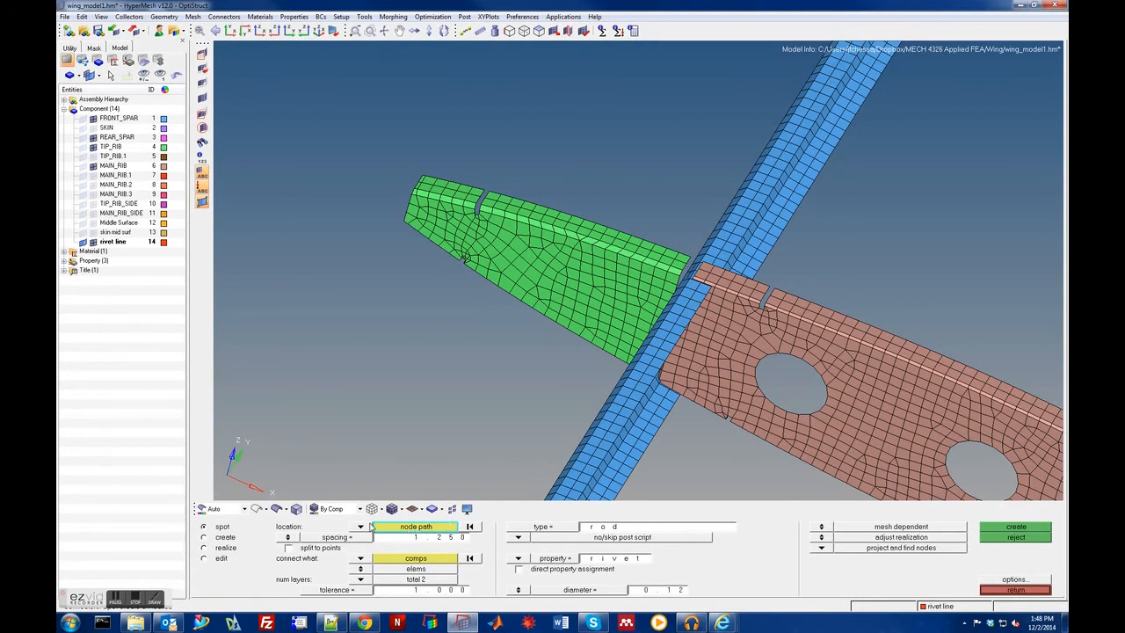
Set the rivet location to a node path along the tip rib edge and choose components to connect.
left_click(359, 526)
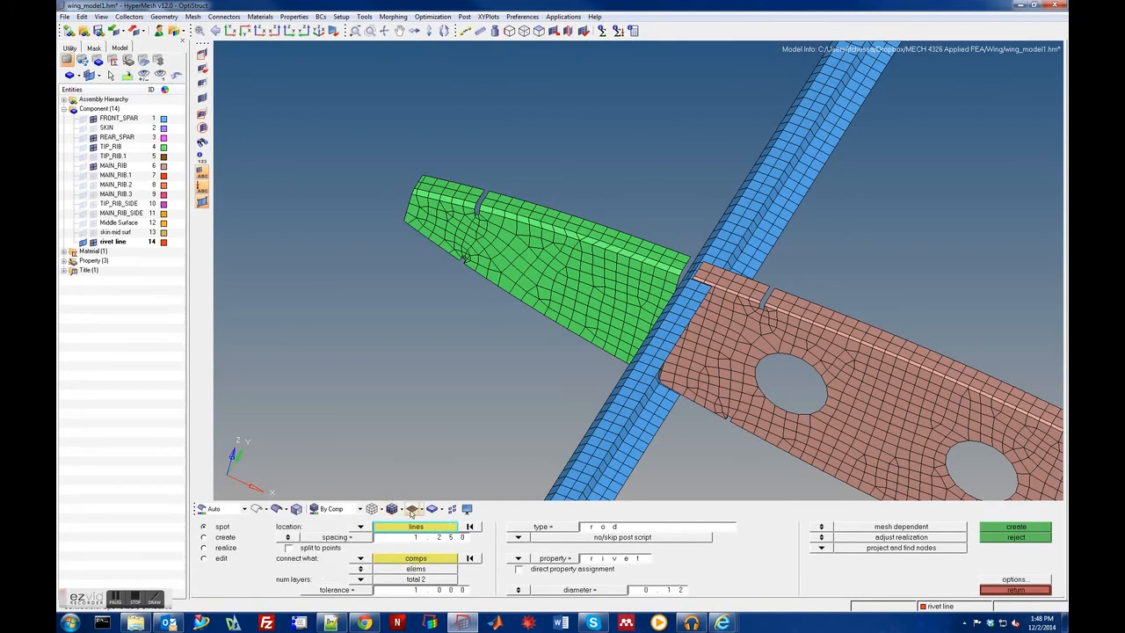
left_click(414, 526)
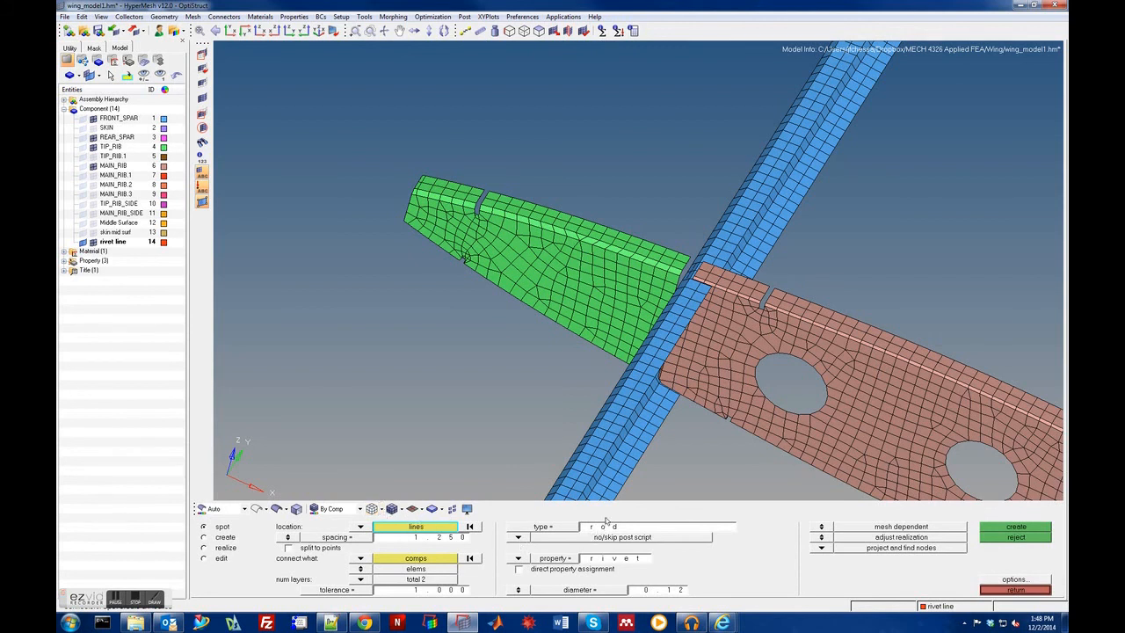
mouse_move(606, 517)
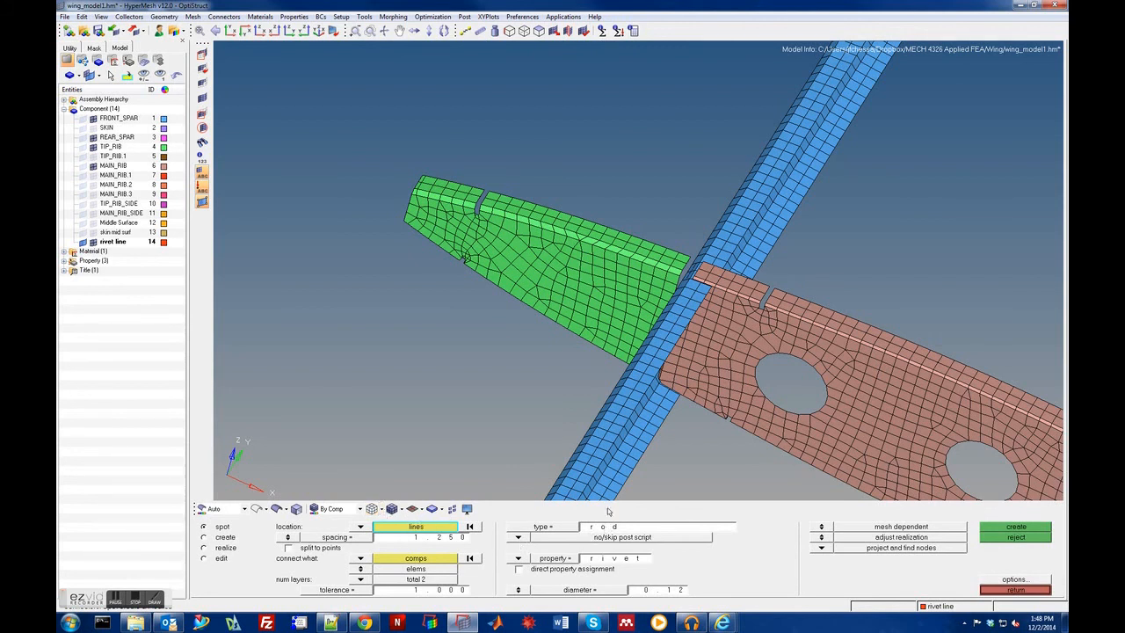
mouse_move(514, 346)
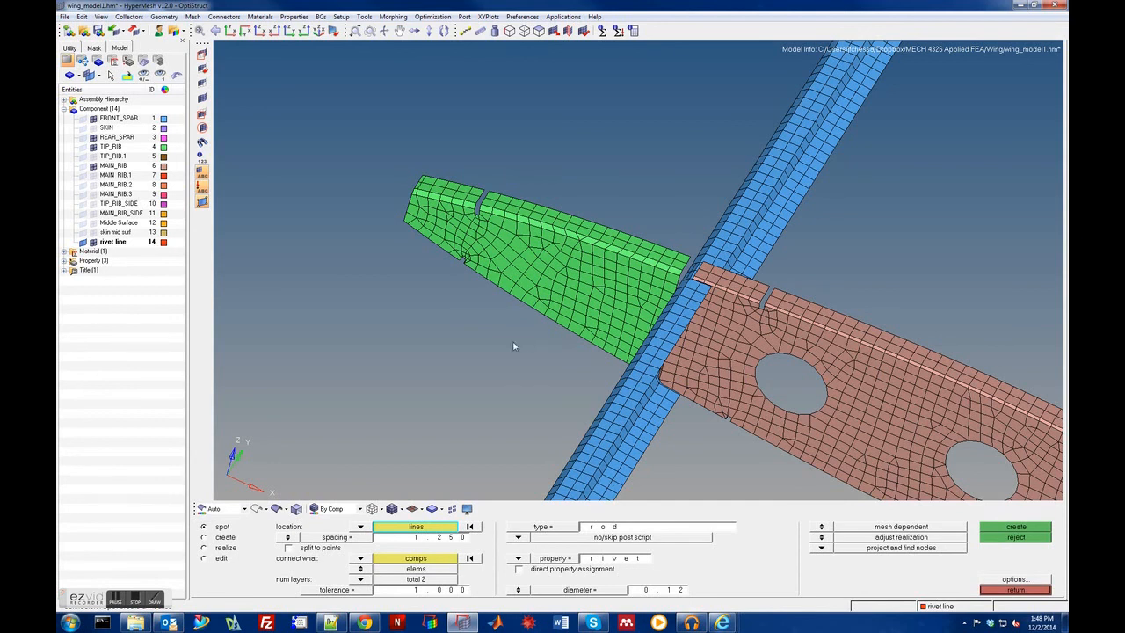
mouse_move(659, 253)
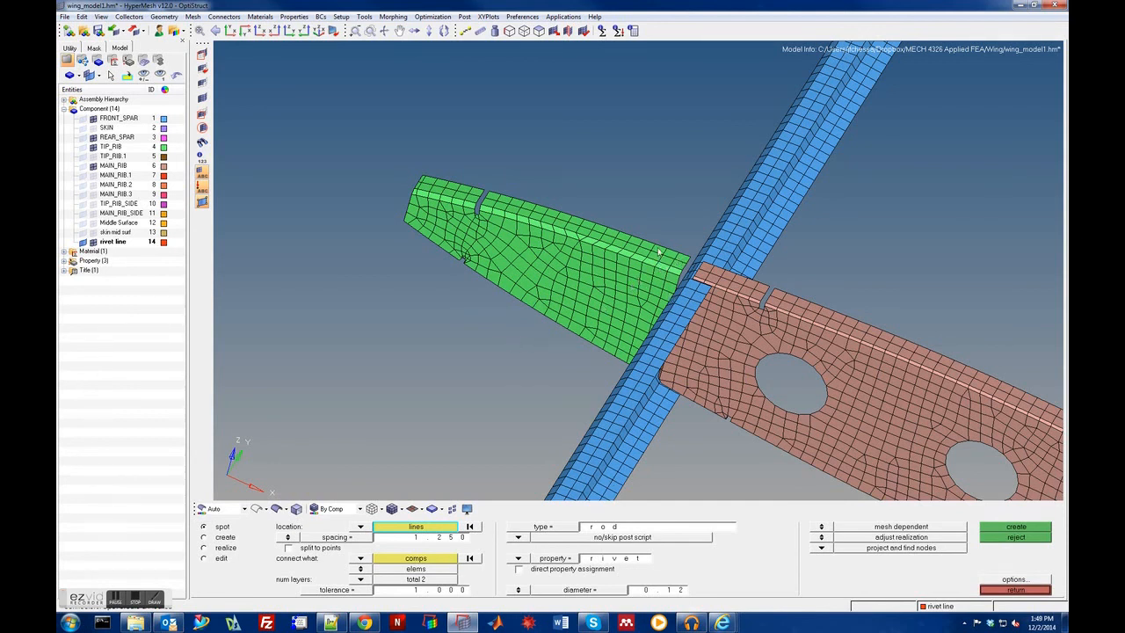
mouse_move(466, 201)
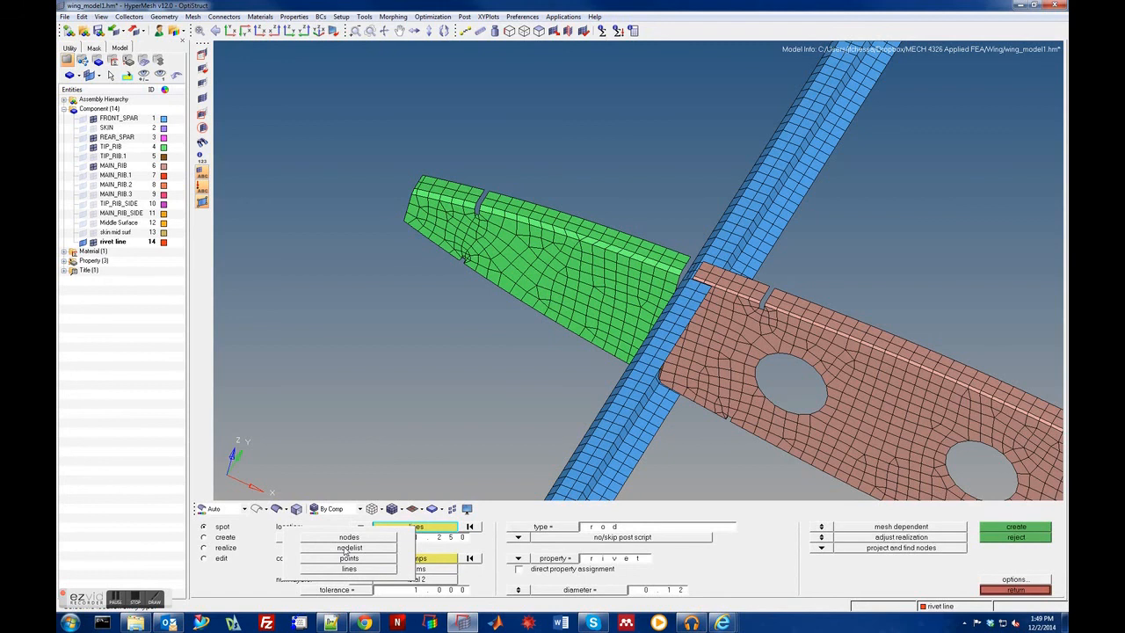
left_click(416, 526)
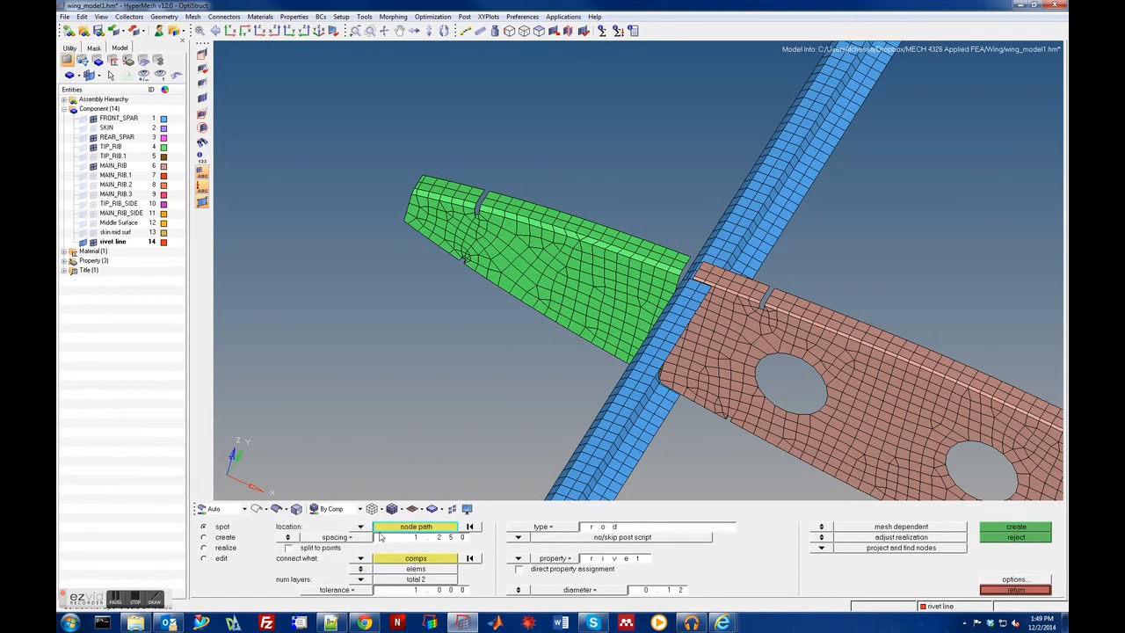
mouse_move(443, 526)
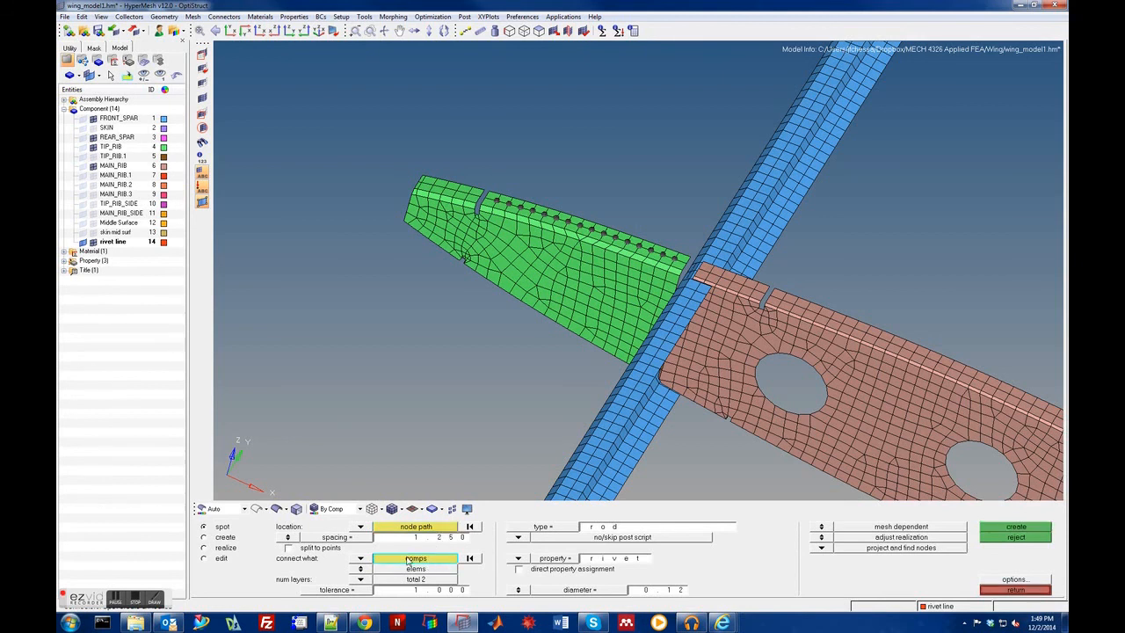
left_click(415, 558)
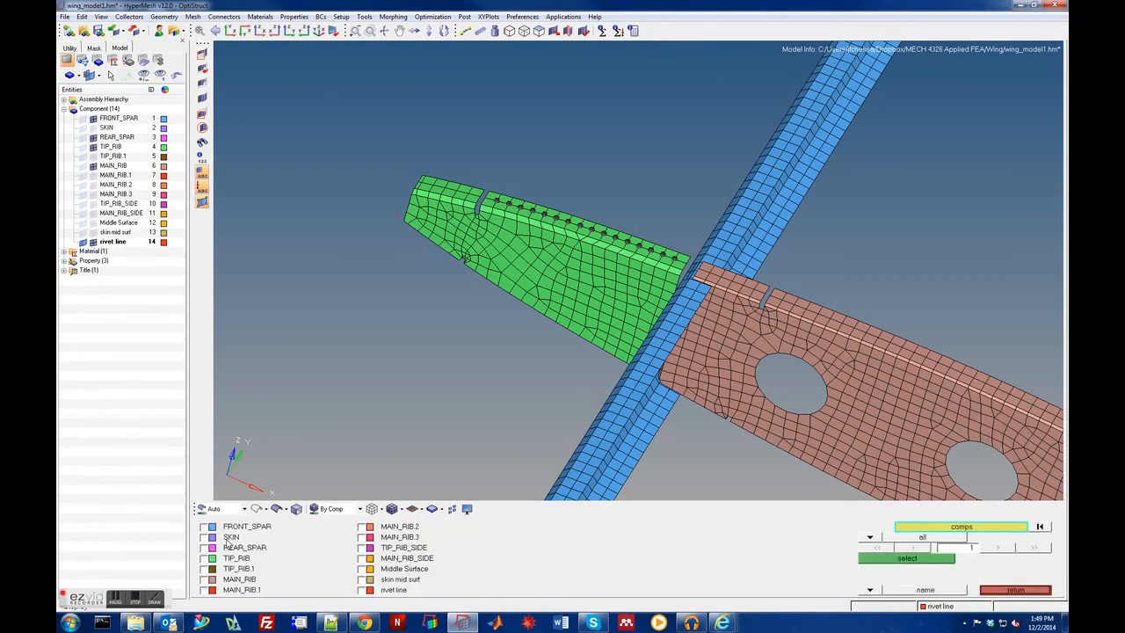
Join SKIN and TIP_RIB and create the rivets along the node path.
left_click(204, 558)
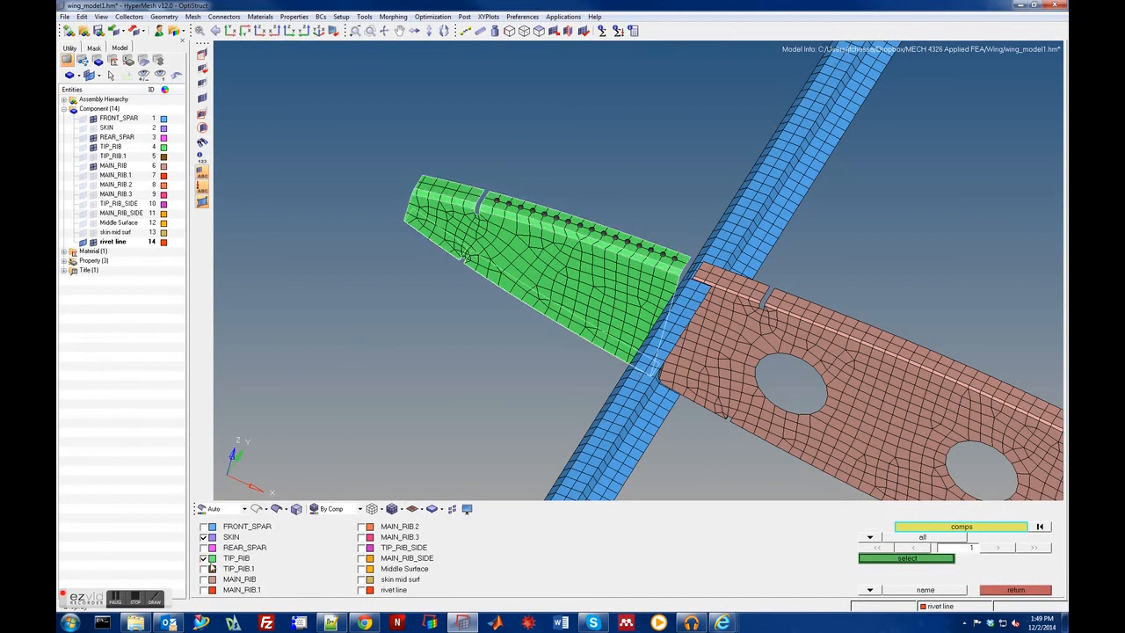
left_click(906, 559)
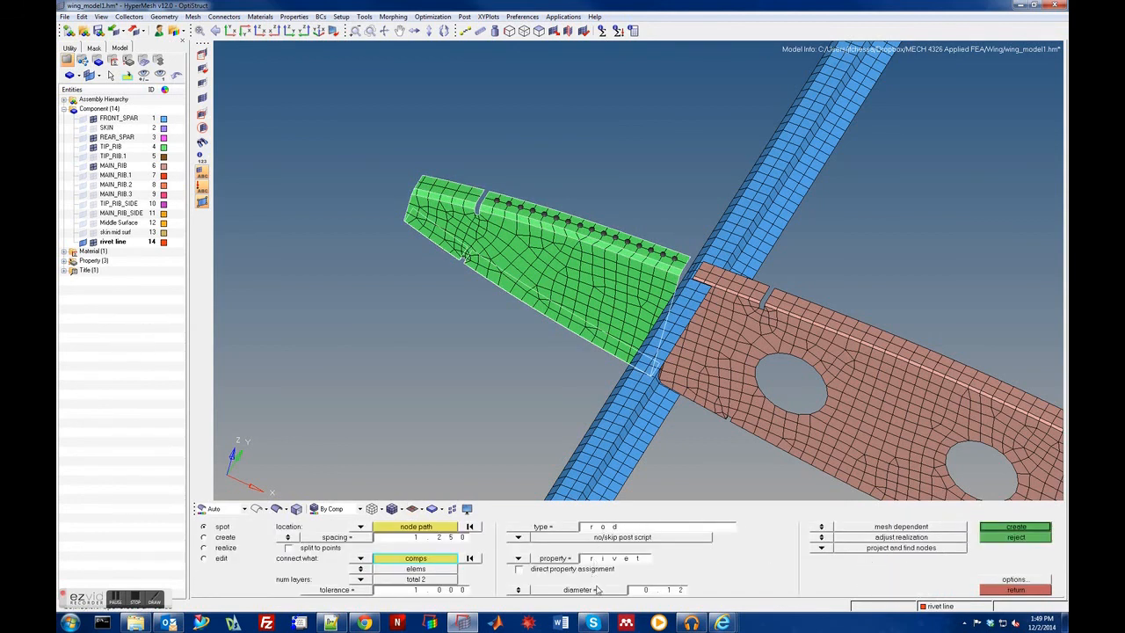
left_click(1015, 527)
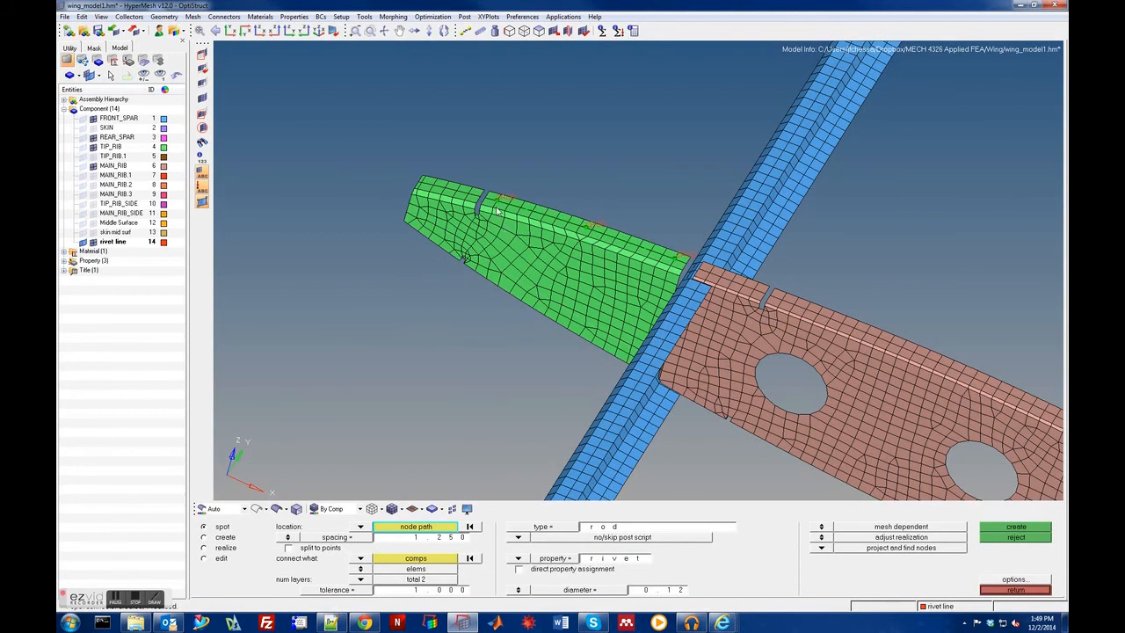
mouse_move(576, 239)
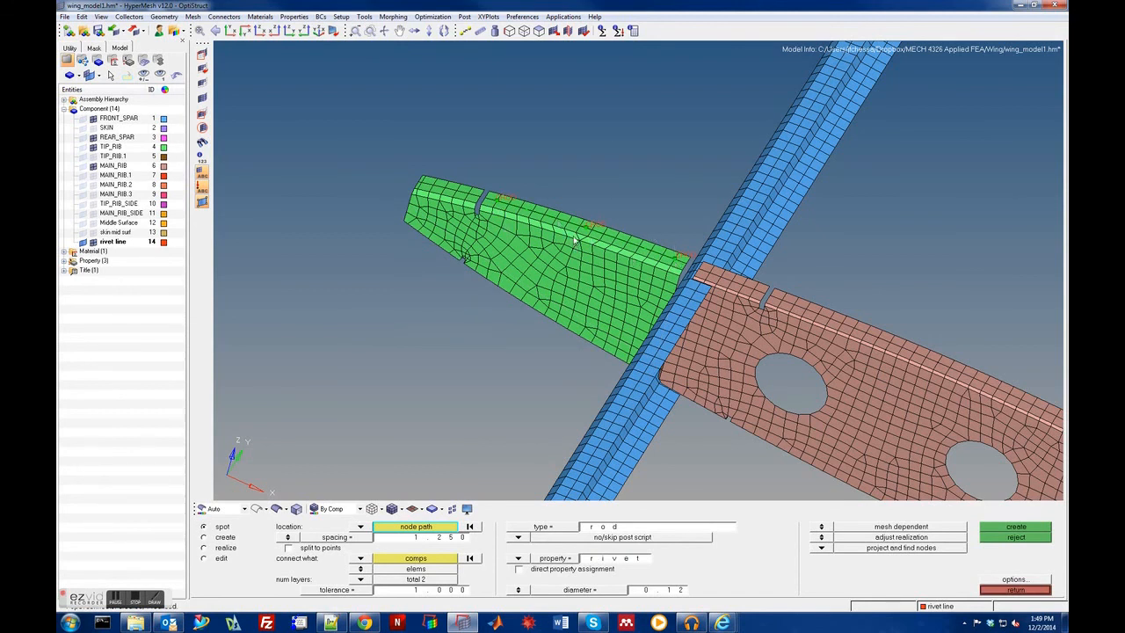